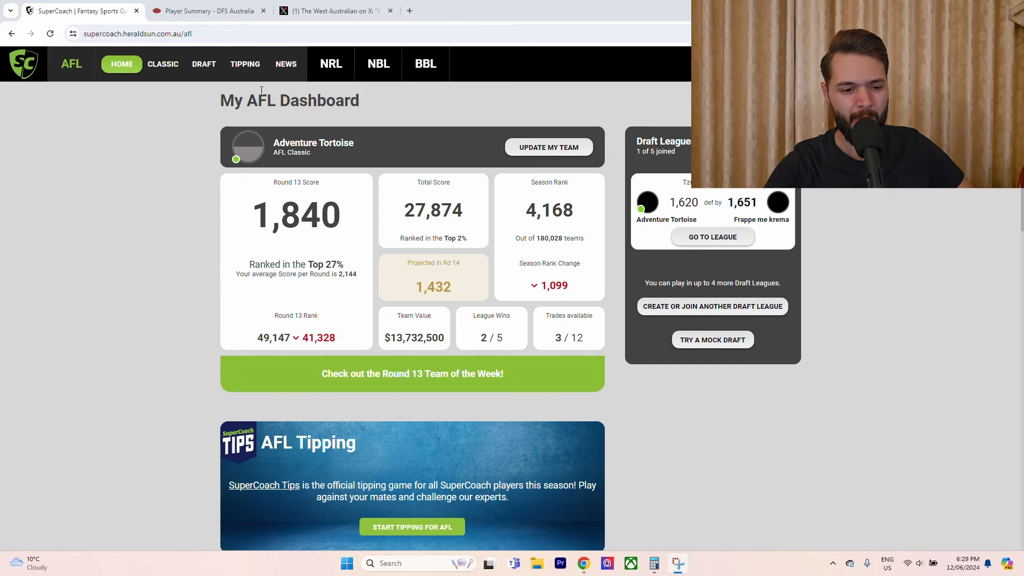
Open the Adventure Tortoise Classic team and scroll through the Round 14 field and bench.
left_click(162, 63)
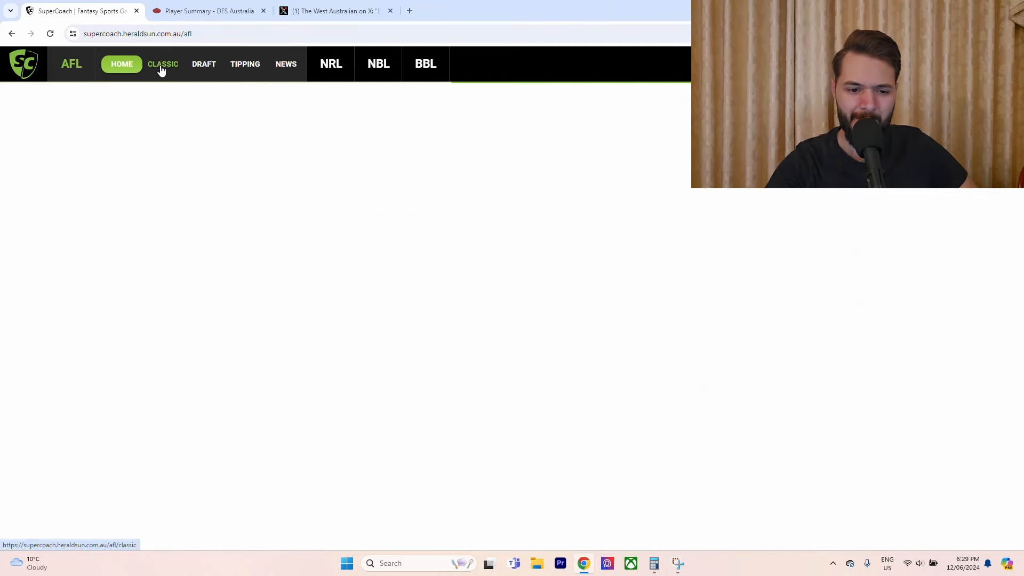
left_click(163, 64)
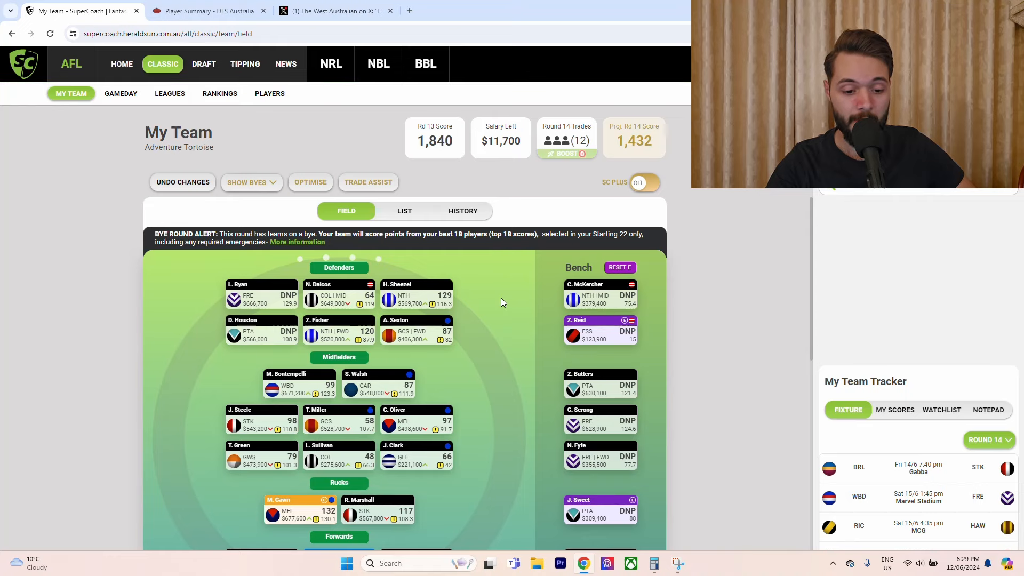
scroll("down", 3)
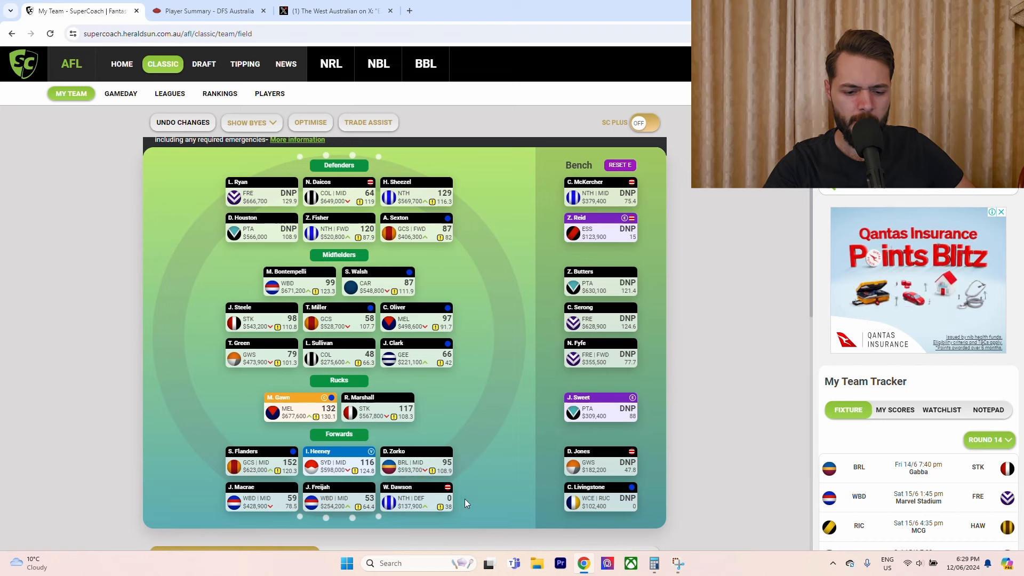
mouse_move(494, 444)
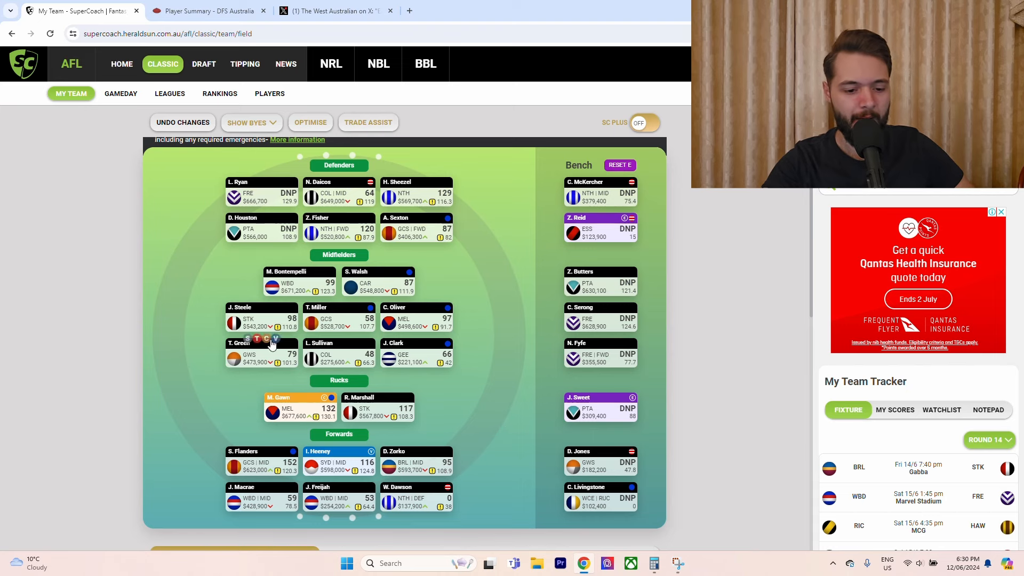
mouse_move(436, 299)
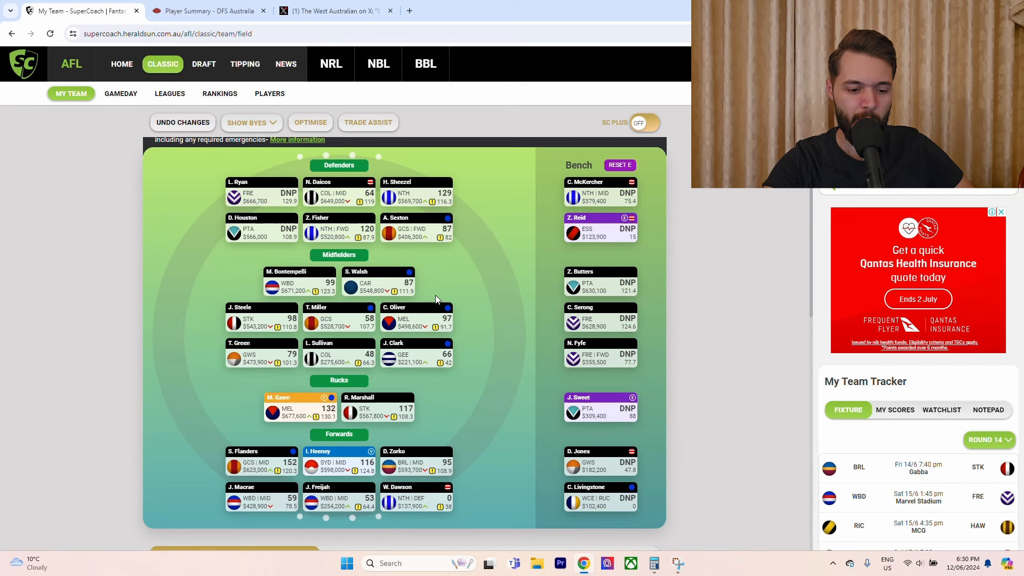
mouse_move(487, 374)
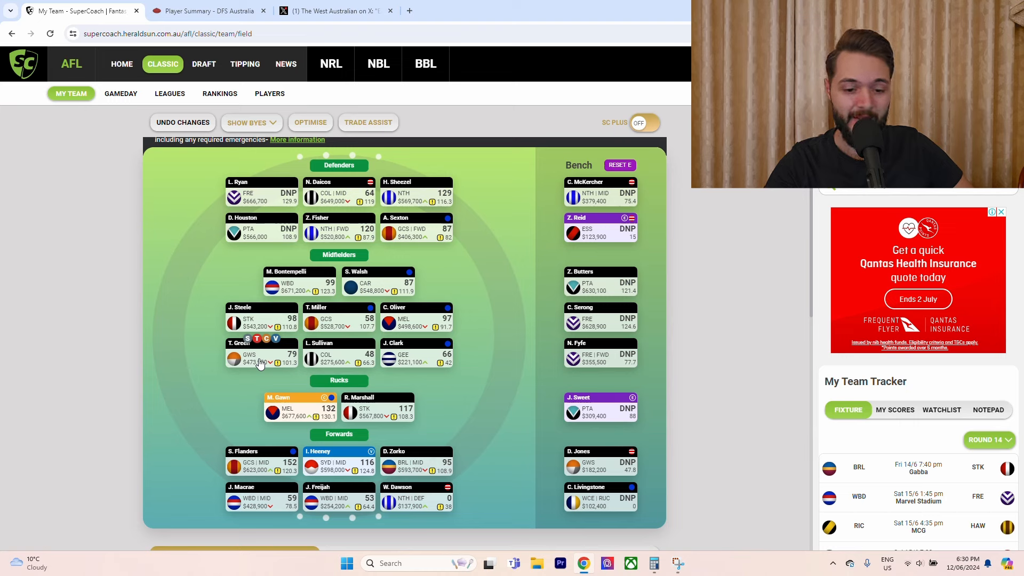
mouse_move(553, 261)
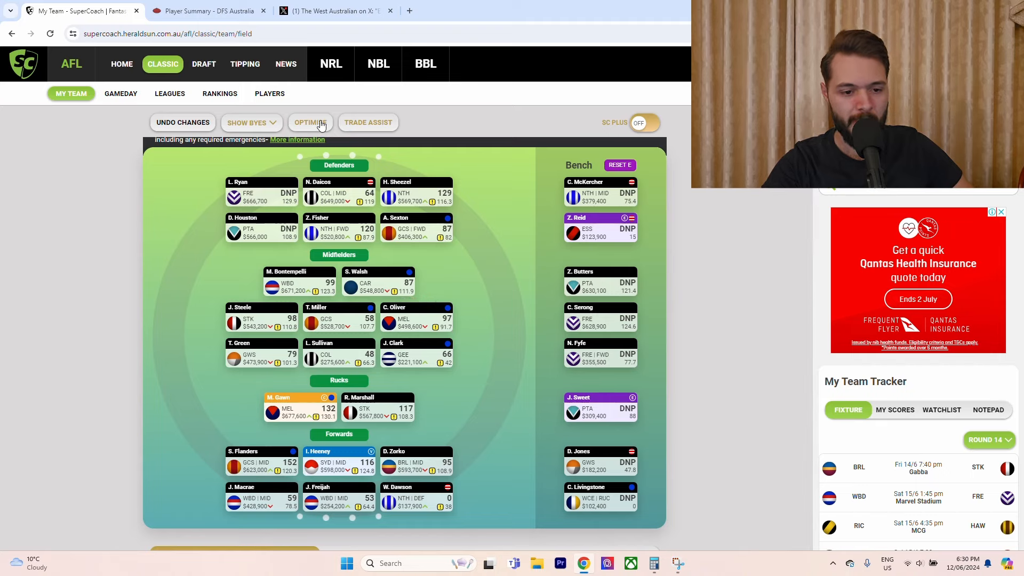
Run the Team Optimiser on the Adventure Tortoise lineup and dismiss its confirmation popup.
left_click(310, 122)
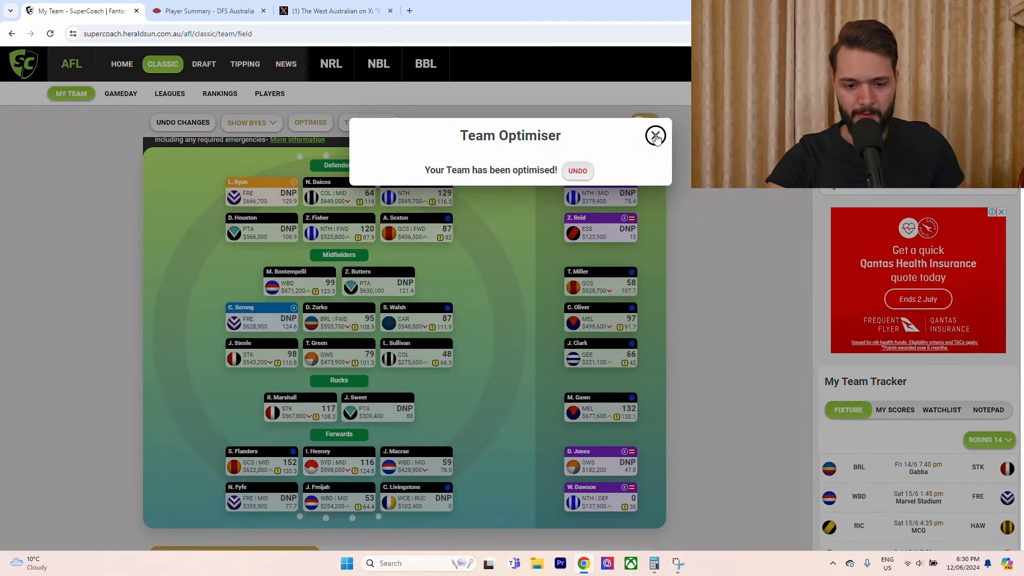
left_click(654, 134)
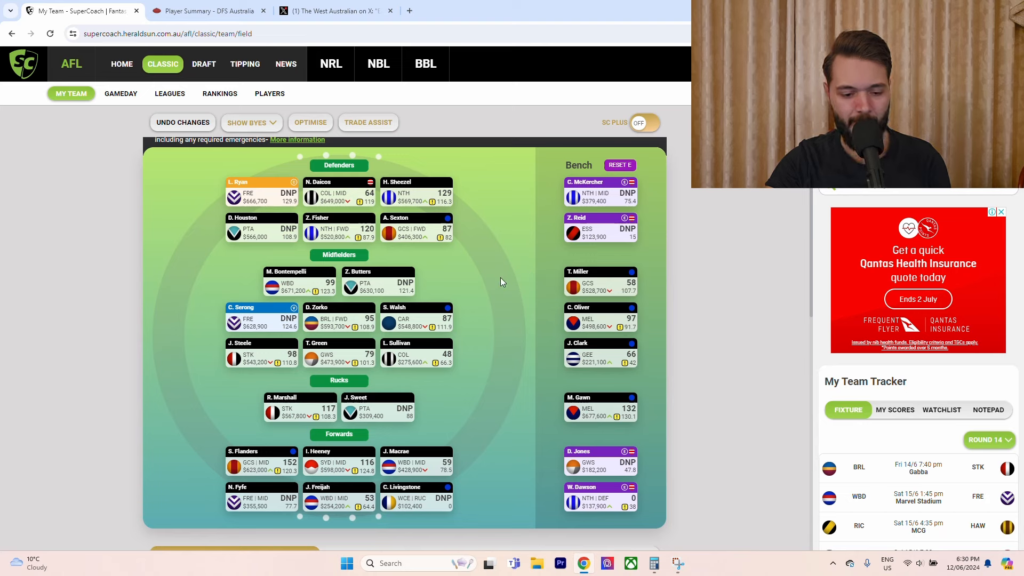
mouse_move(465, 343)
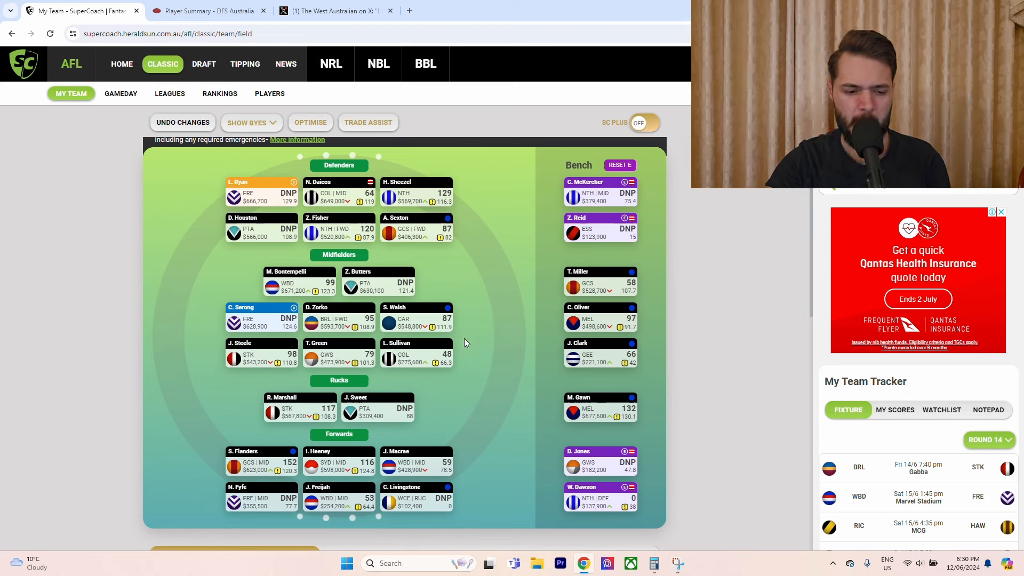
mouse_move(486, 343)
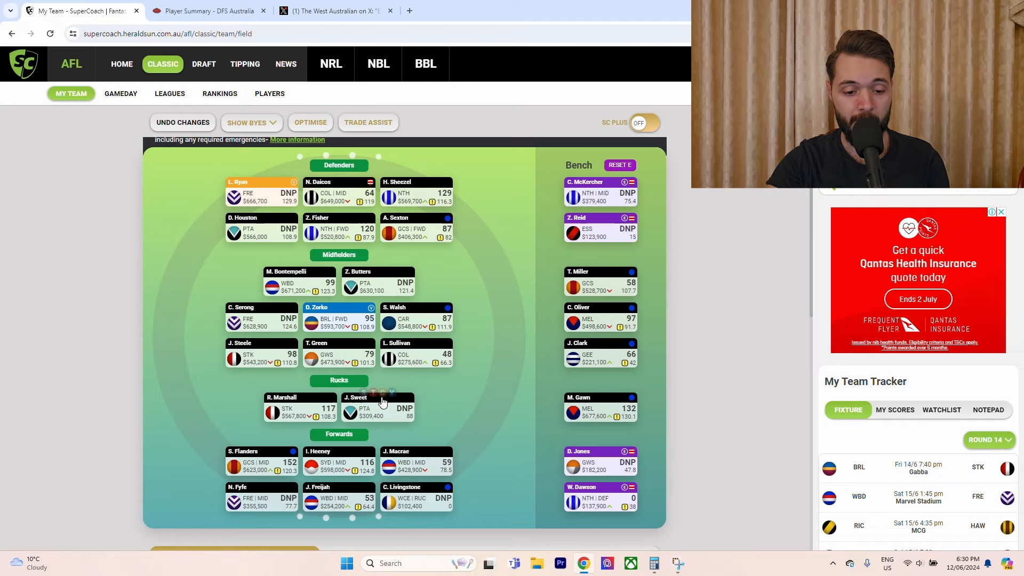
Trade out J. Sweet and sort the replacement forwards by $ Per Point.
left_click(367, 122)
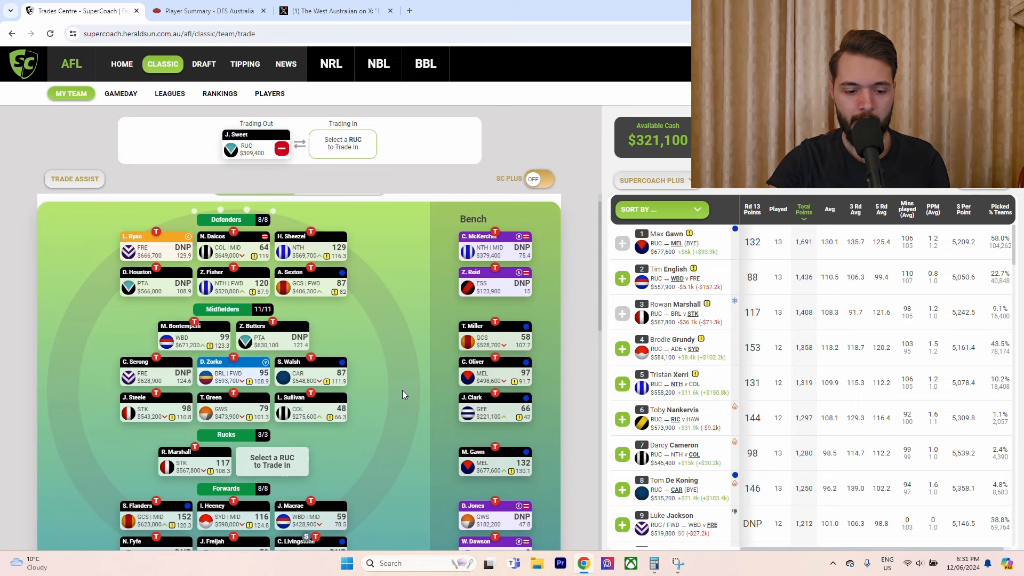
scroll("down", 3)
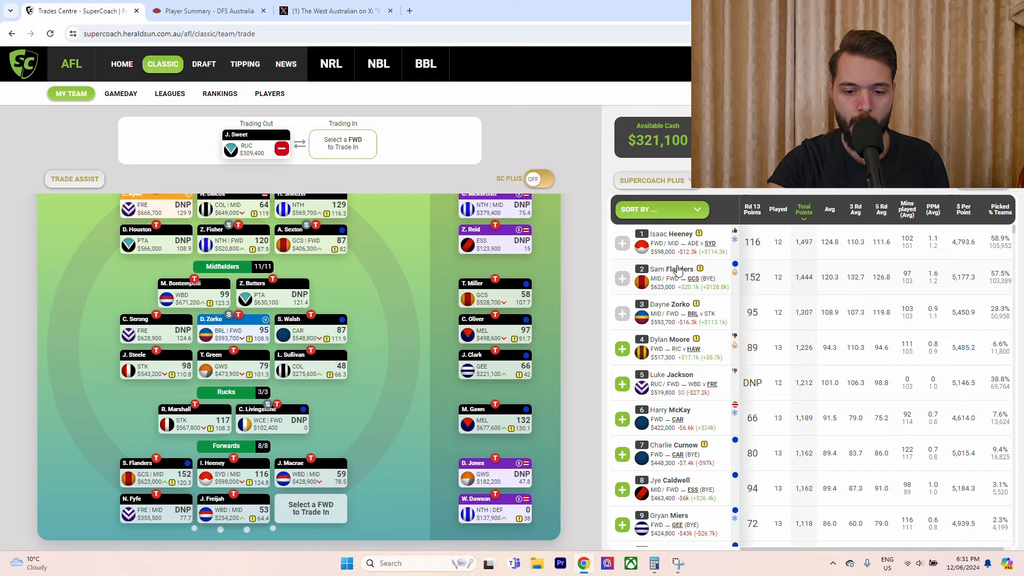
mouse_move(757, 221)
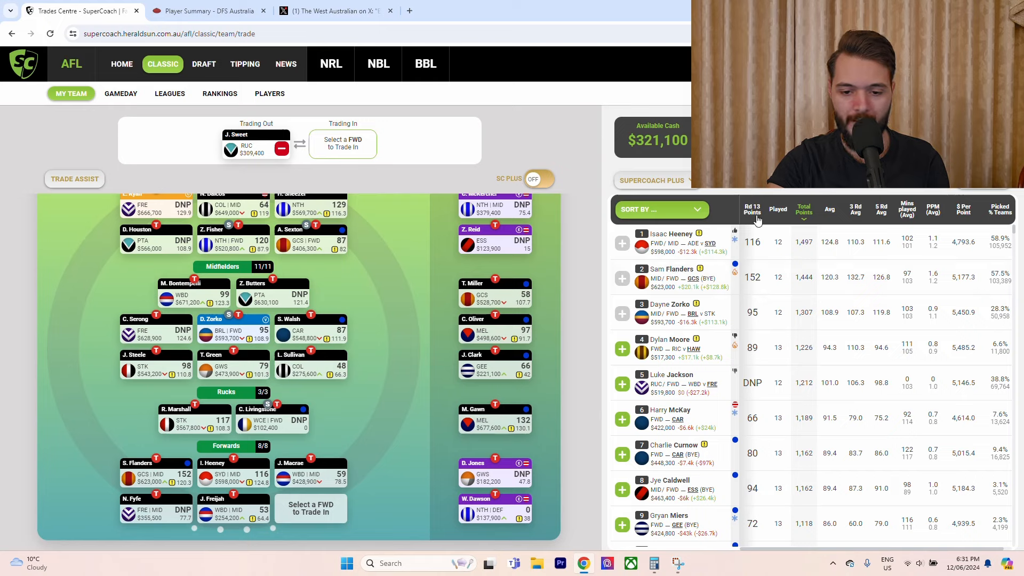
left_click(962, 210)
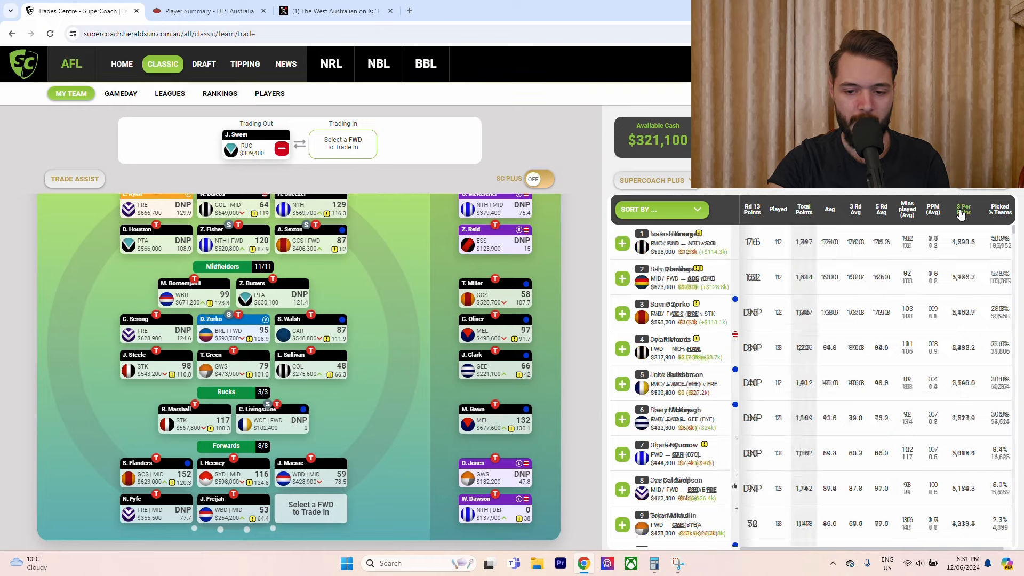
left_click(963, 209)
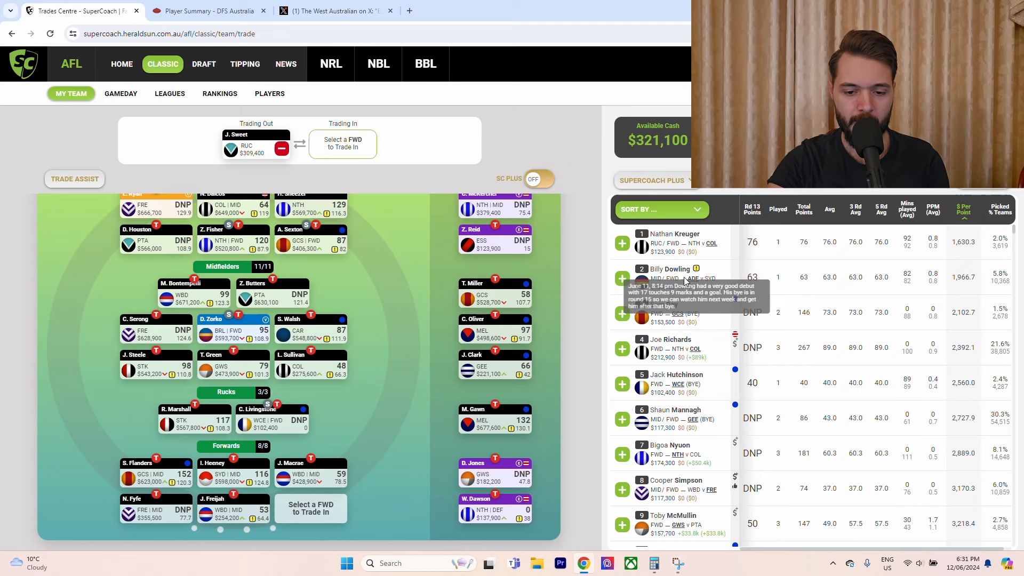
mouse_move(613, 288)
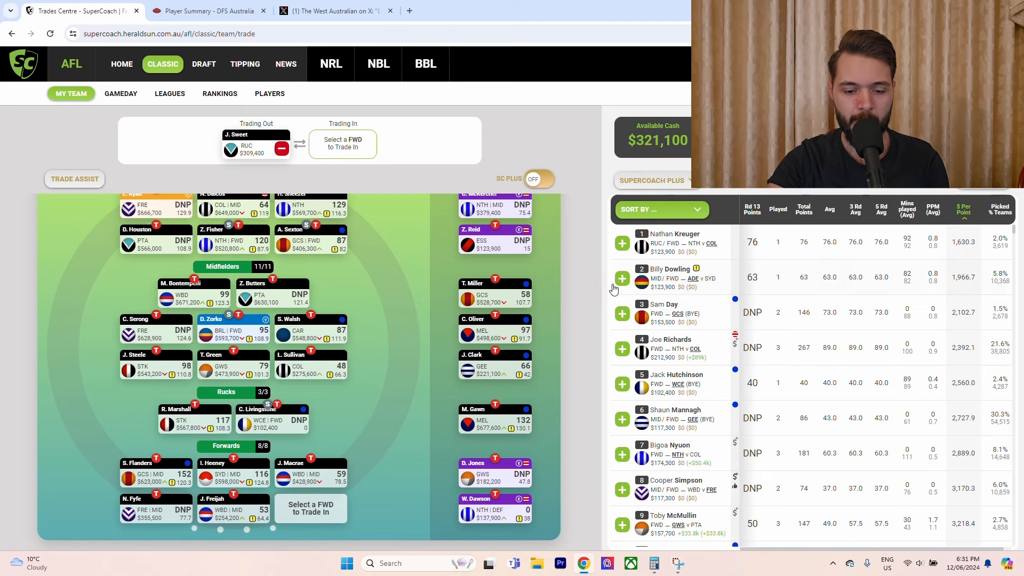
mouse_move(620, 253)
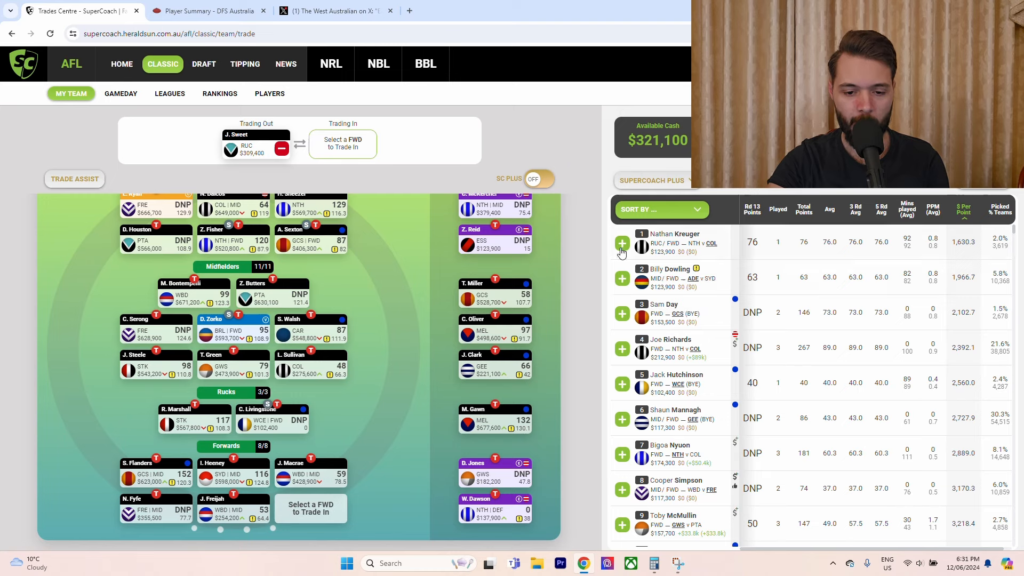
mouse_move(622, 279)
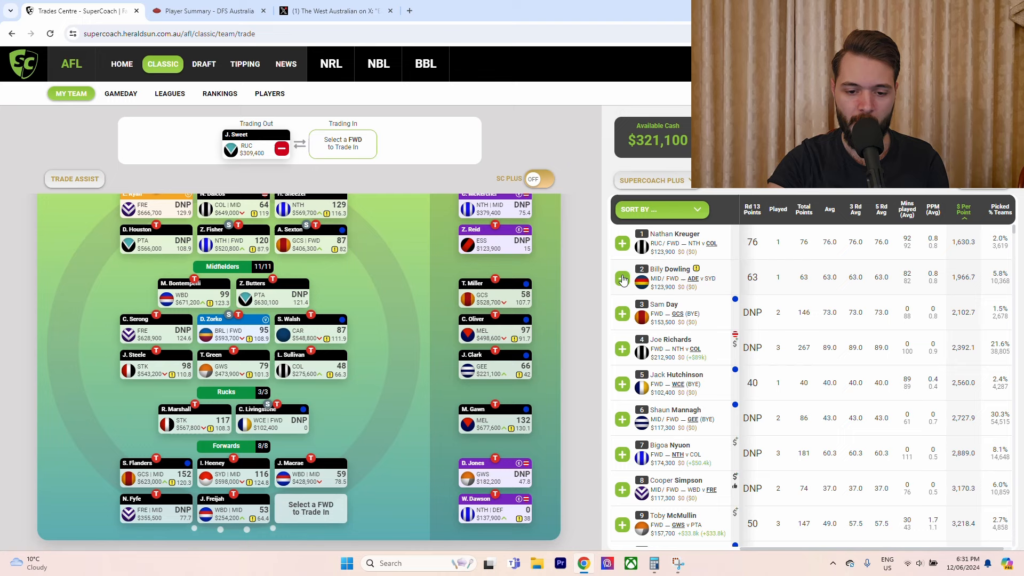
mouse_move(659, 288)
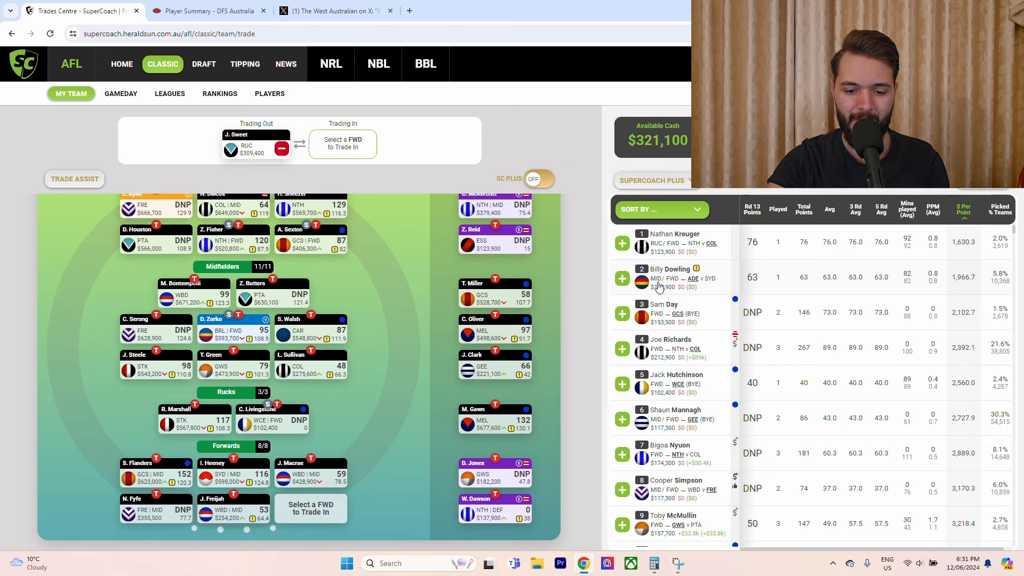
mouse_move(663, 286)
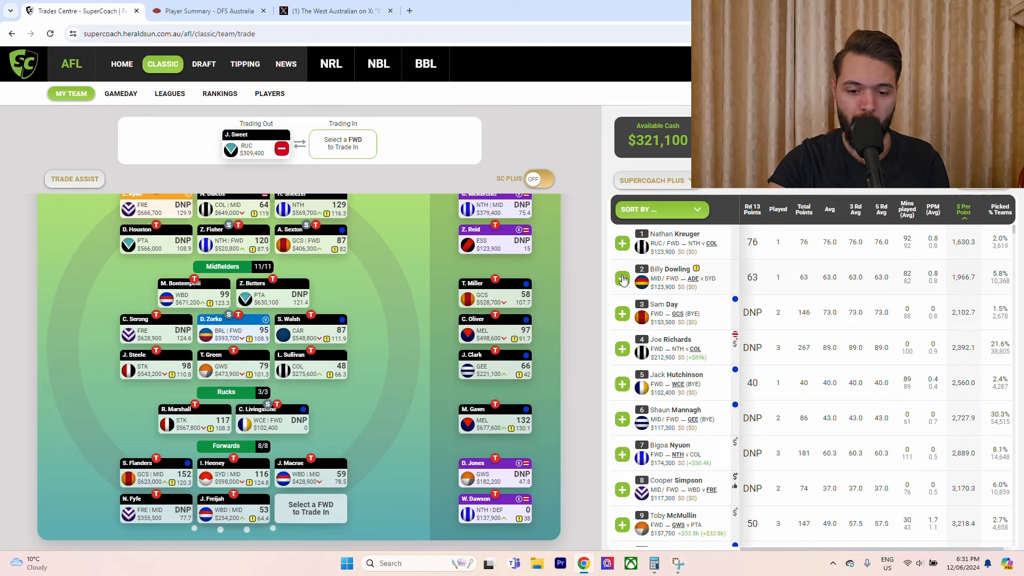
Add B. Dowling as J. Sweet's replacement, leaving $197,200 cash available.
left_click(621, 277)
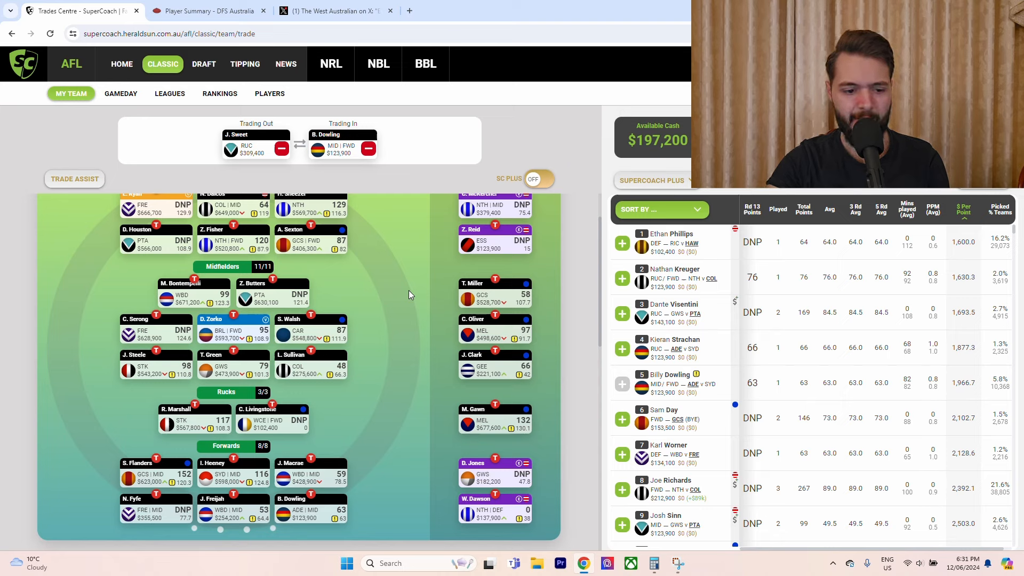
mouse_move(351, 246)
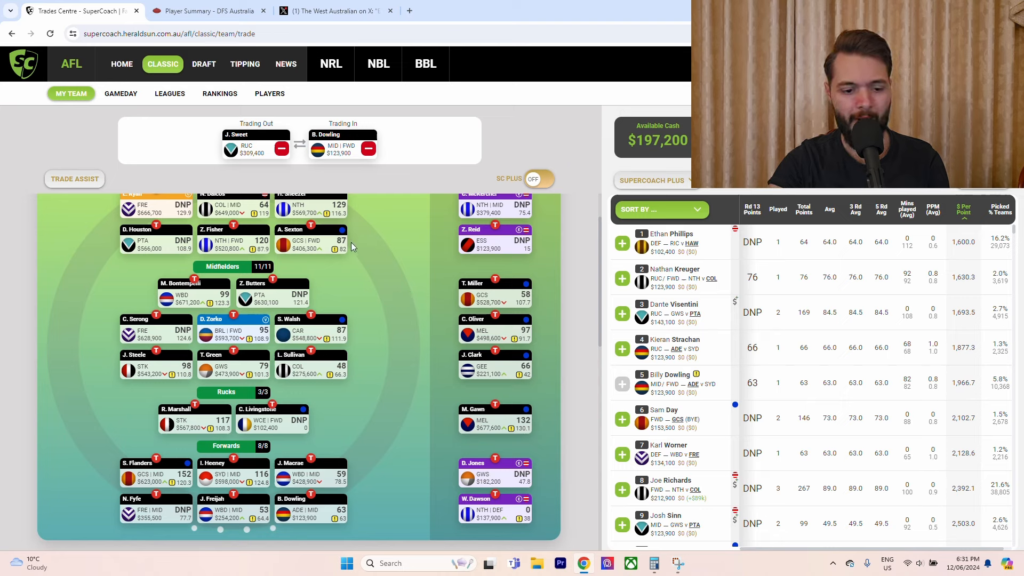
mouse_move(358, 245)
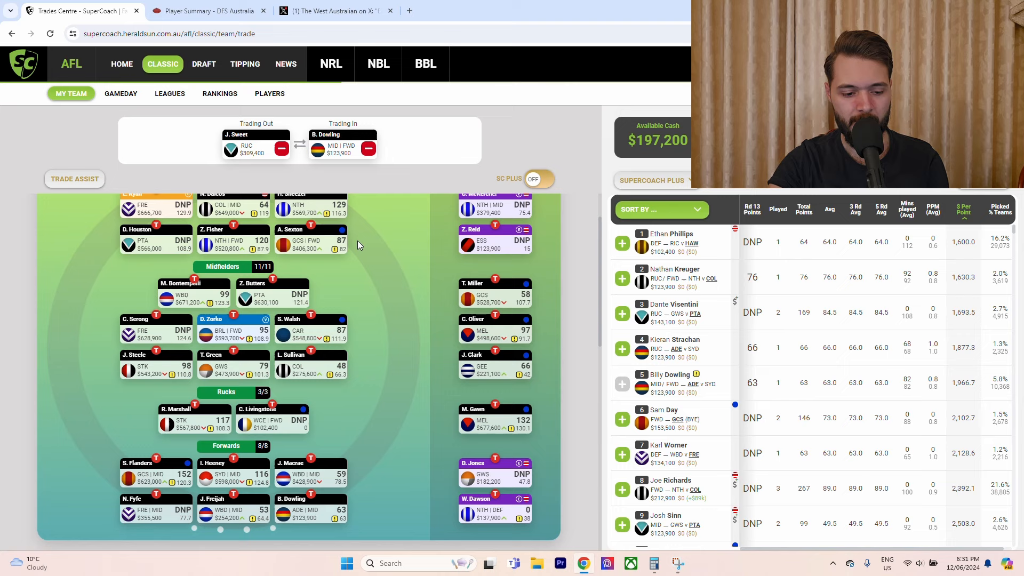
mouse_move(337, 462)
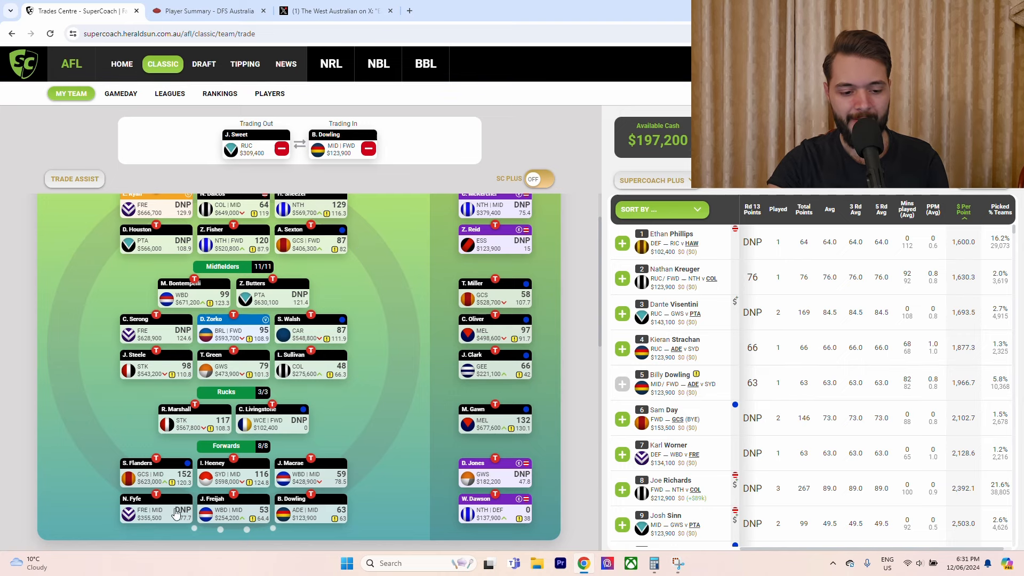
mouse_move(366, 416)
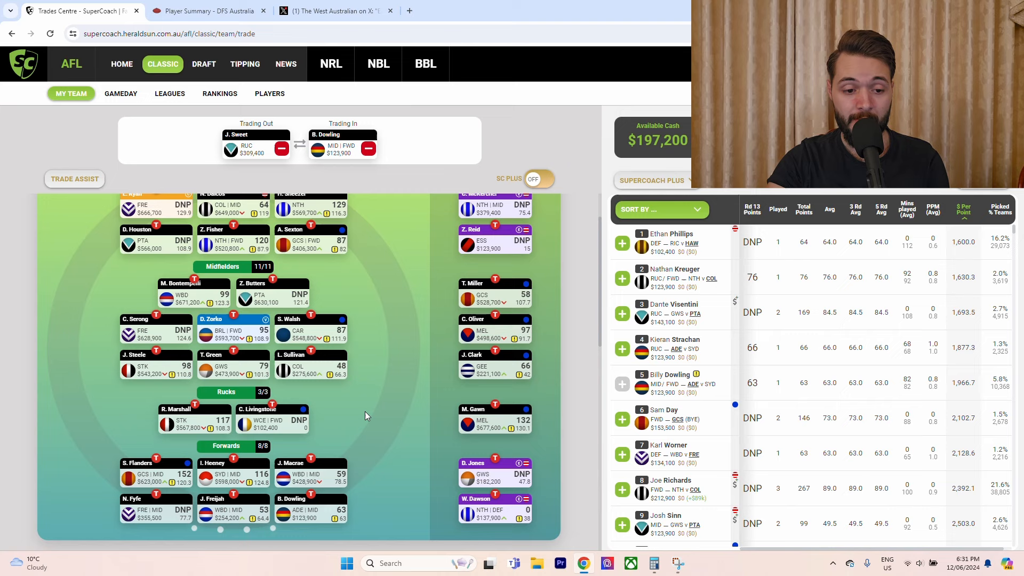
mouse_move(309, 251)
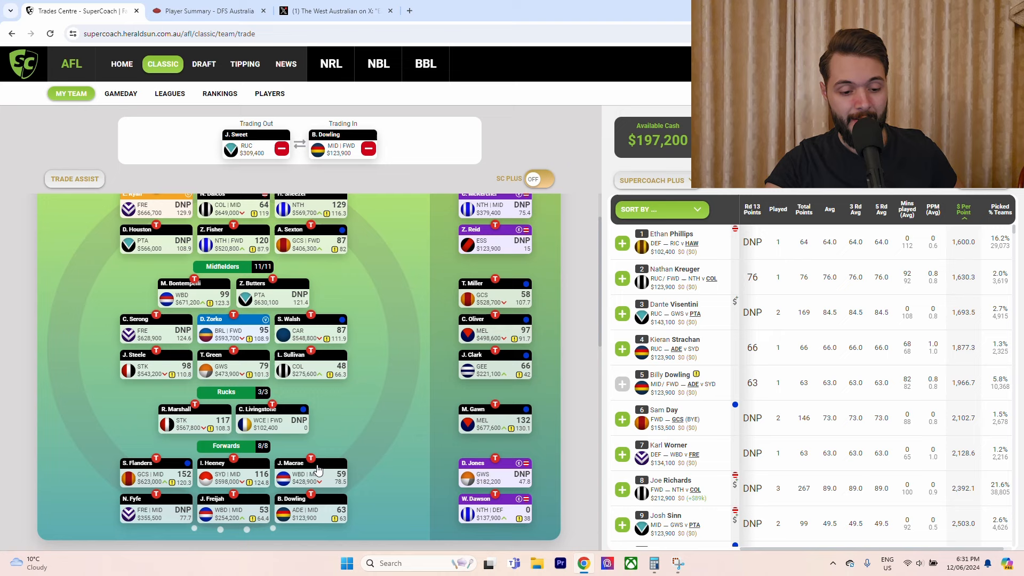
mouse_move(320, 442)
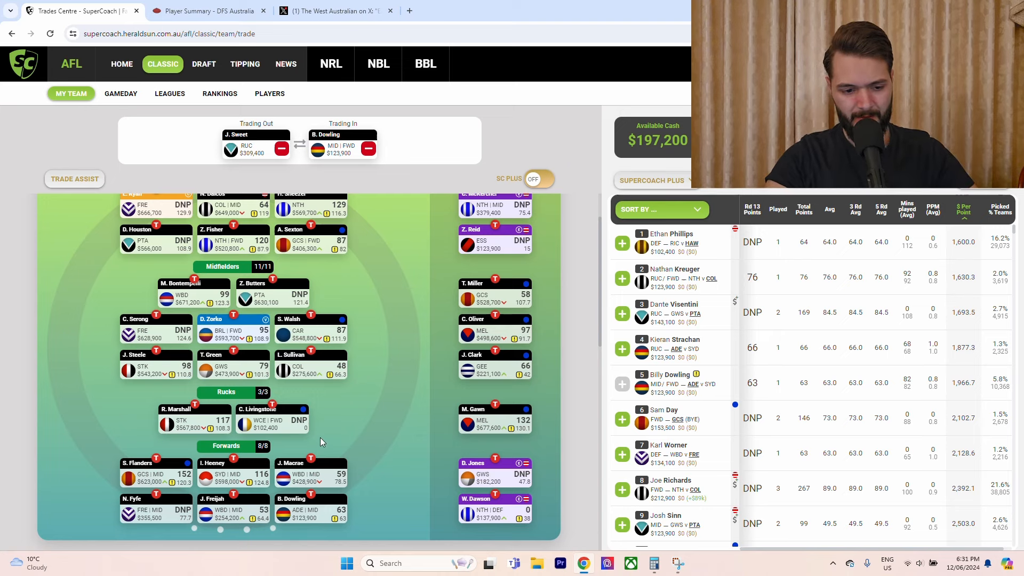
mouse_move(338, 258)
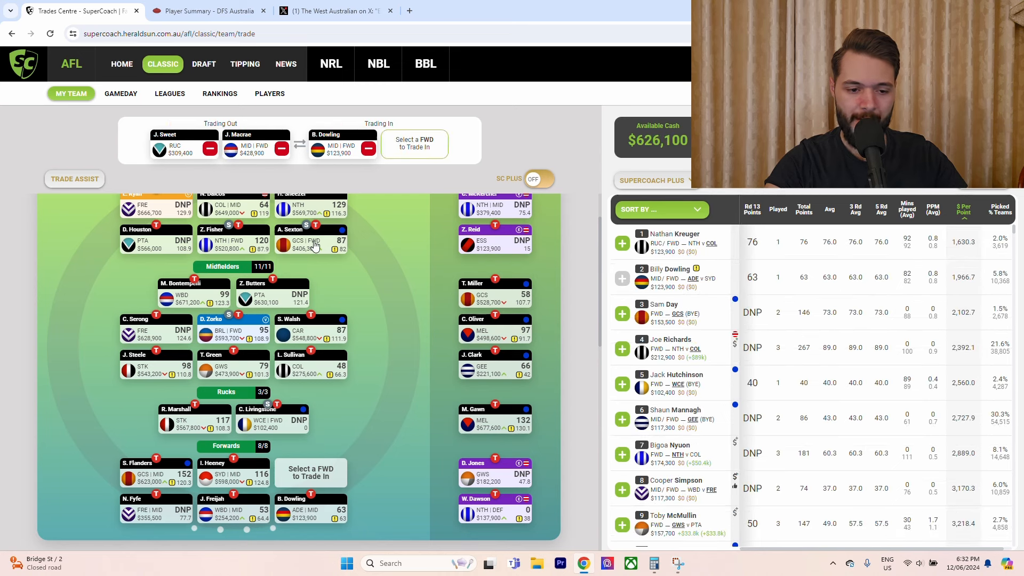
mouse_move(401, 281)
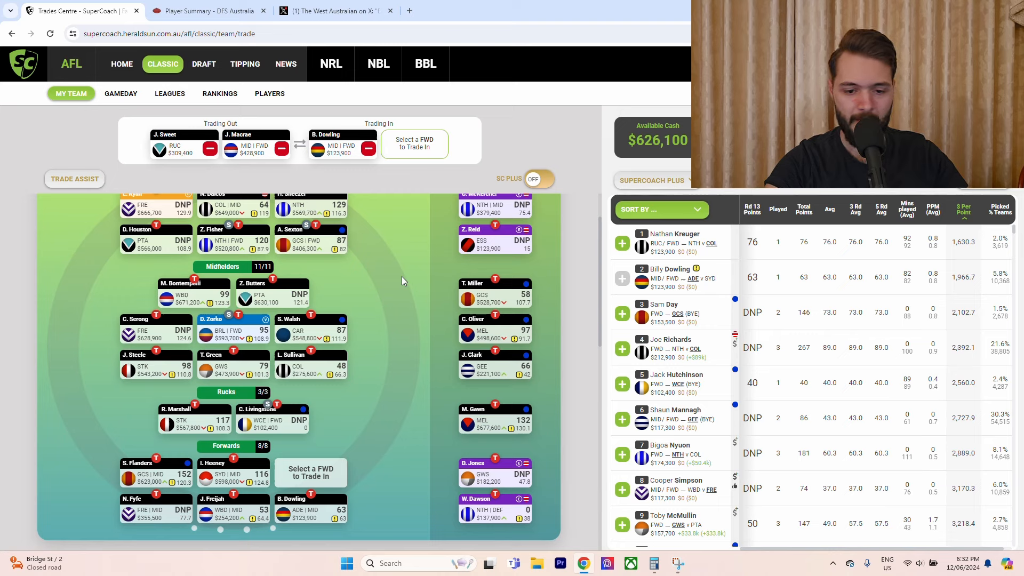
mouse_move(411, 252)
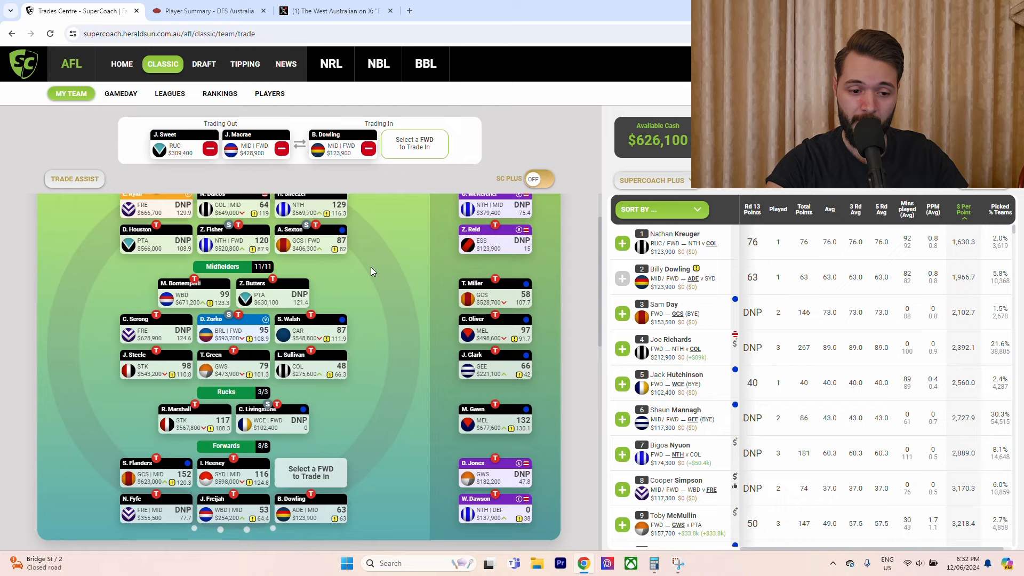
mouse_move(379, 268)
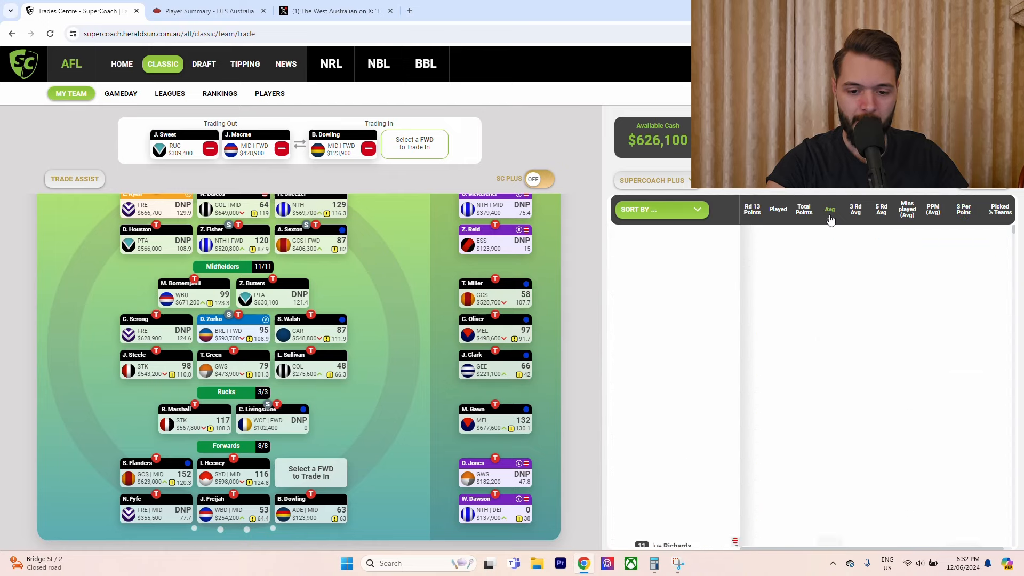
Sort forwards by Avg and bring in I. Rankine for J. Macrae, leaving $73,300.
left_click(829, 209)
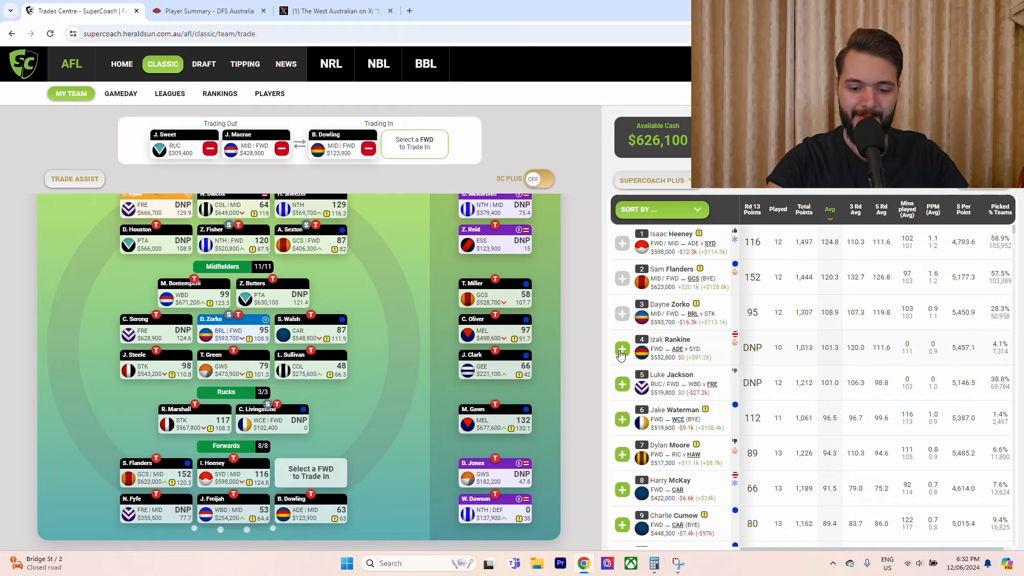
left_click(621, 347)
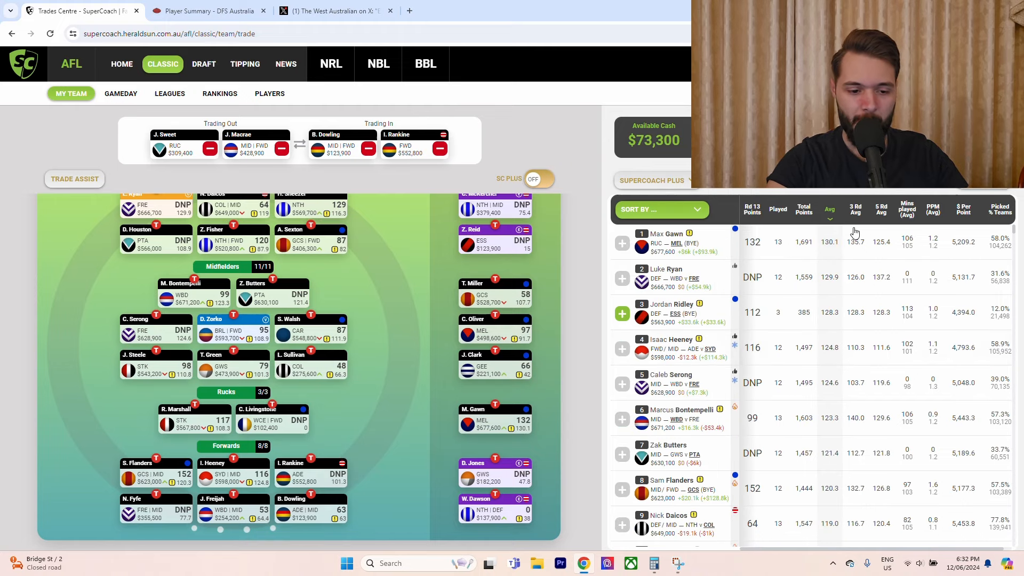
mouse_move(408, 322)
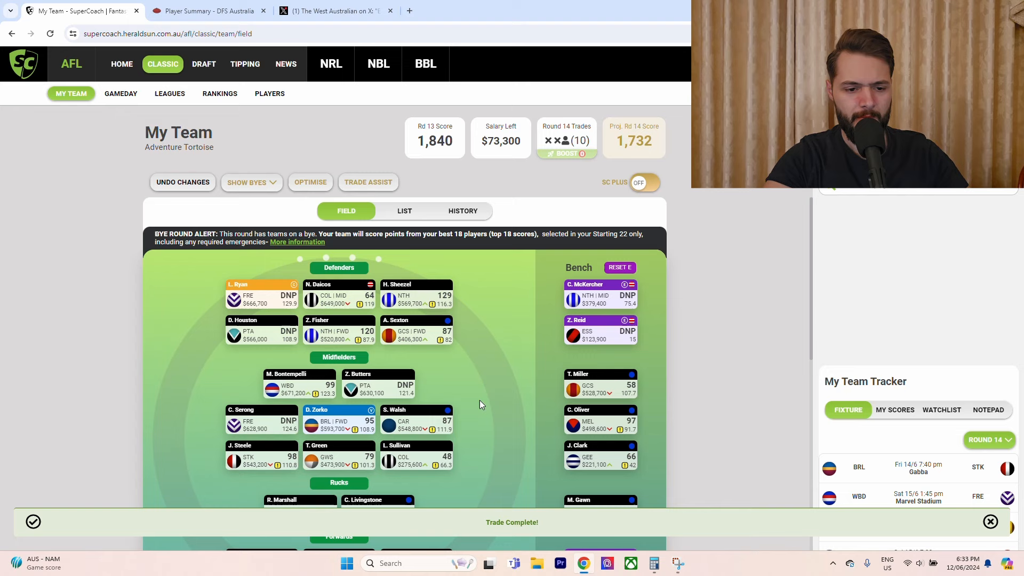
mouse_move(271, 187)
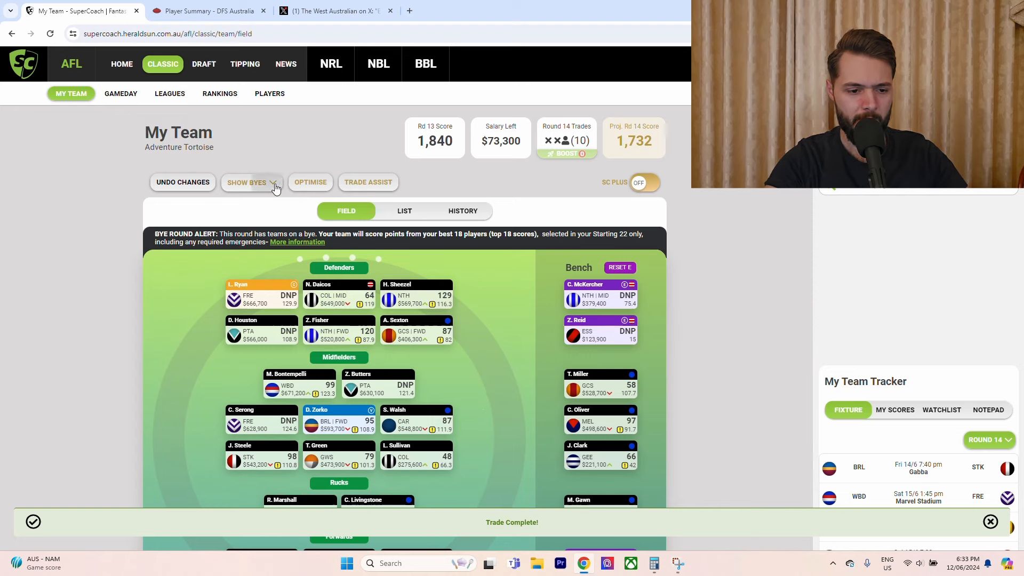
Turn on Show Byes and scroll through the field to see bye-affected players.
left_click(251, 183)
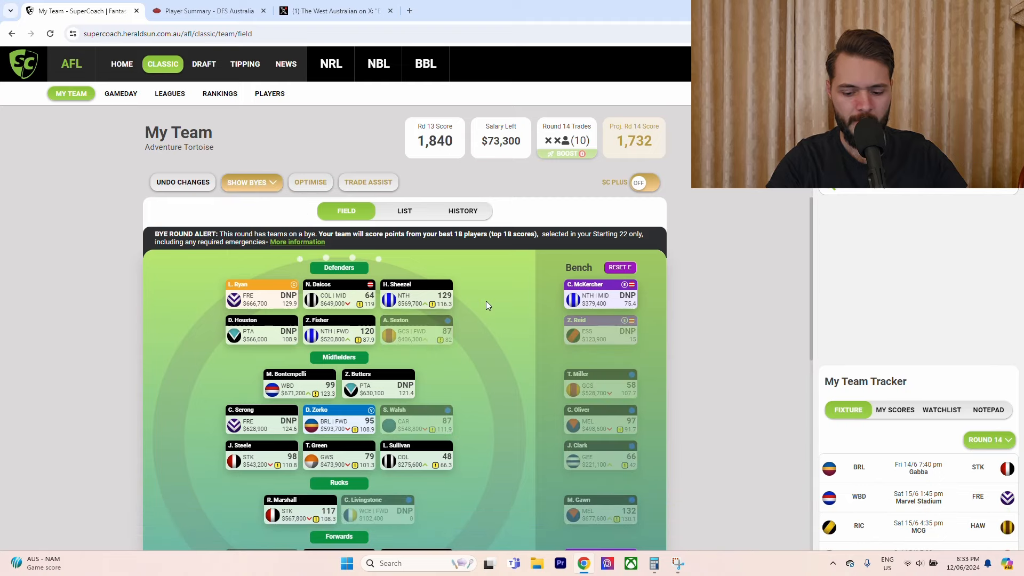
scroll("down", 3)
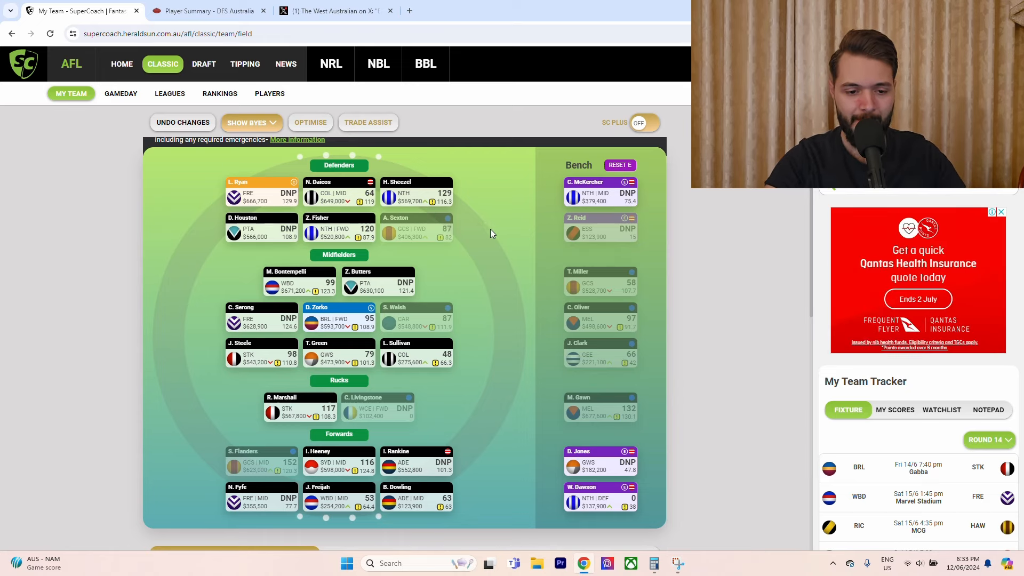
mouse_move(242, 291)
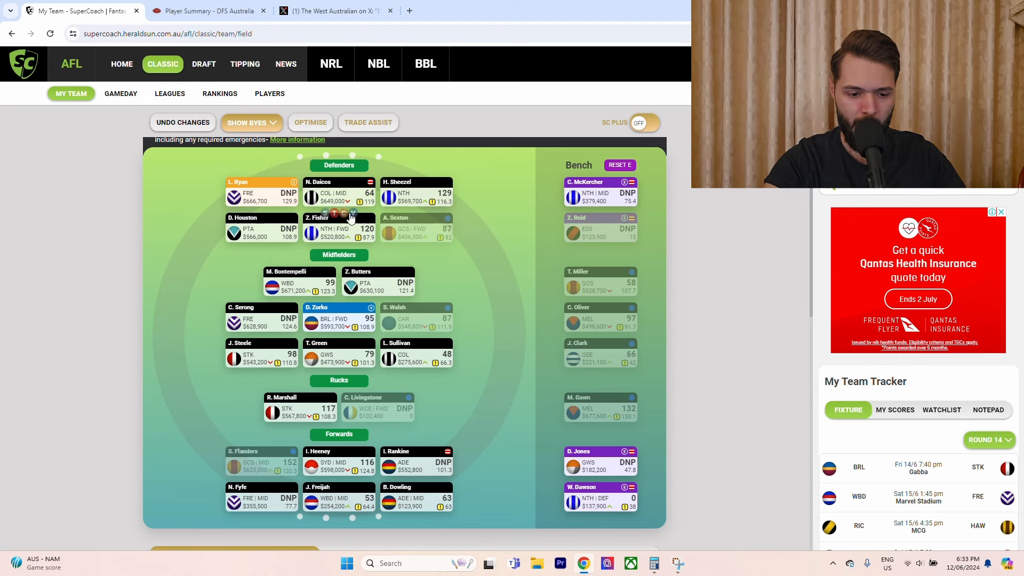
mouse_move(260, 448)
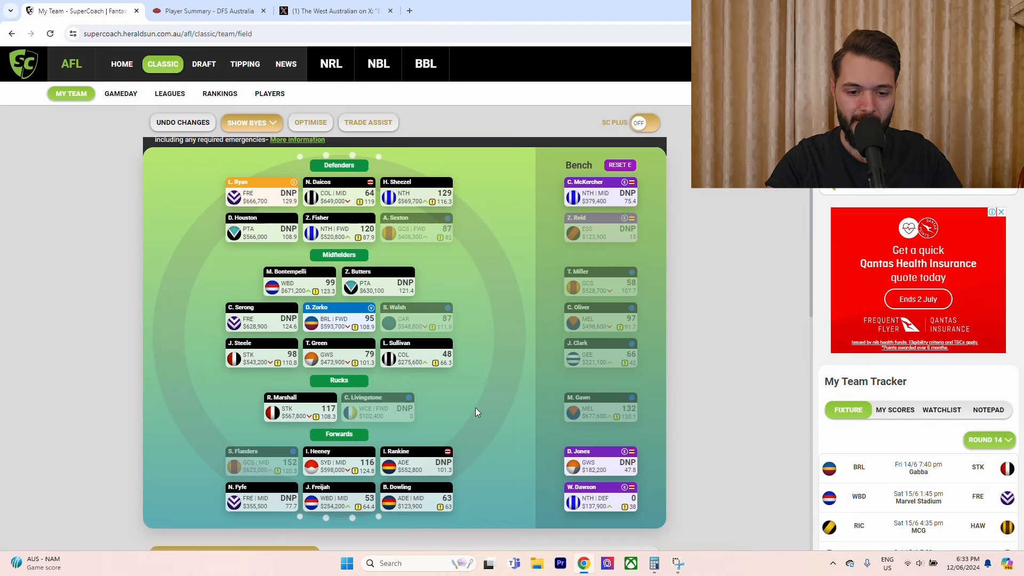
mouse_move(499, 373)
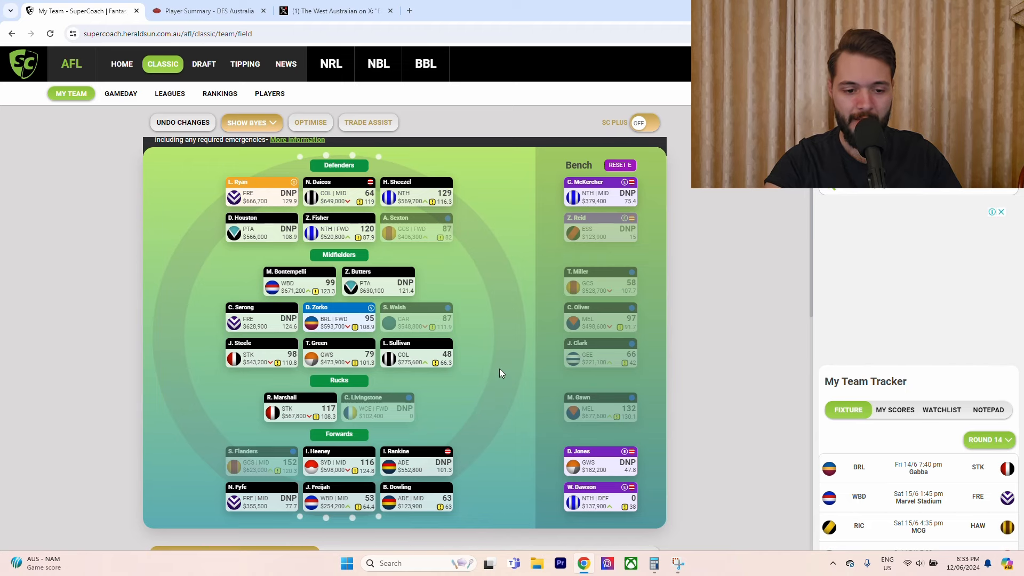
mouse_move(581, 273)
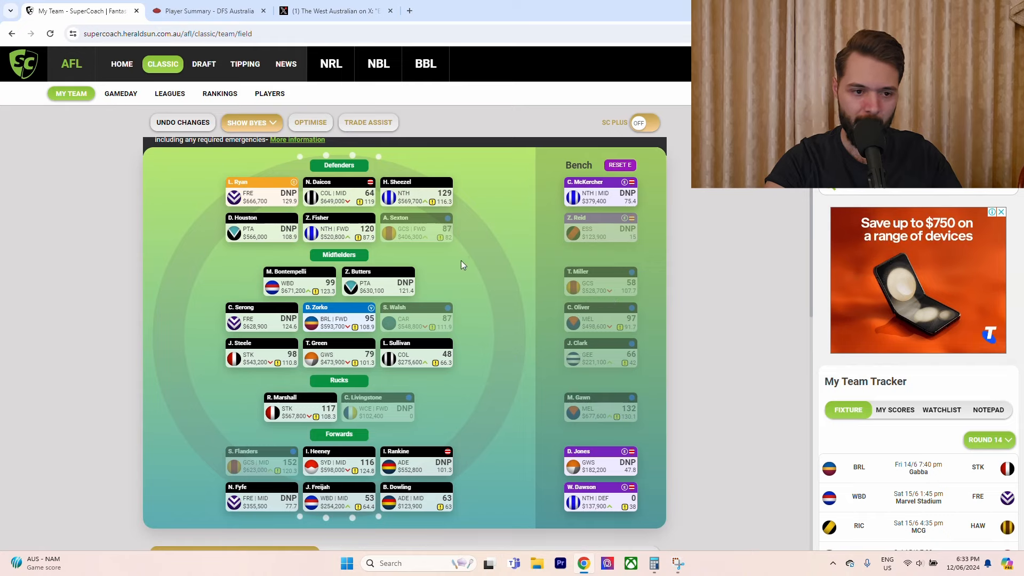
On DFS Australia, scroll to Touk Miller's game logs to check his nine-game 108.2 average.
left_click(206, 11)
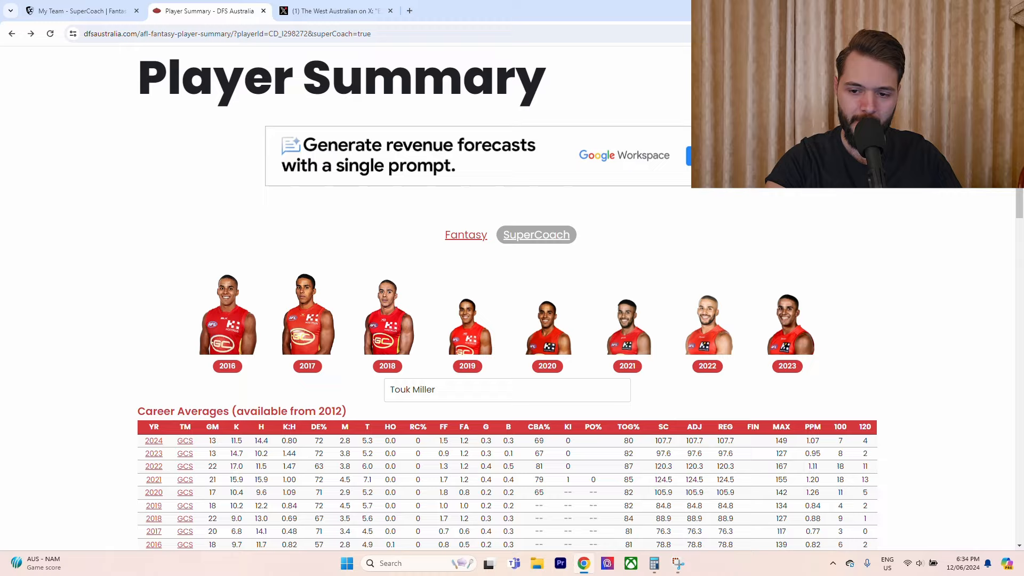
scroll("down", 3)
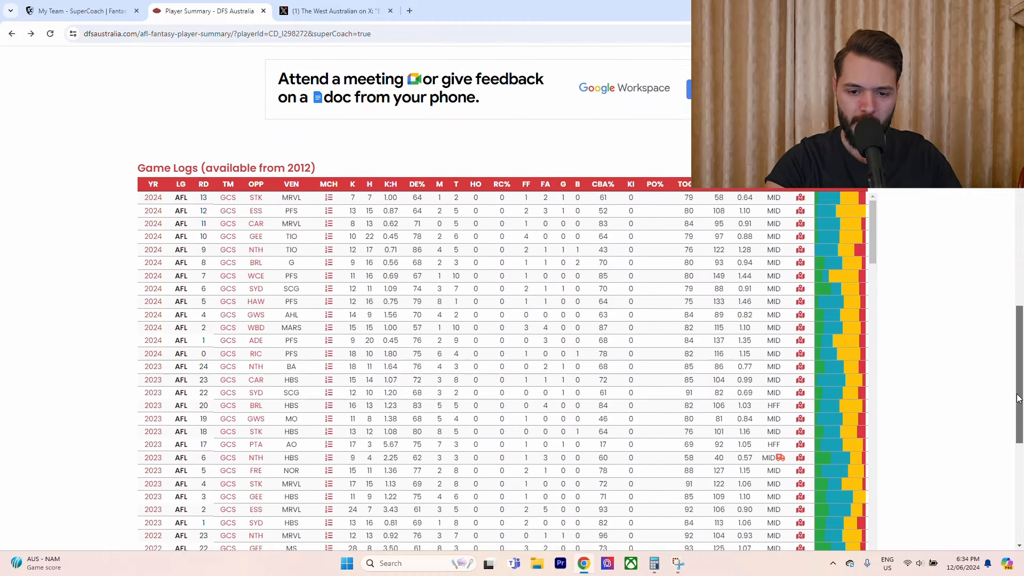
scroll("down", 3)
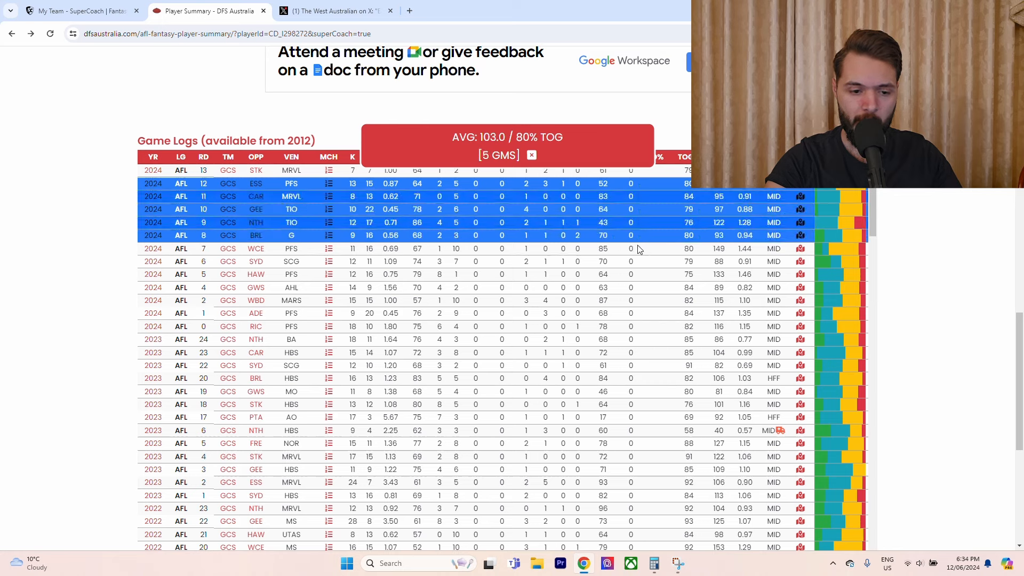
mouse_move(311, 297)
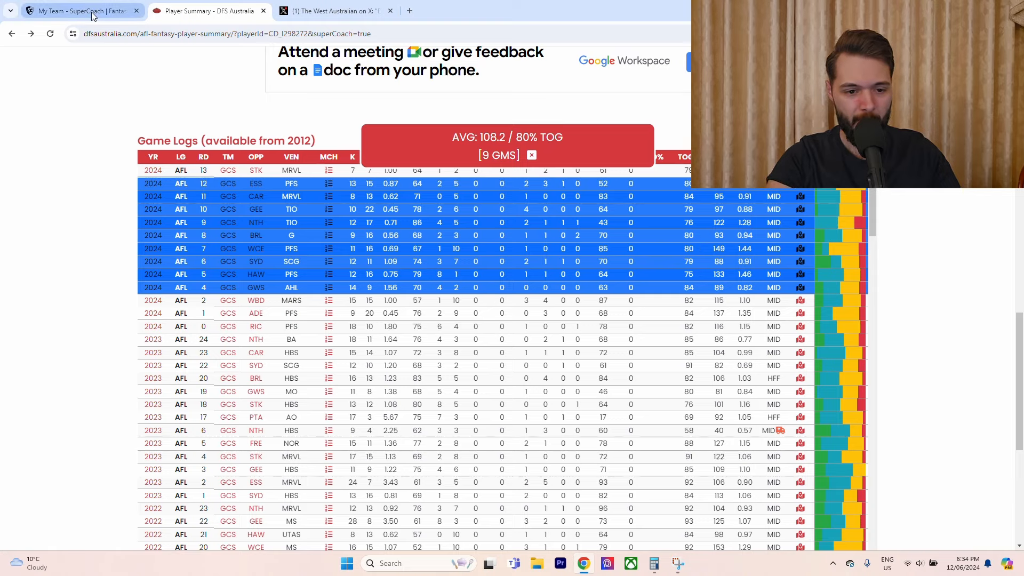
Return to the SuperCoach My Team tab and scroll the lineup with byes greyed out.
left_click(78, 10)
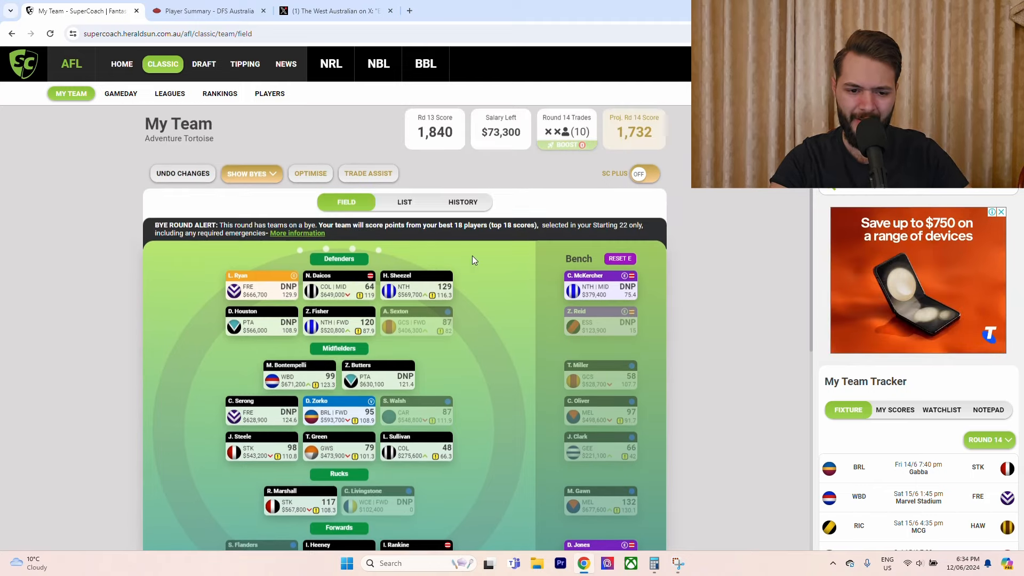
scroll("down", 3)
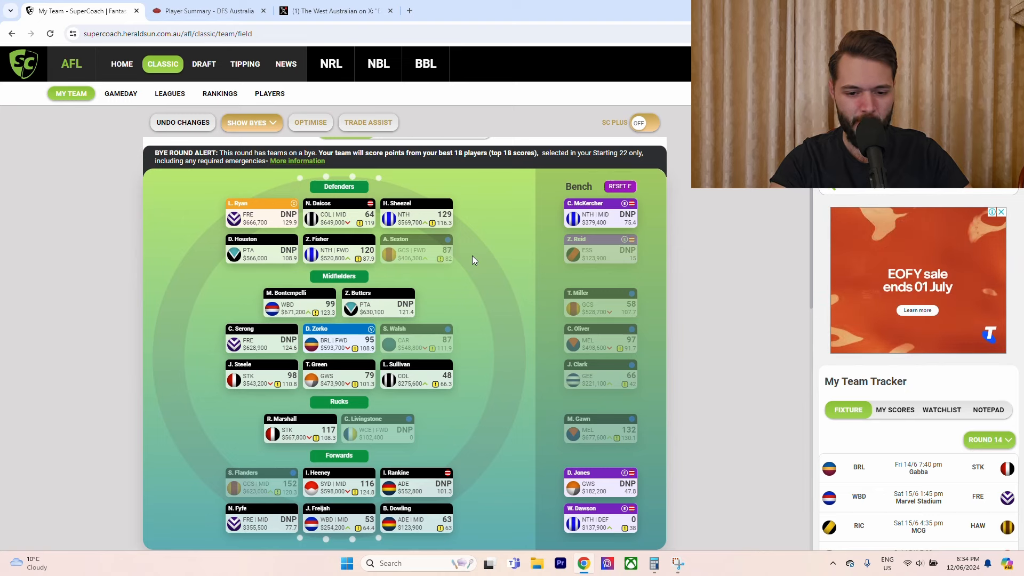
mouse_move(550, 313)
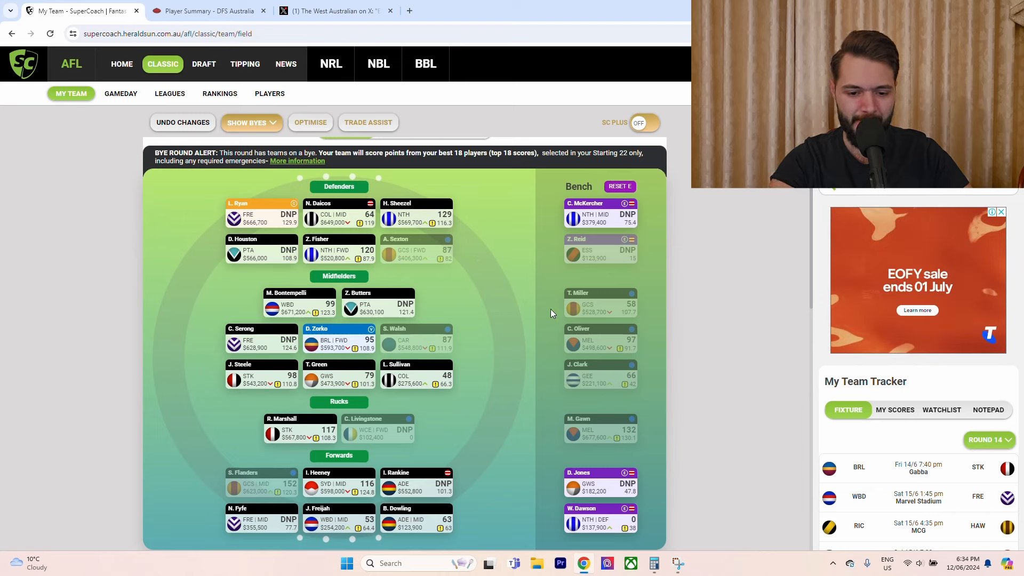
mouse_move(573, 308)
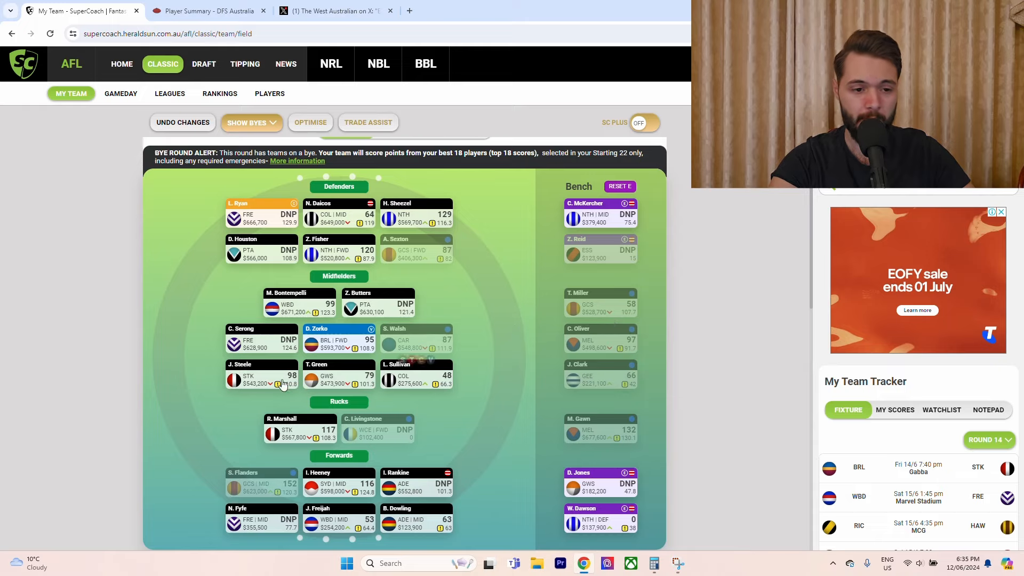
Search DFS Australia for Clayton Oliver and open his player summary.
left_click(206, 11)
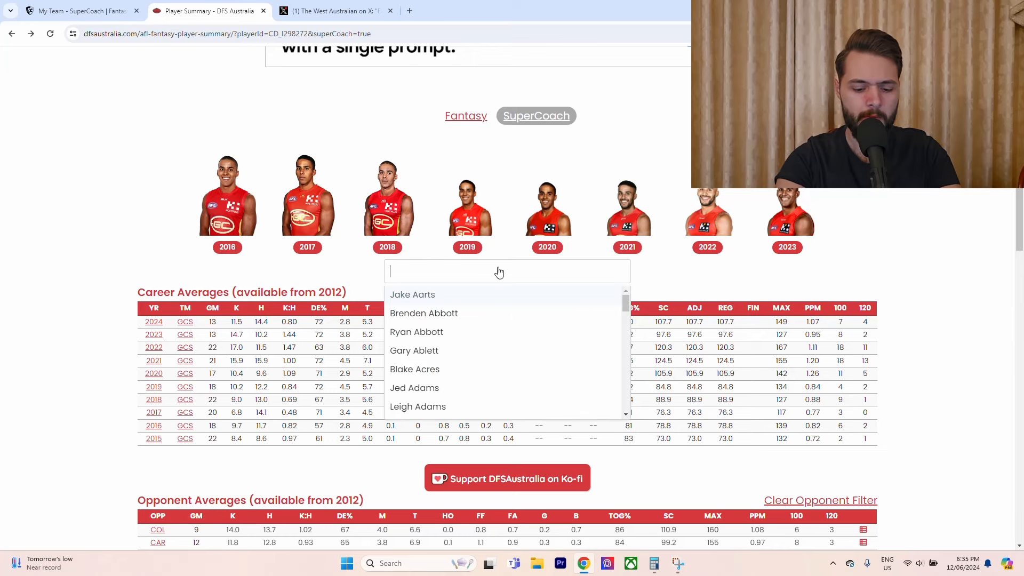
type("oliver")
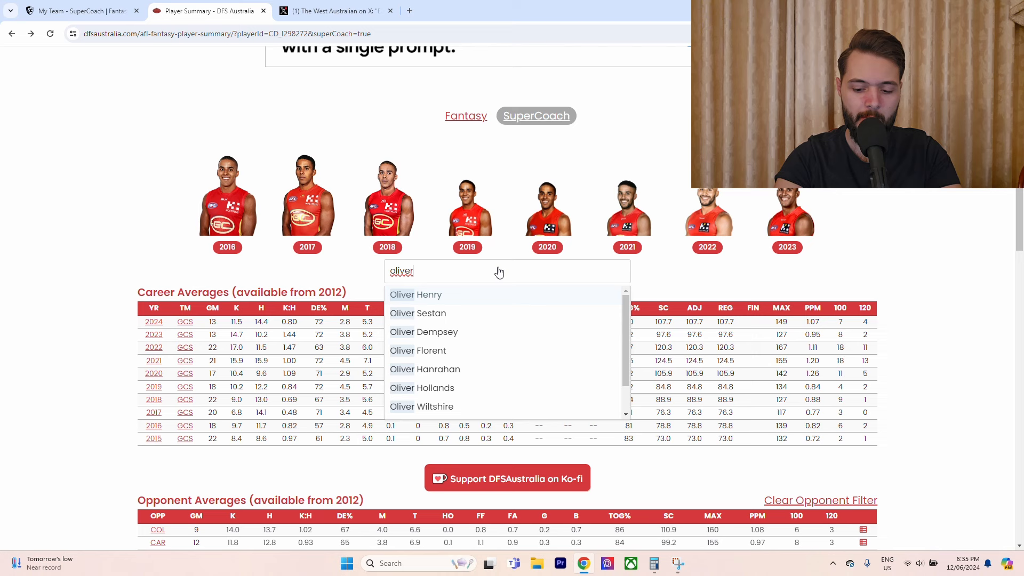
type("c")
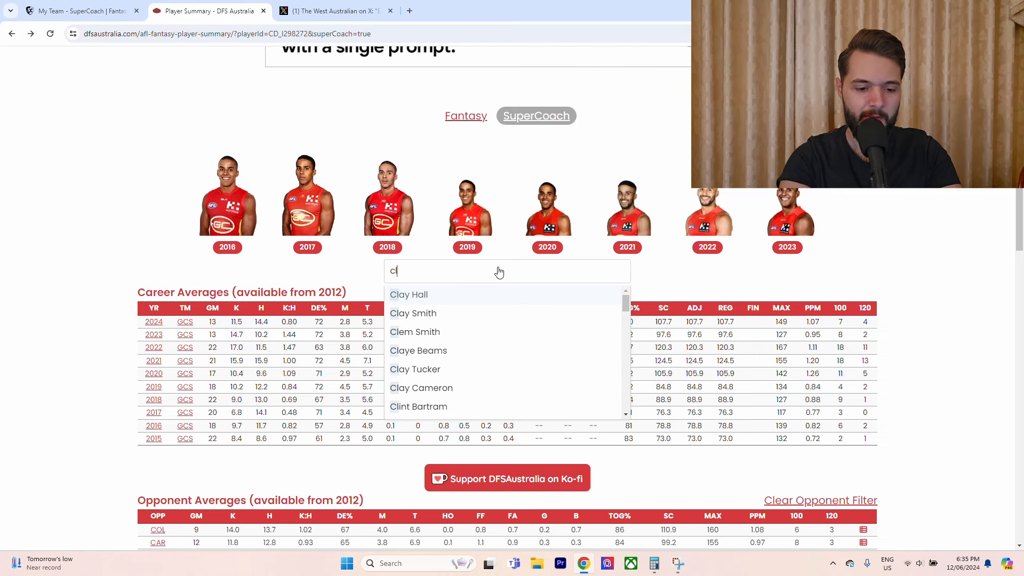
type("layton")
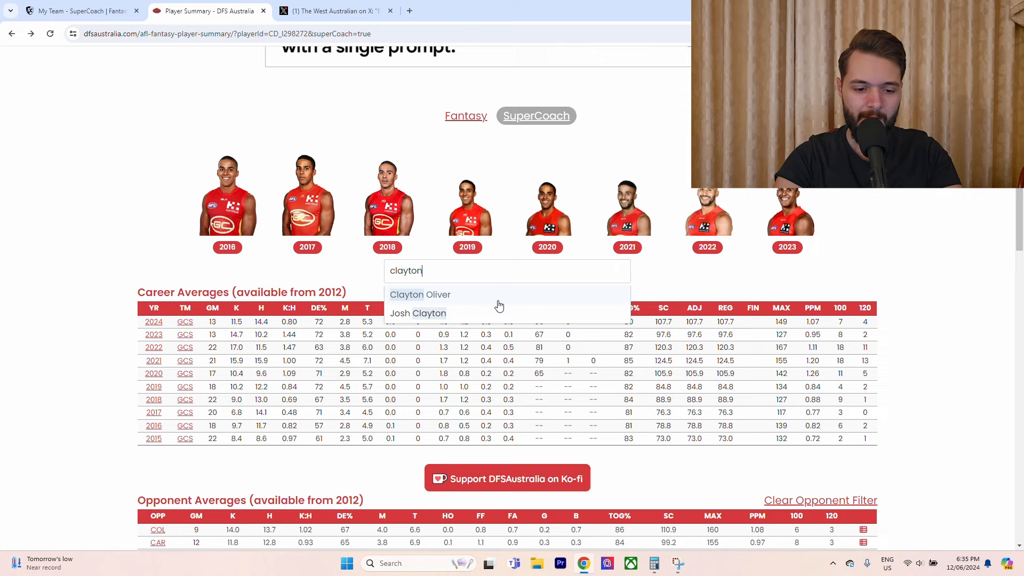
left_click(420, 295)
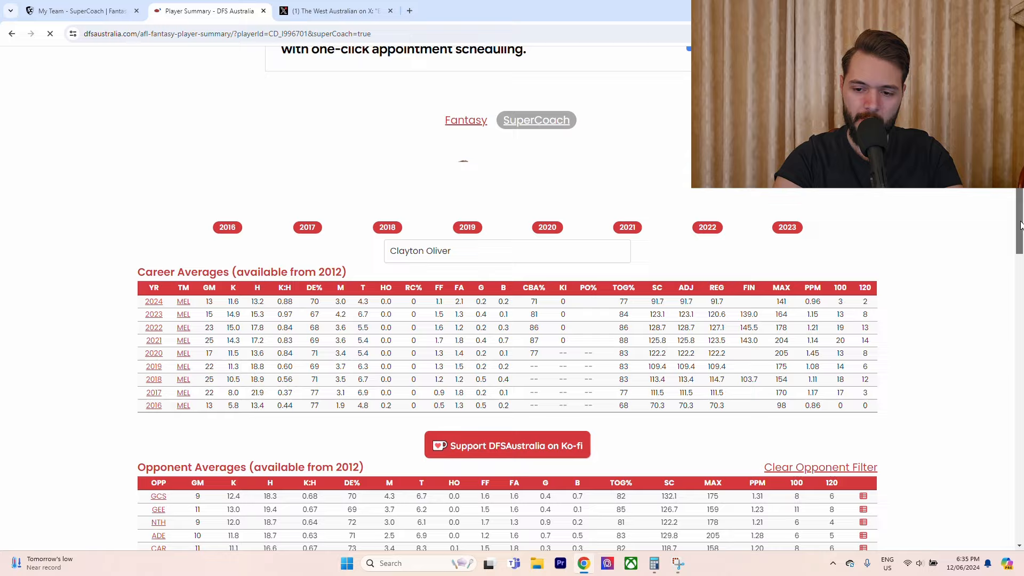
Dismiss the pop-up ad and scroll to Oliver's game logs, last five averaging 94.6.
scroll("down", 3)
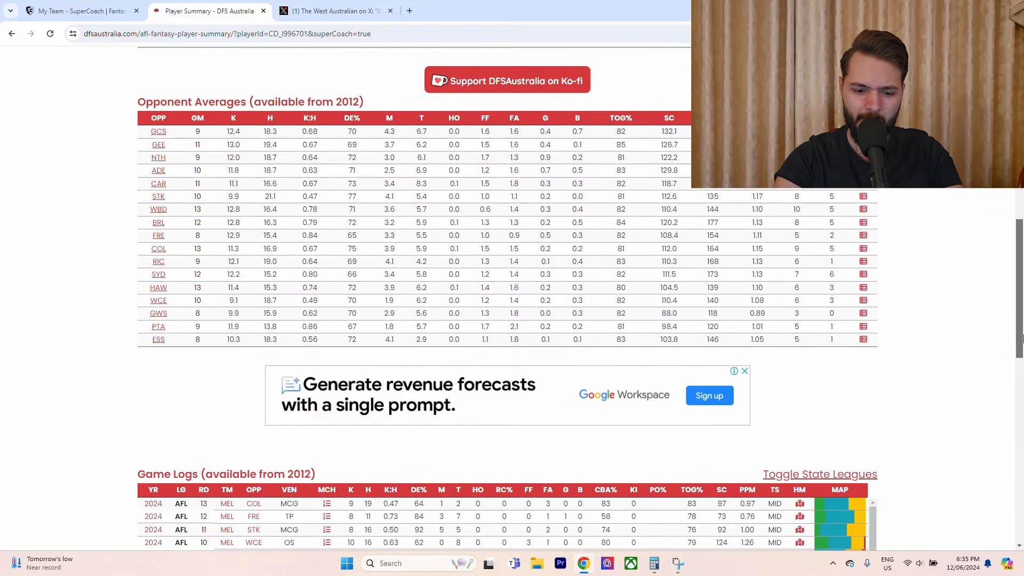
scroll("down", 3)
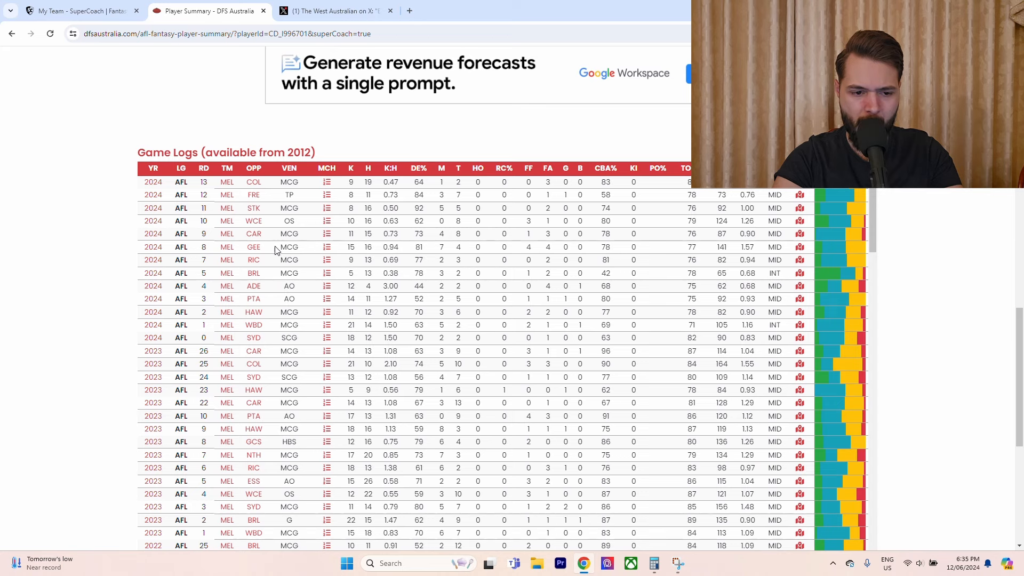
left_click(327, 234)
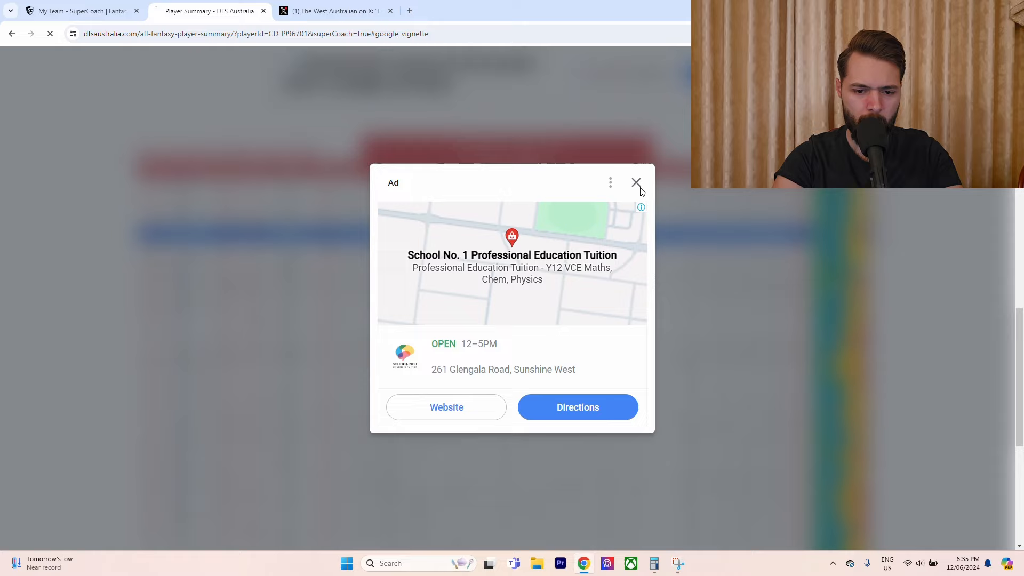
left_click(635, 182)
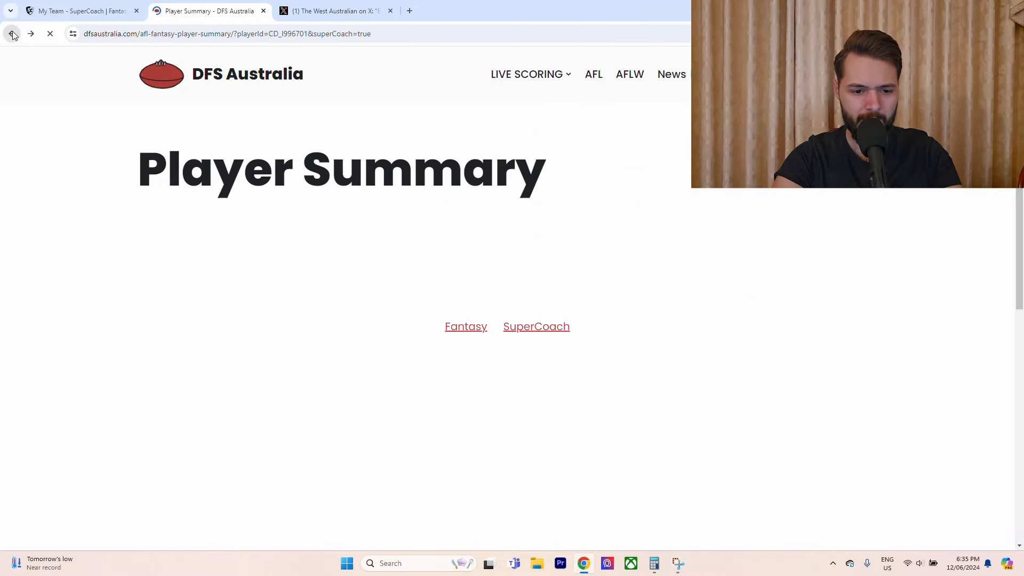
left_click(536, 326)
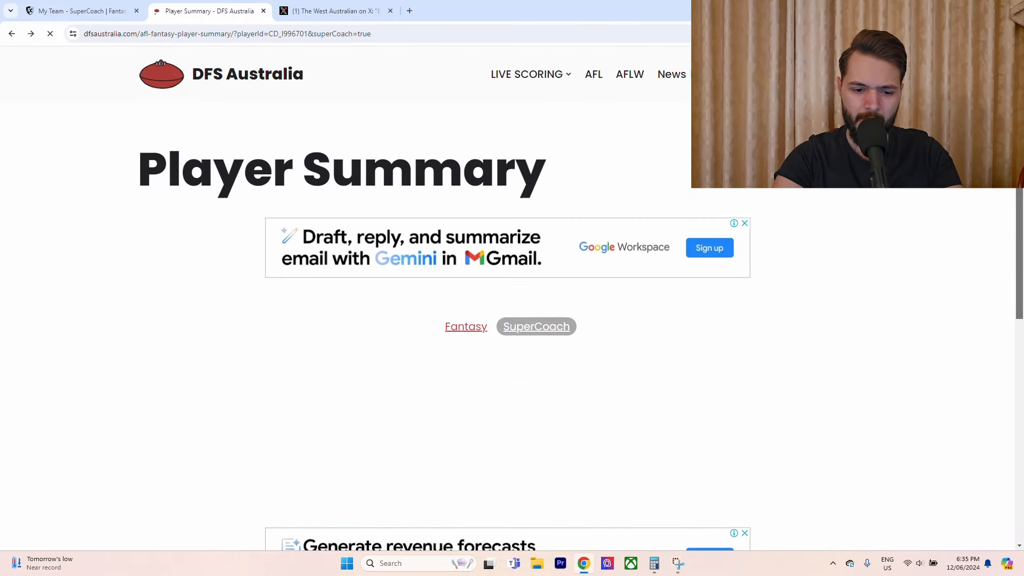
scroll("down", 3)
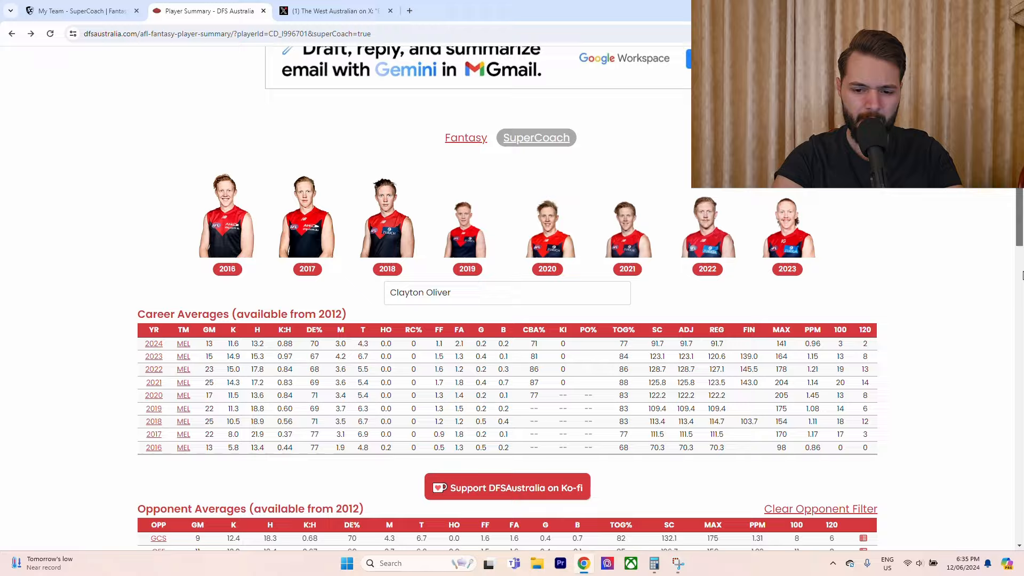
scroll("down", 3)
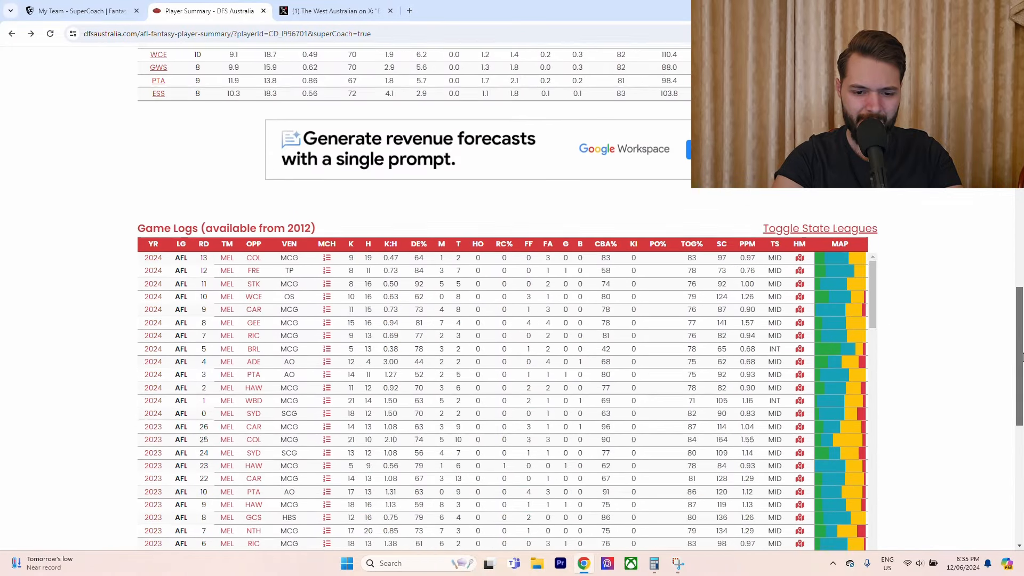
scroll("down", 3)
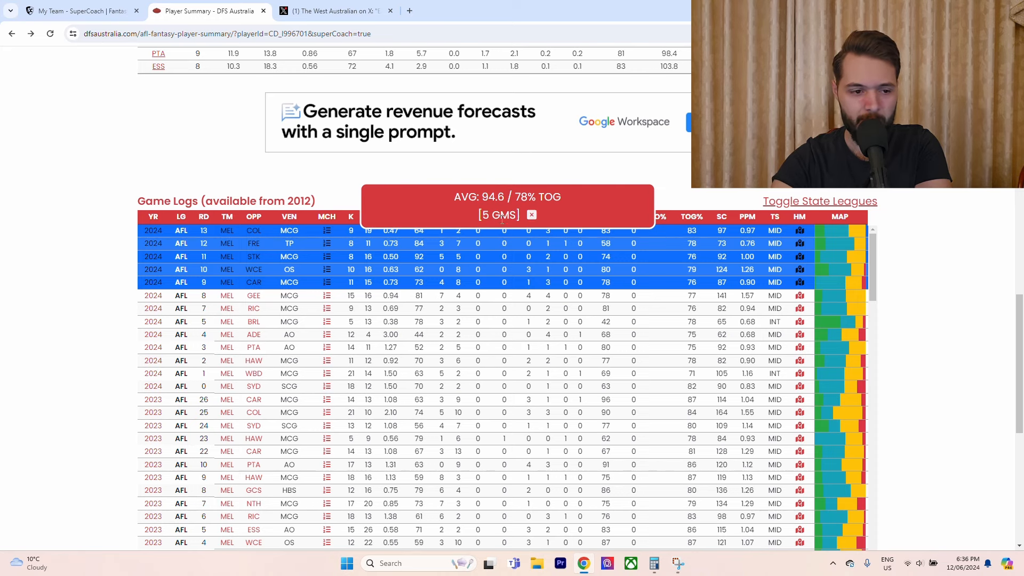
Open C. Oliver's SuperCoach profile from the bench and show his 2024 season stats-to-date.
left_click(78, 11)
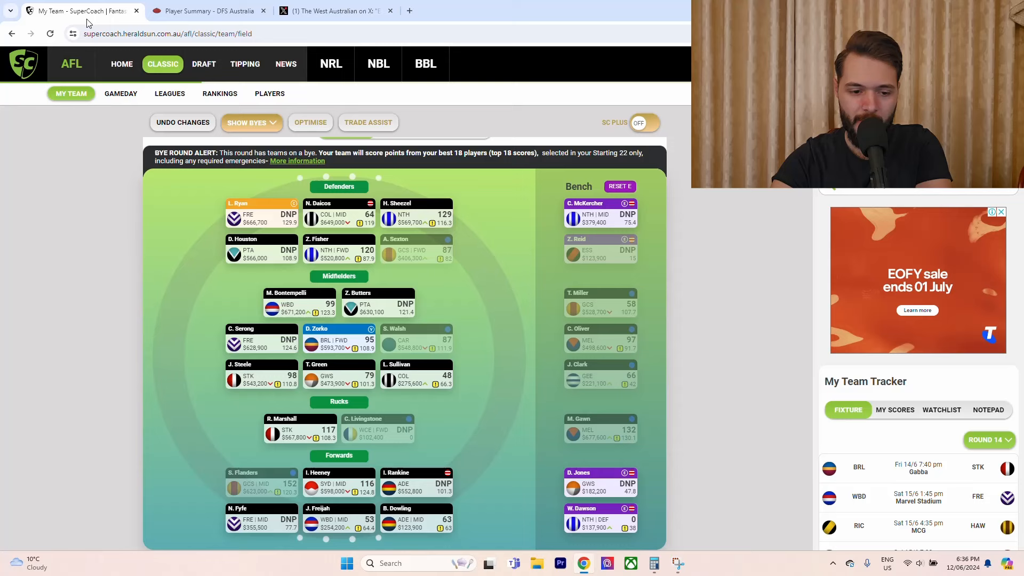
mouse_move(492, 337)
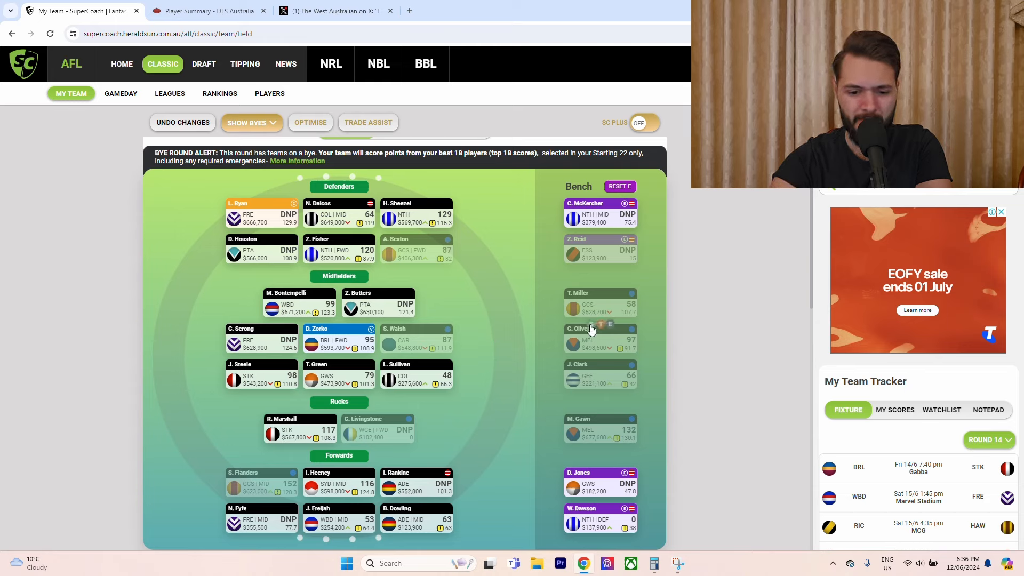
left_click(581, 328)
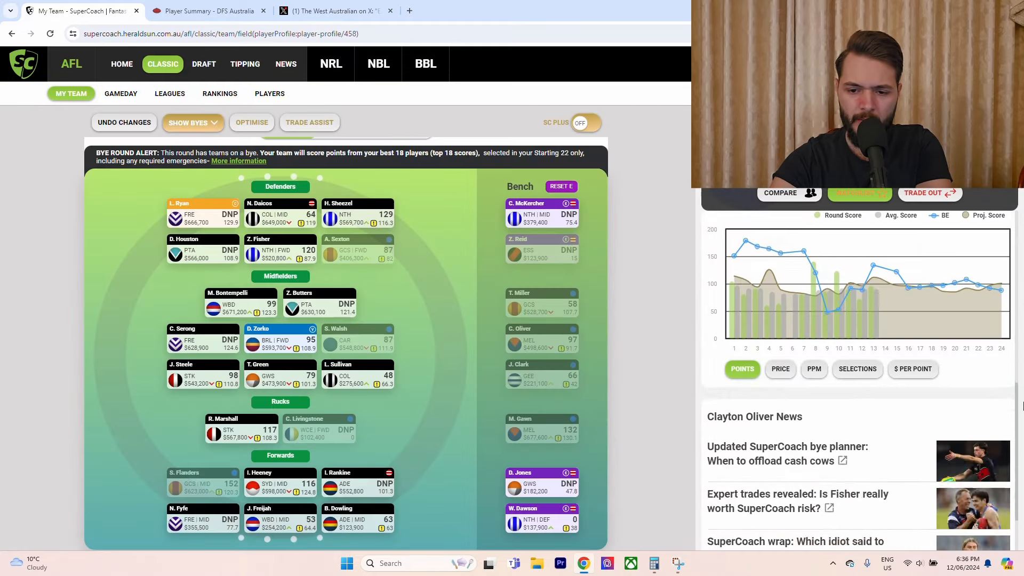
left_click(859, 230)
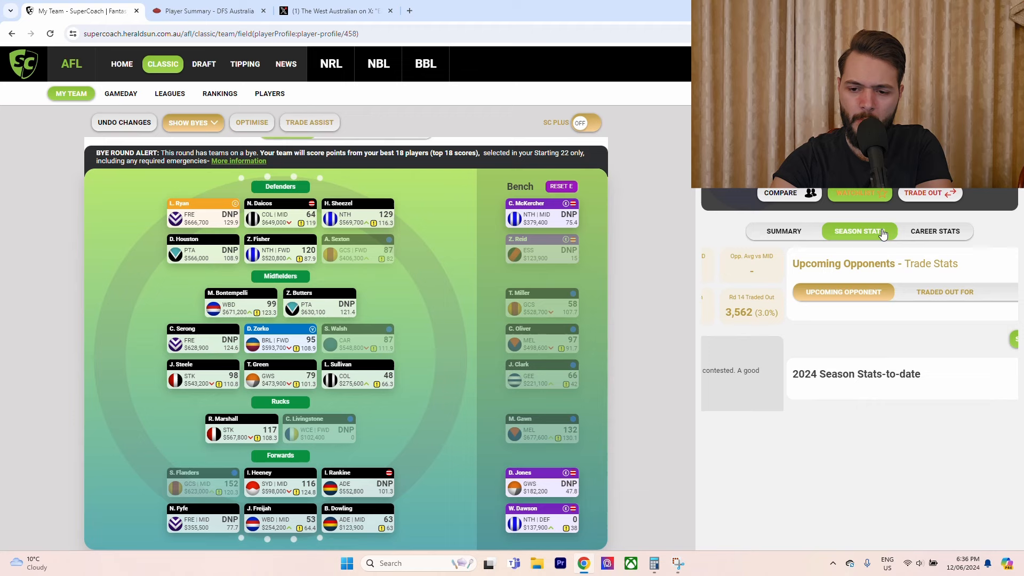
left_click(860, 230)
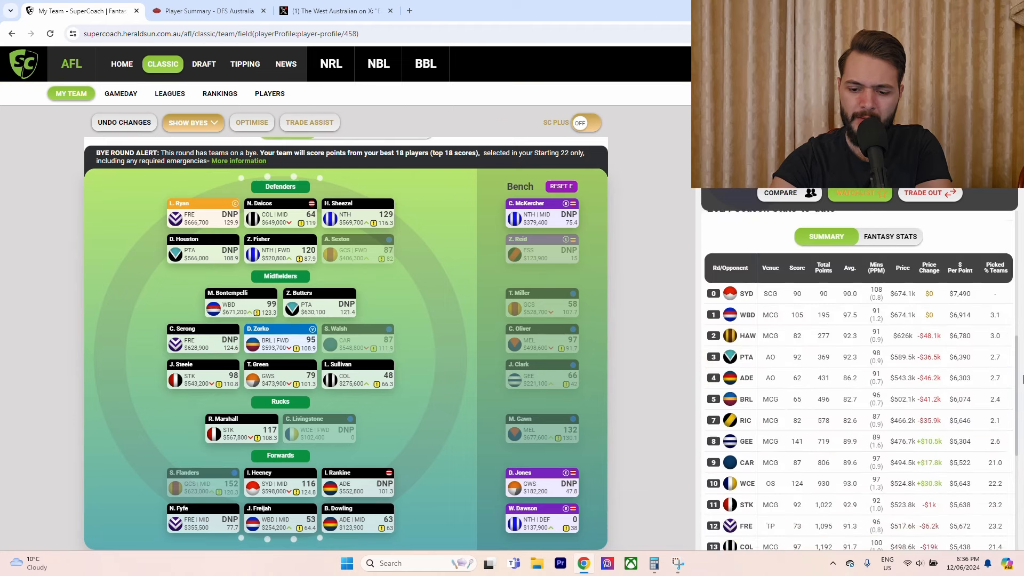
scroll("down", 3)
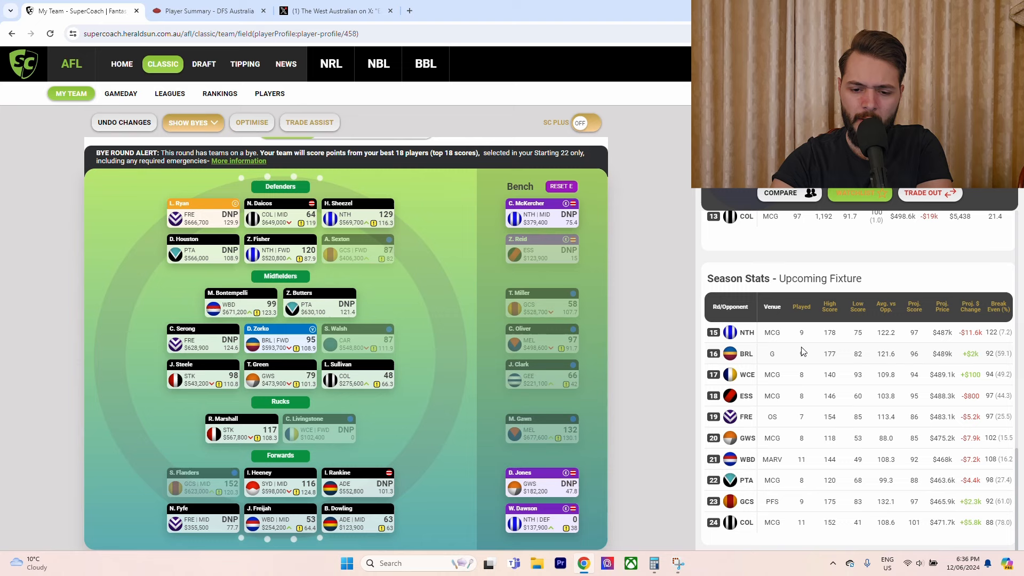
mouse_move(843, 343)
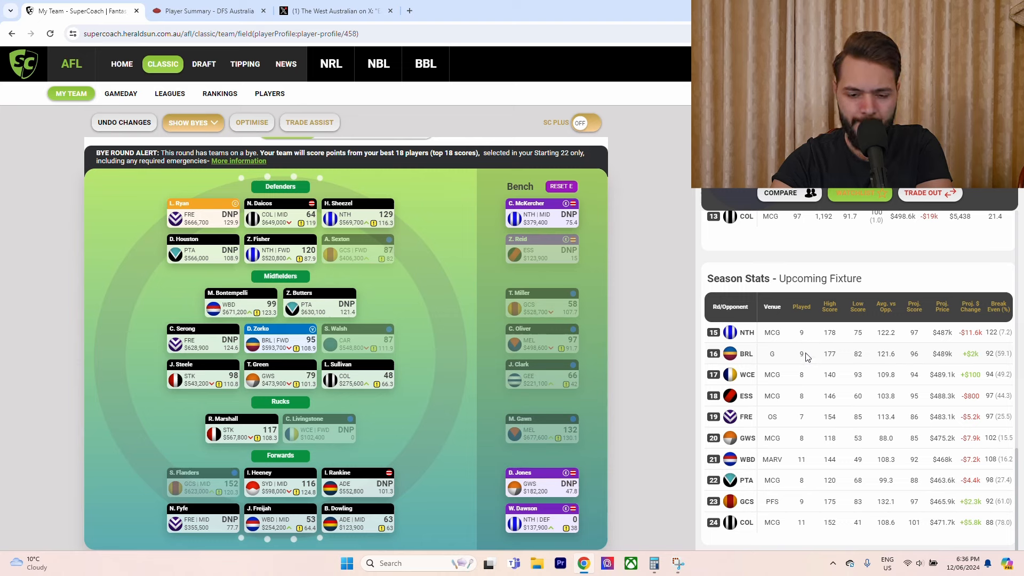
mouse_move(813, 393)
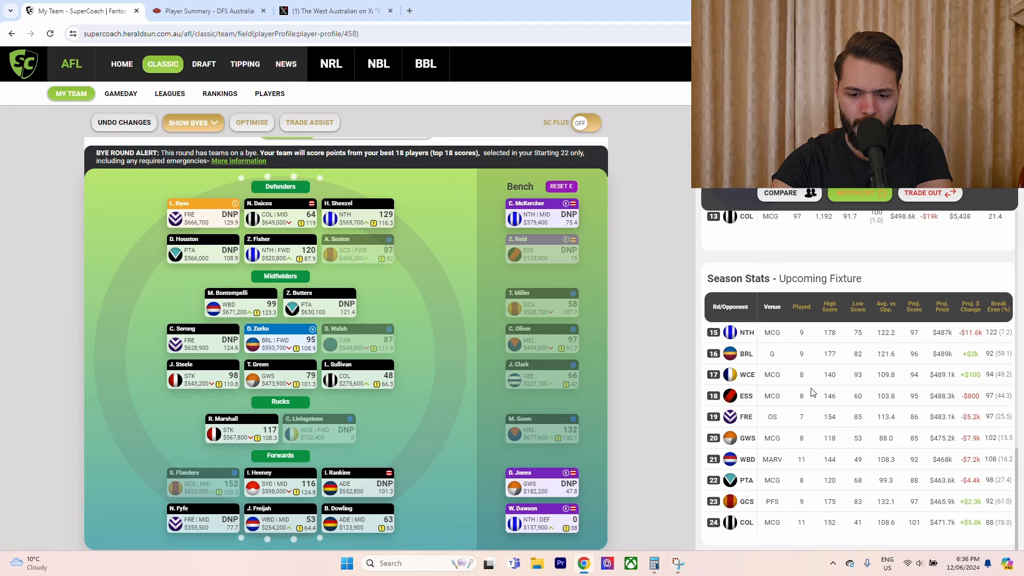
mouse_move(810, 416)
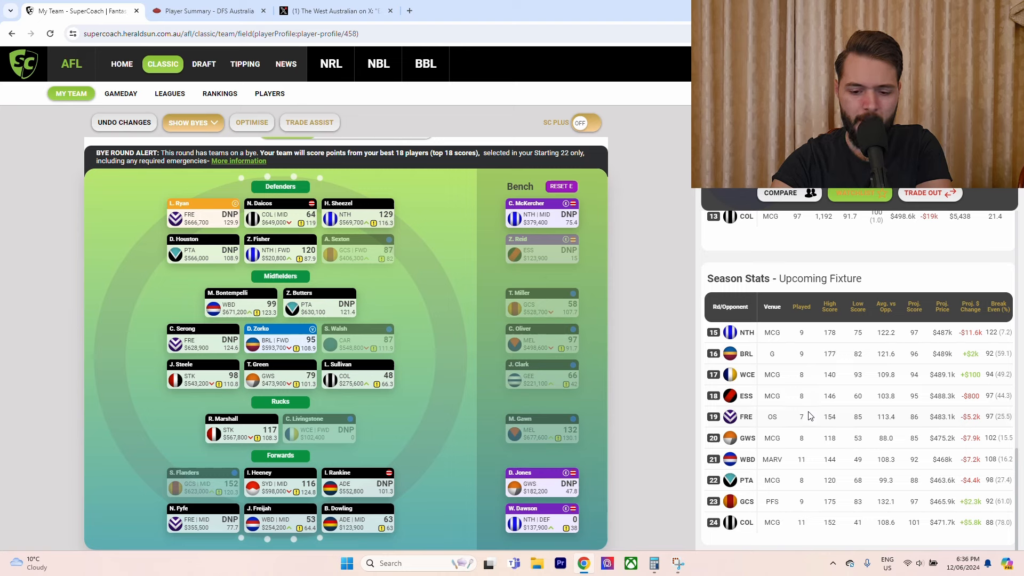
mouse_move(814, 471)
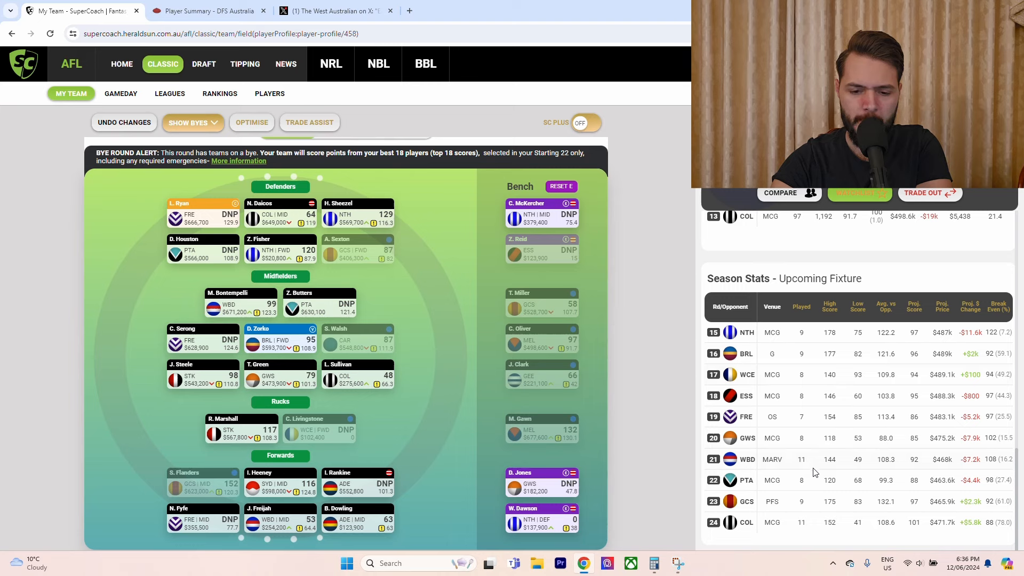
mouse_move(819, 399)
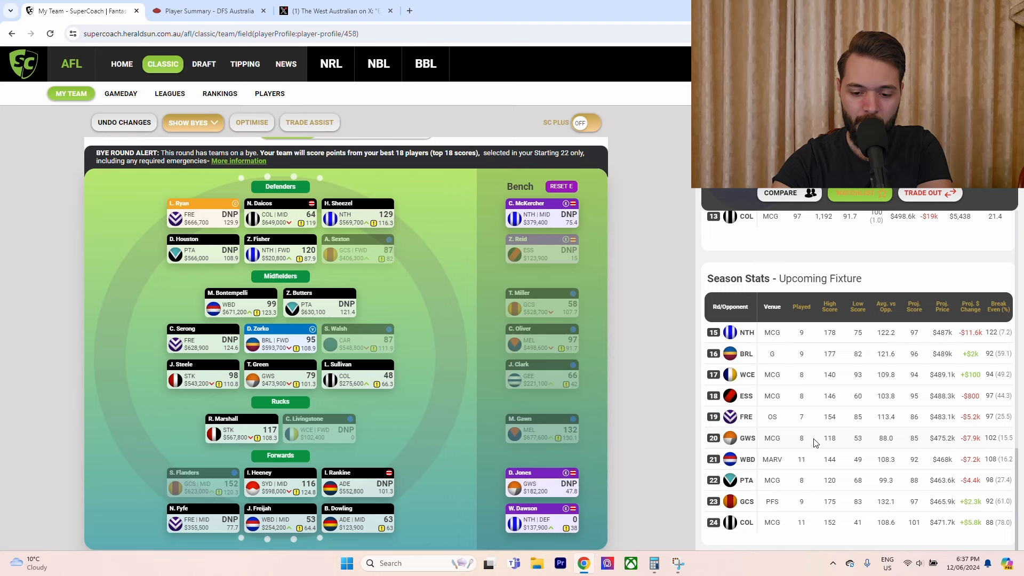
mouse_move(817, 443)
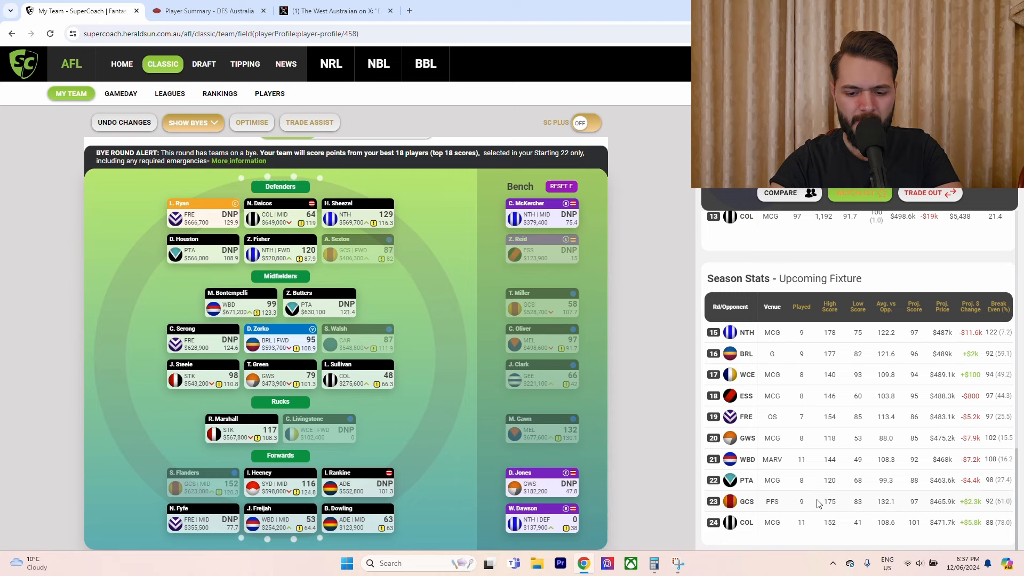
mouse_move(819, 487)
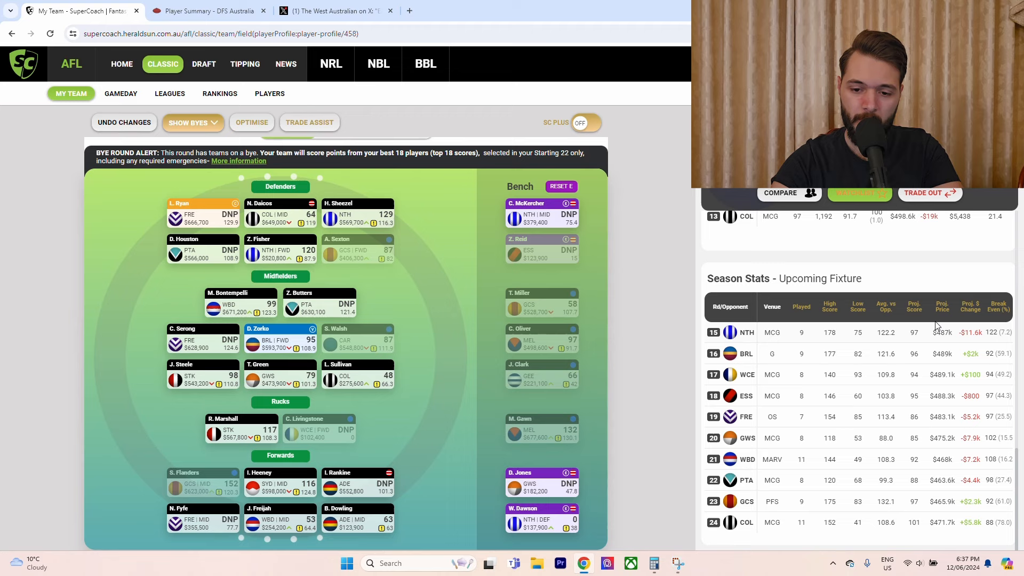
mouse_move(1016, 482)
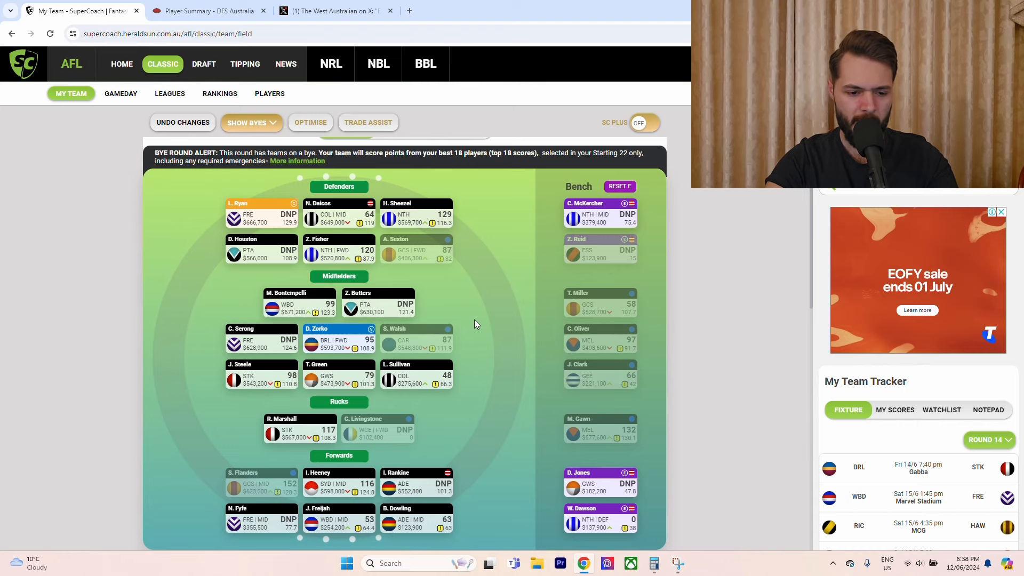
mouse_move(475, 344)
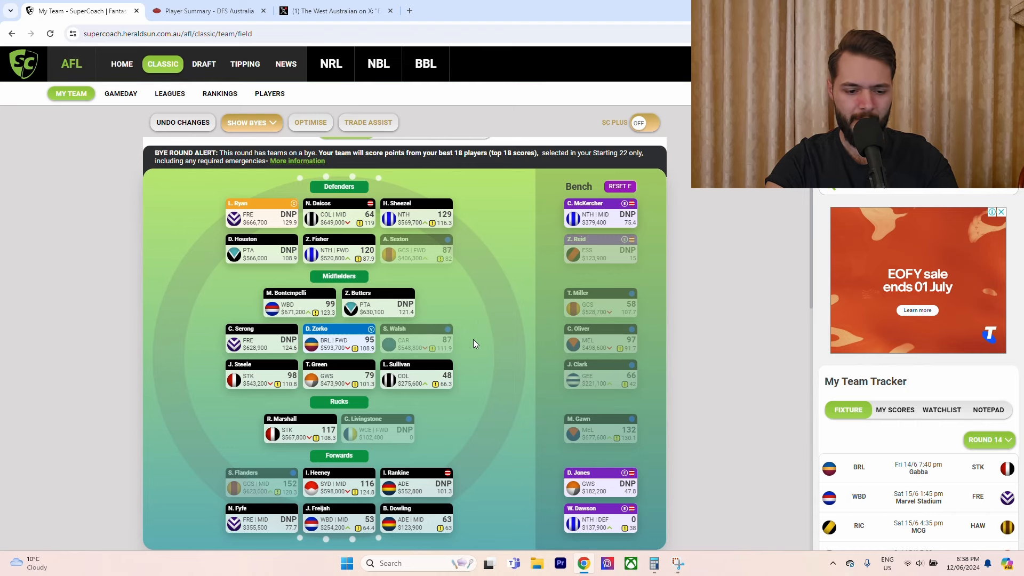
mouse_move(483, 323)
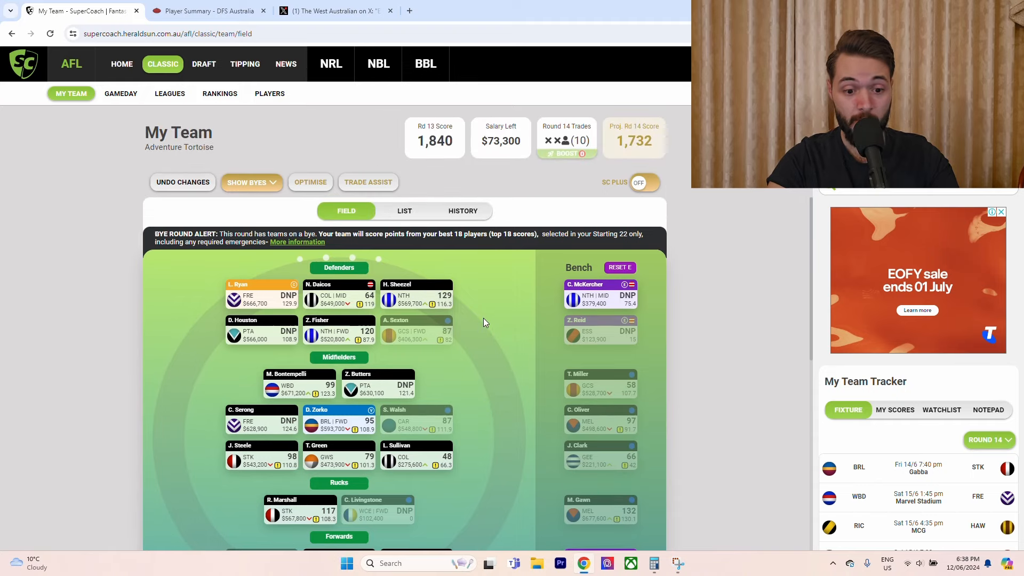
Grey out the bye players with Show Byes, then search Windows for 'ca' (Calculator).
scroll("down", 3)
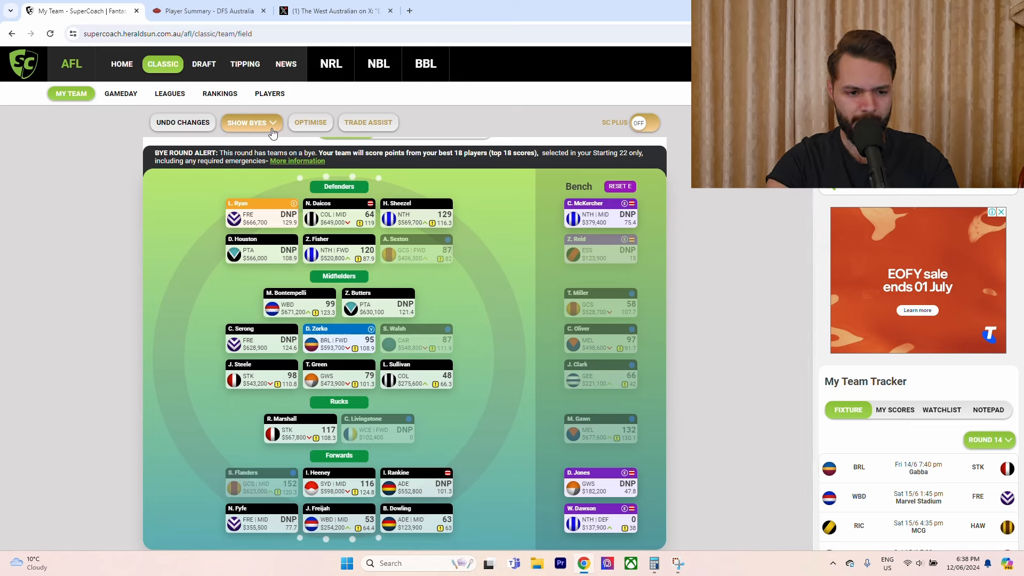
left_click(250, 122)
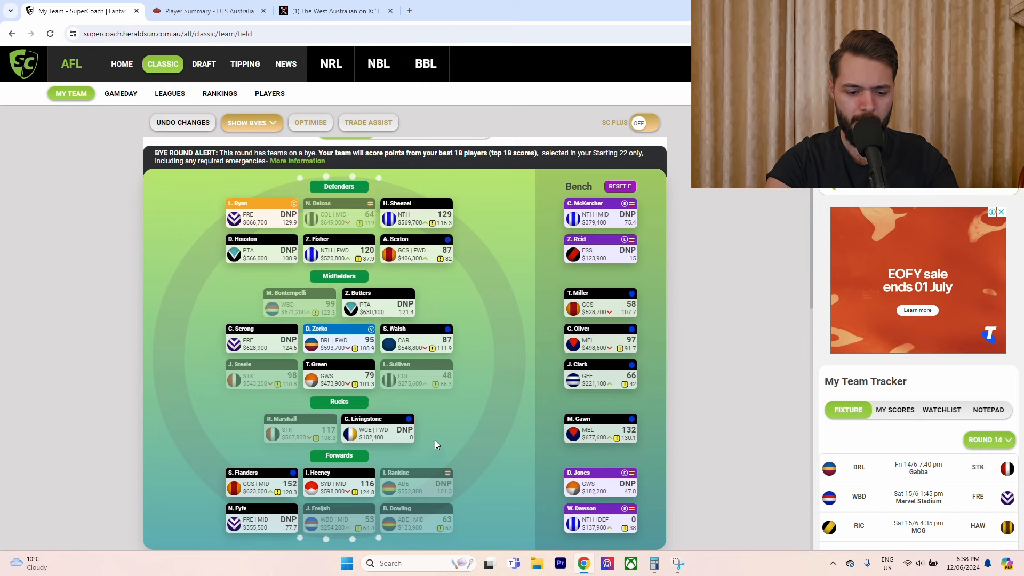
mouse_move(457, 494)
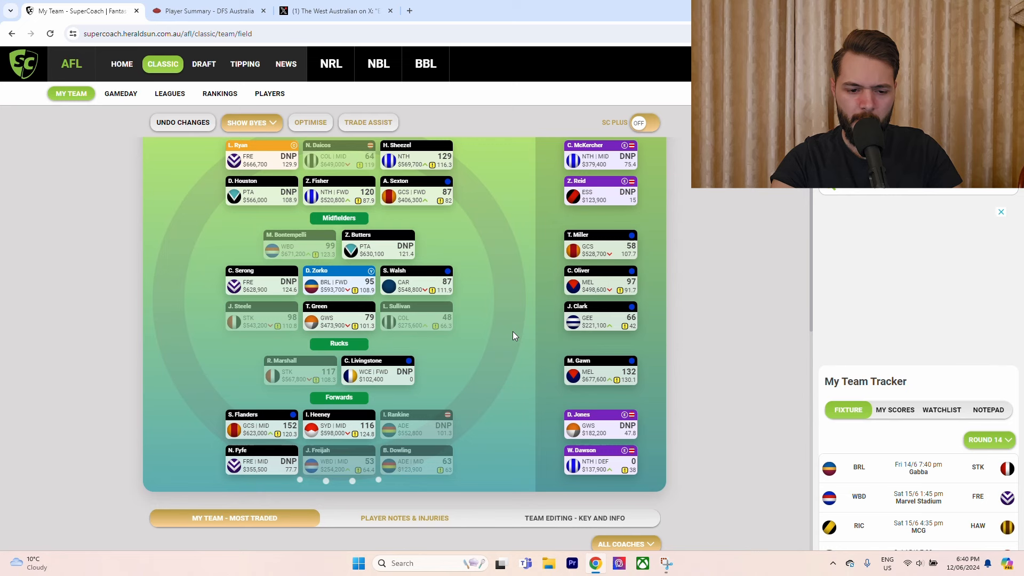
mouse_move(474, 329)
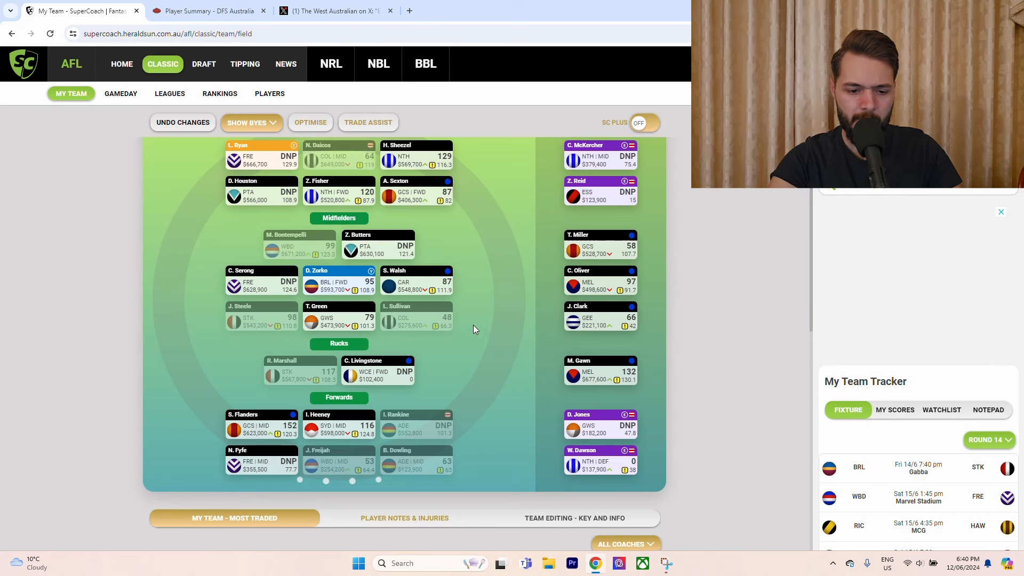
mouse_move(481, 398)
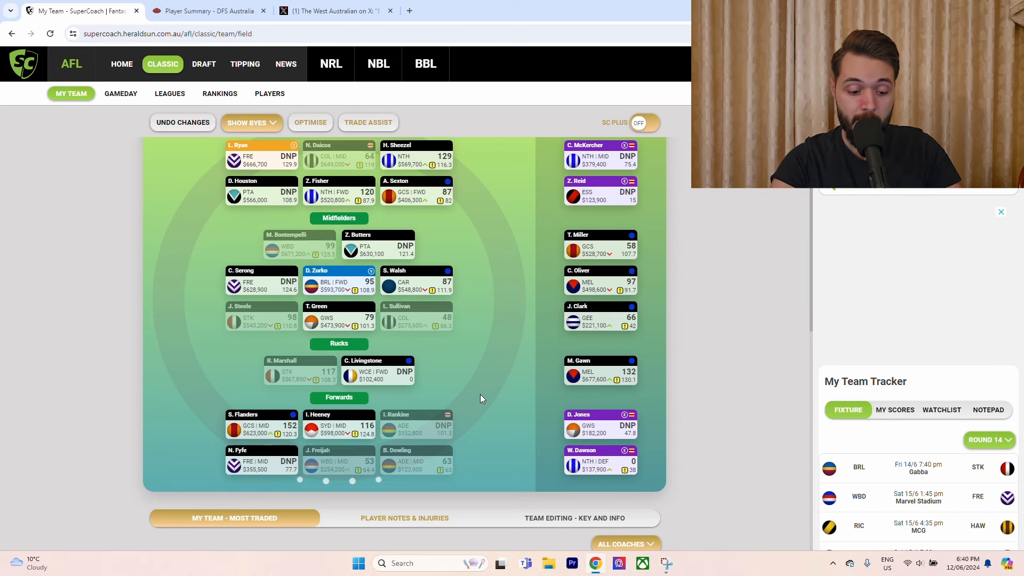
type("ca")
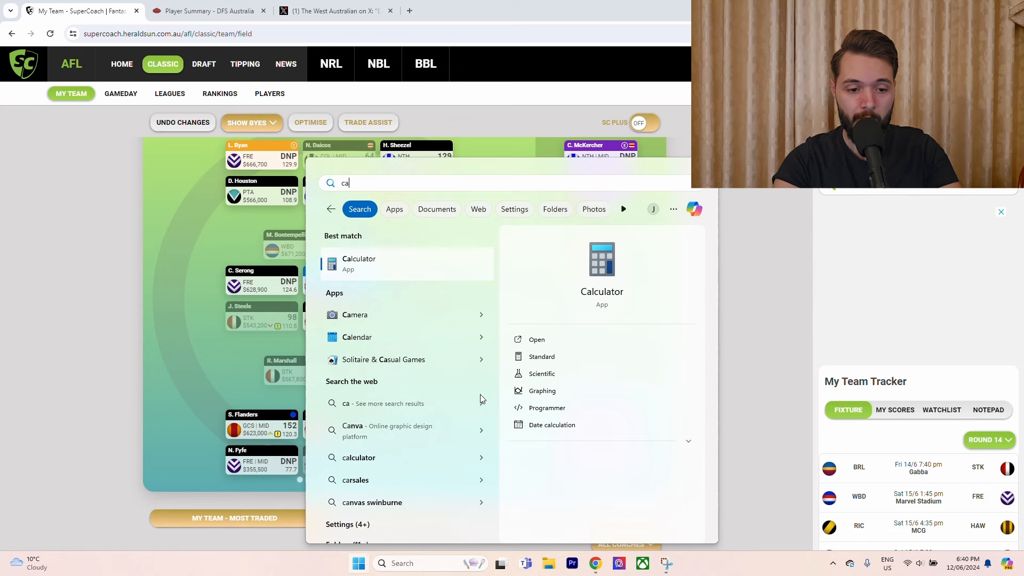
Launch Calculator and add 275 + 265 + 73 for a running total of 613.
left_click(357, 263)
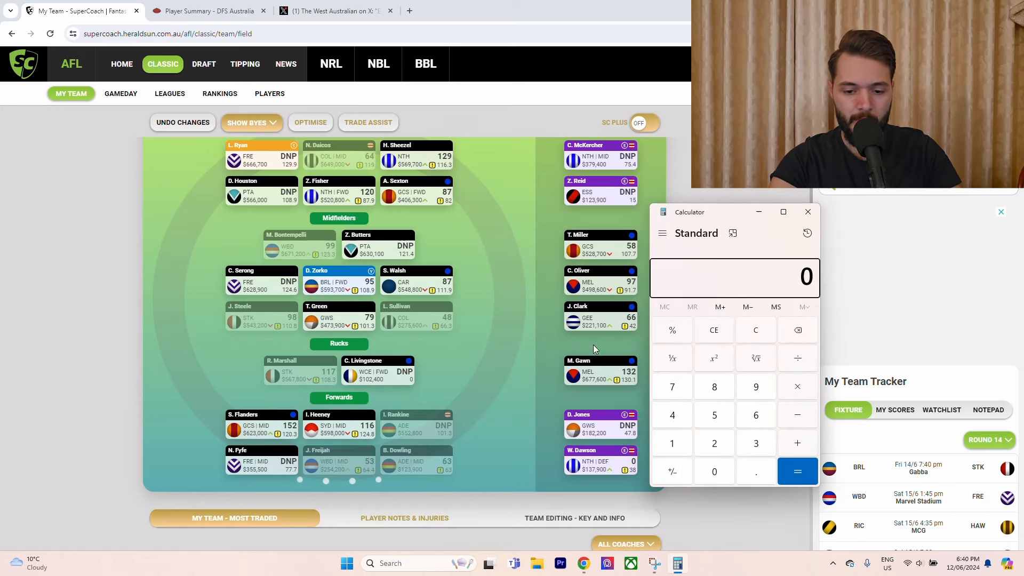
left_click(713, 443)
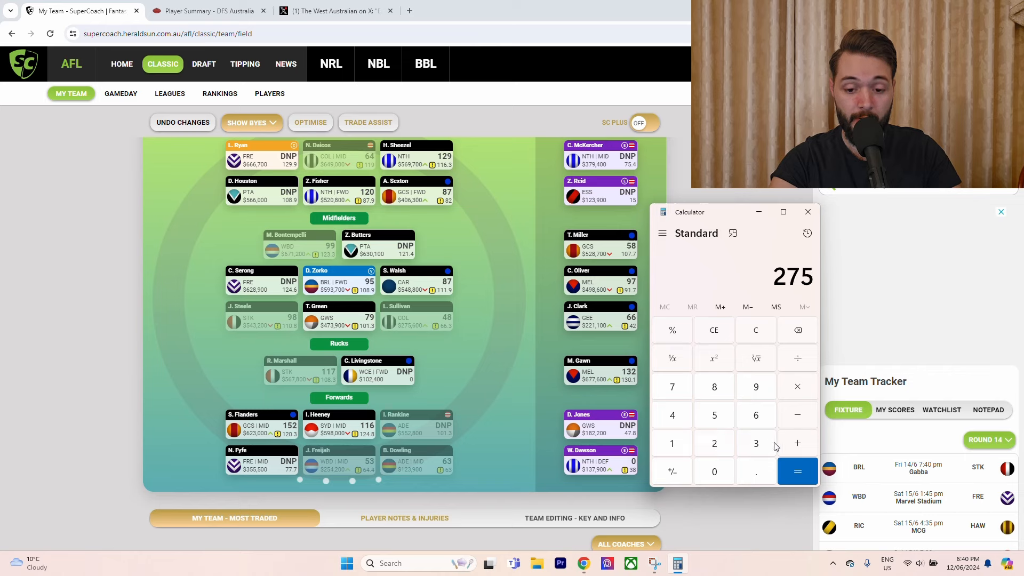
left_click(797, 443)
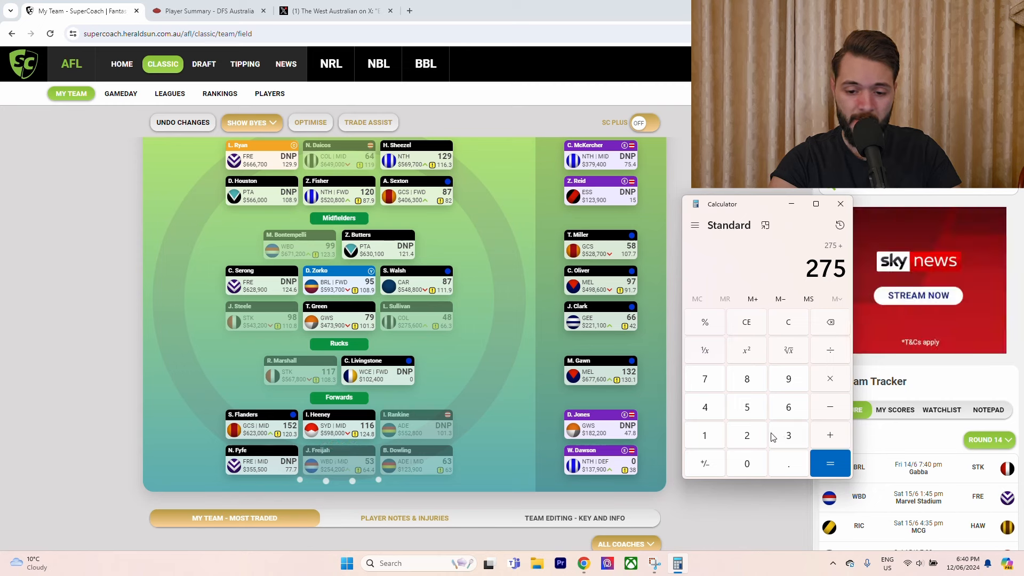
left_click(746, 407)
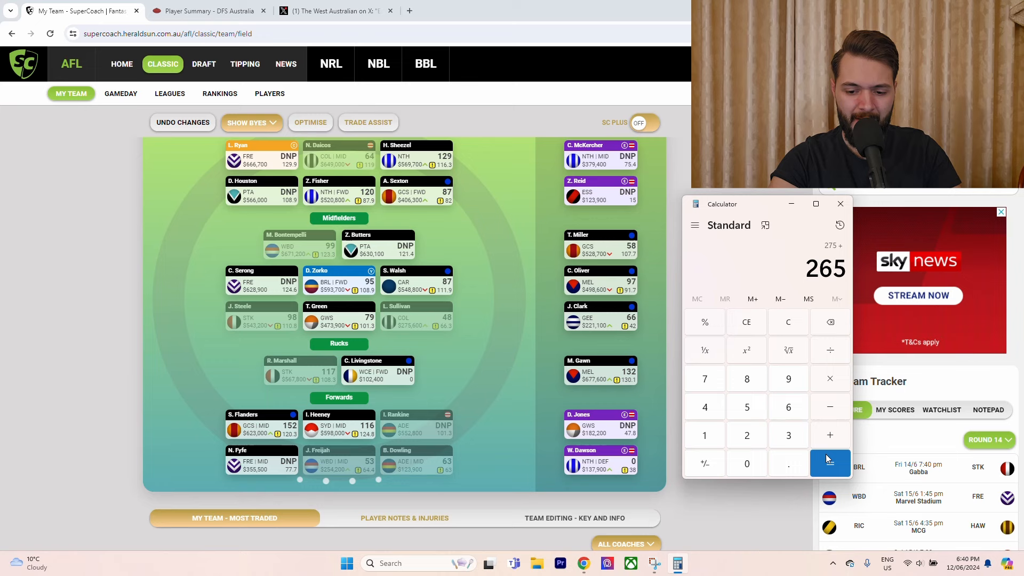
left_click(830, 462)
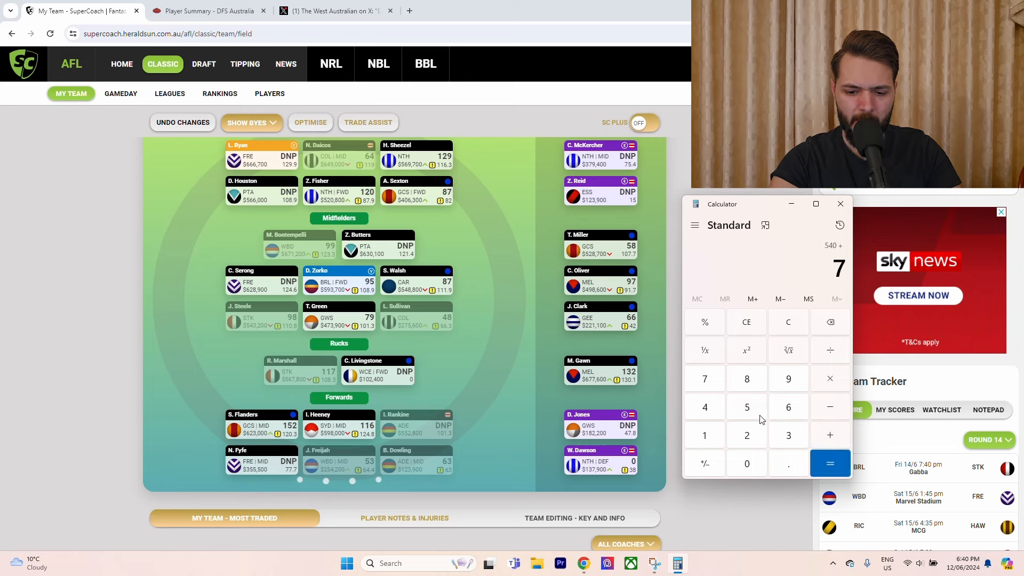
Subtract 123 from 613 to get 490, then begin adding onto it.
left_click(829, 462)
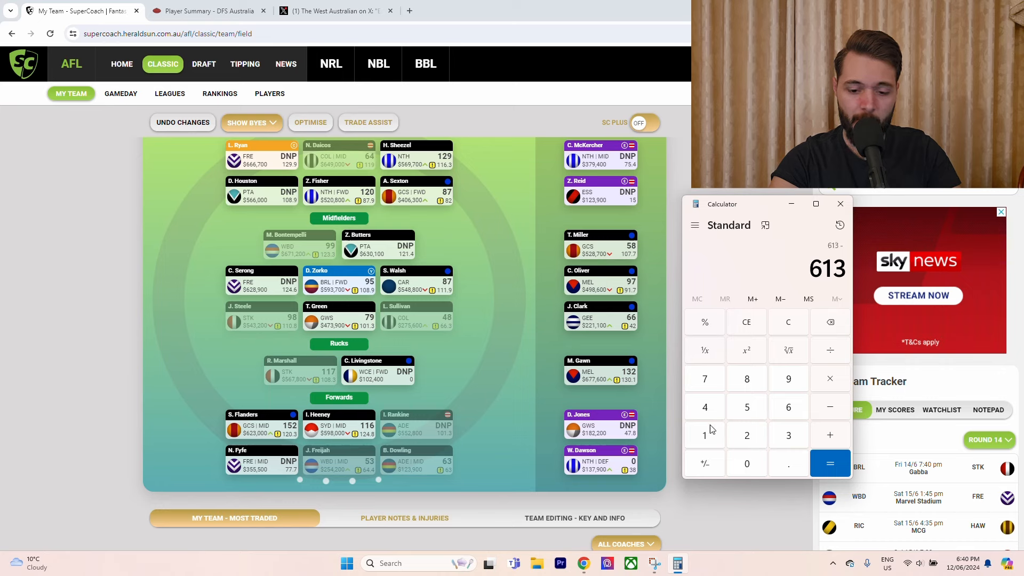
left_click(829, 322)
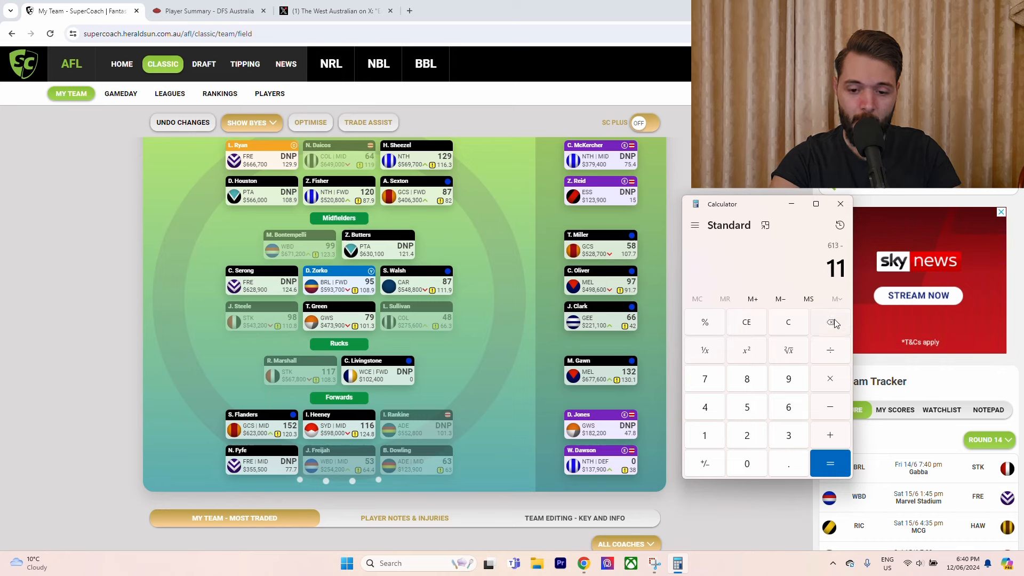
left_click(829, 322)
type("123")
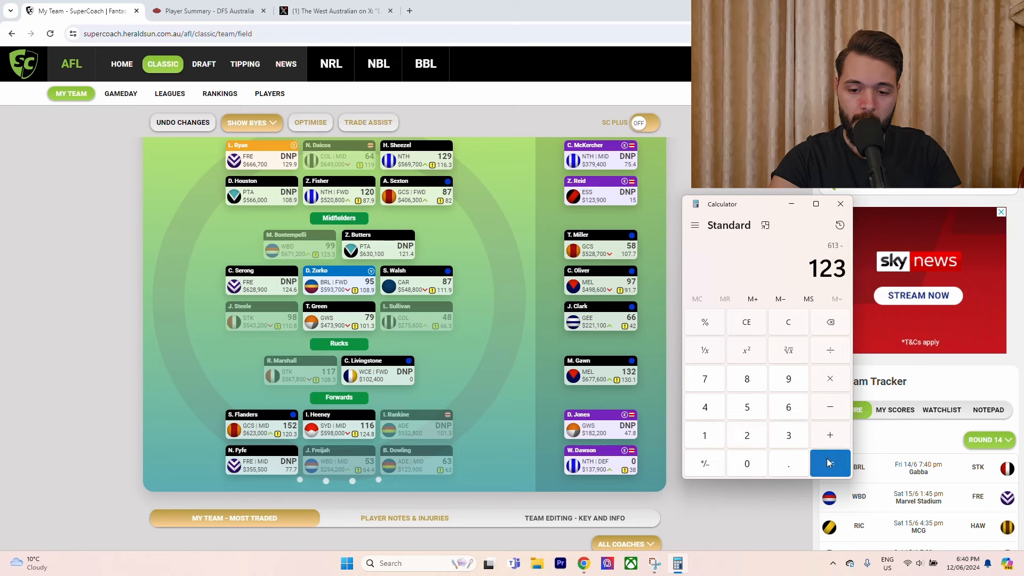
left_click(830, 463)
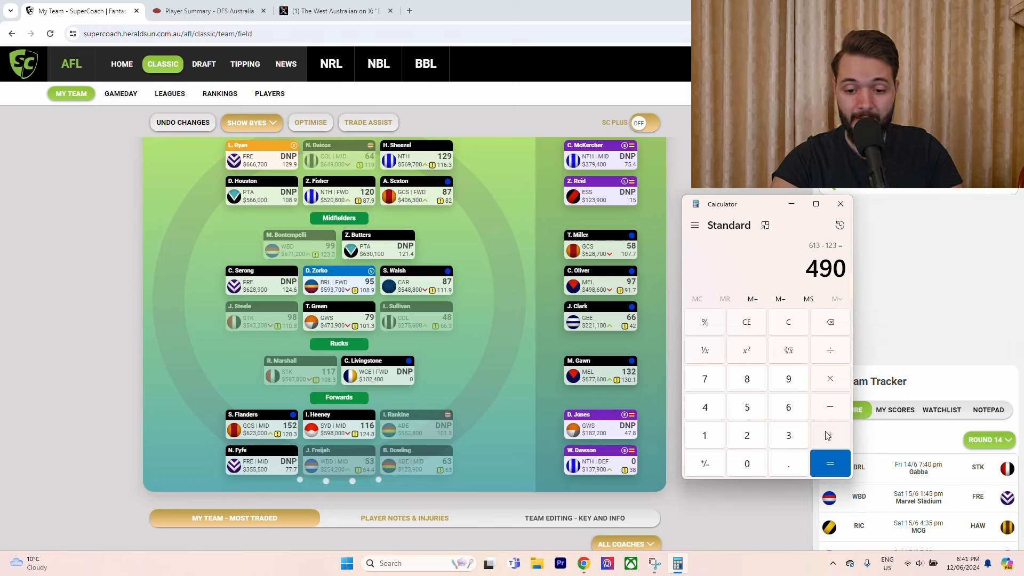
left_click(829, 435)
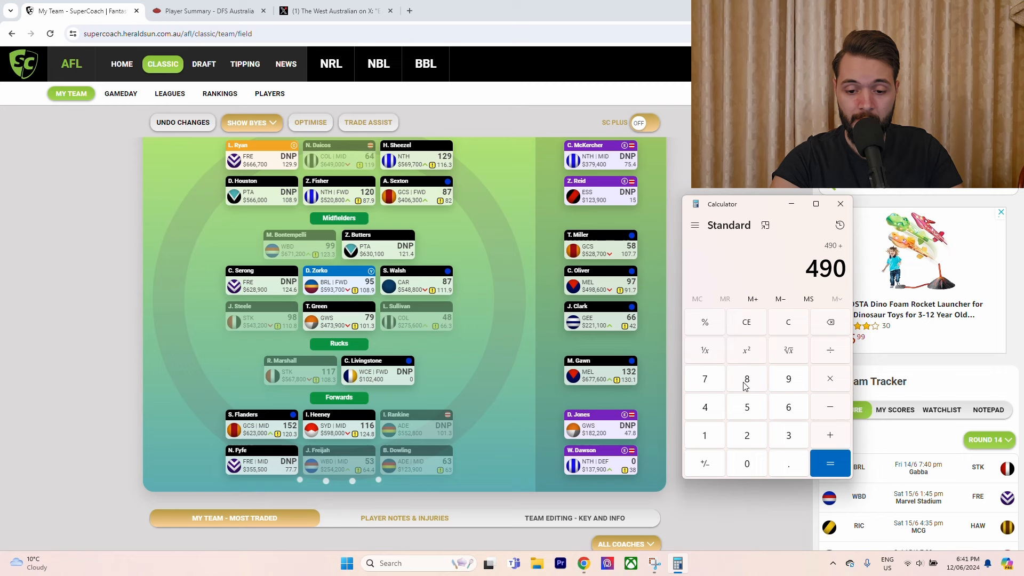
Work out 570 minus 80 in Calculator.
left_click(829, 462)
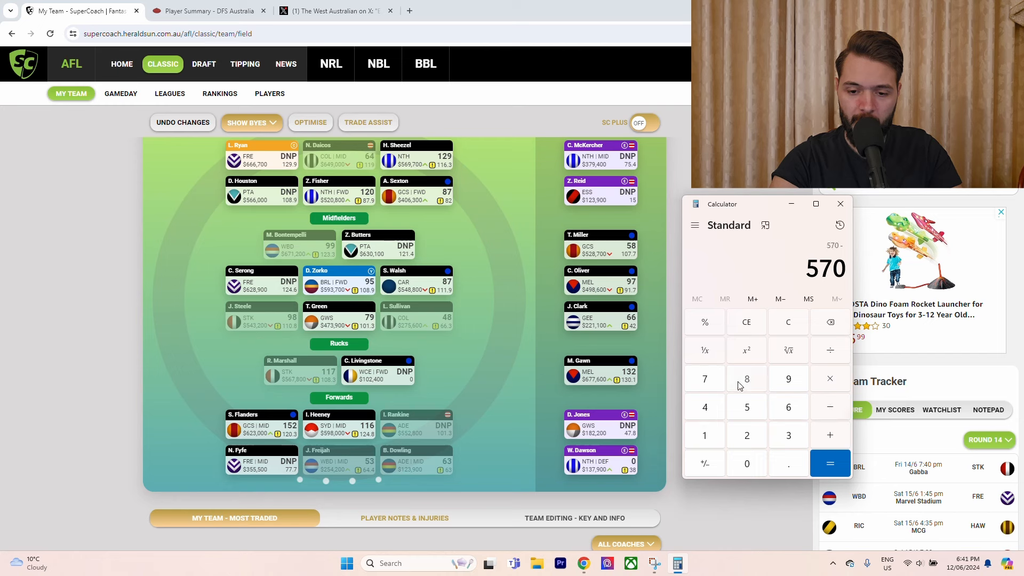
left_click(829, 463)
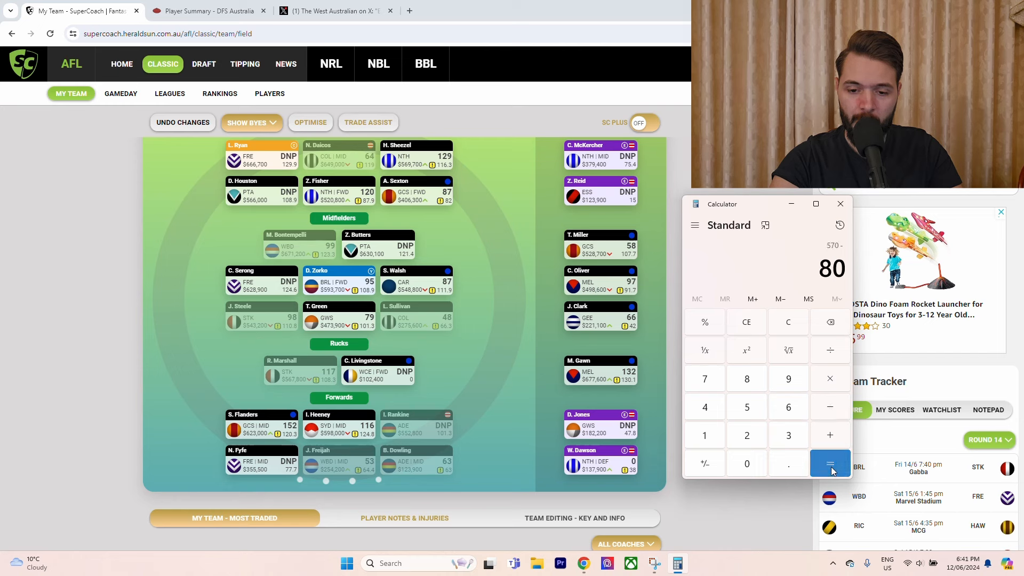
left_click(829, 463)
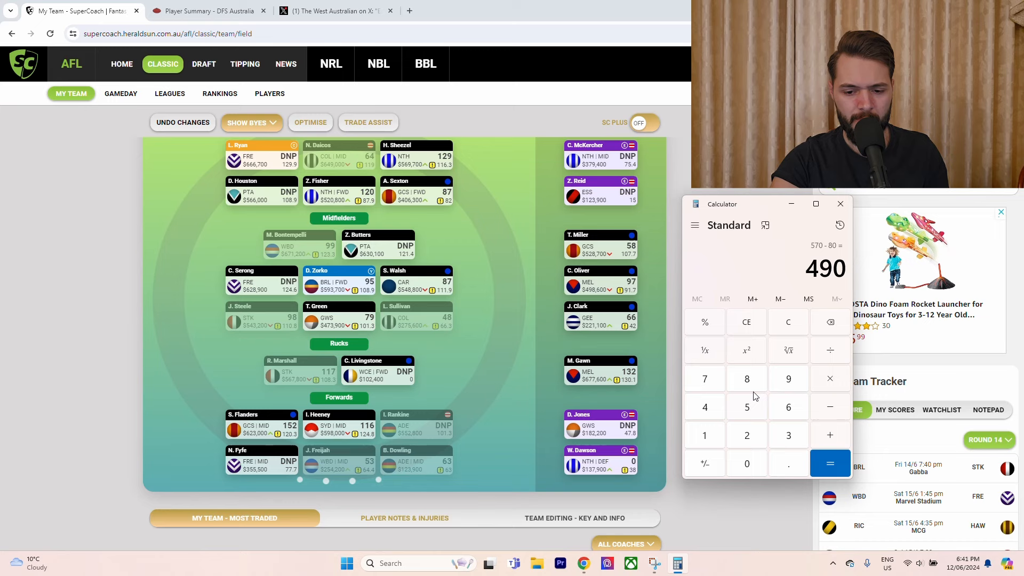
Total 490 plus 540 to get 1,030, then bring back the Rozee player search.
left_click(746, 406)
type("49")
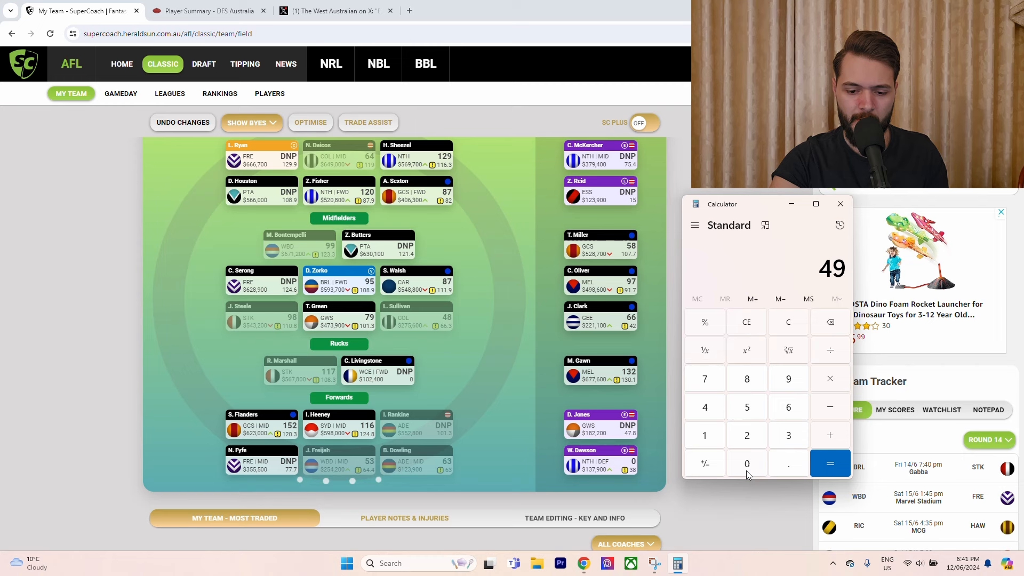
left_click(830, 434)
type("54")
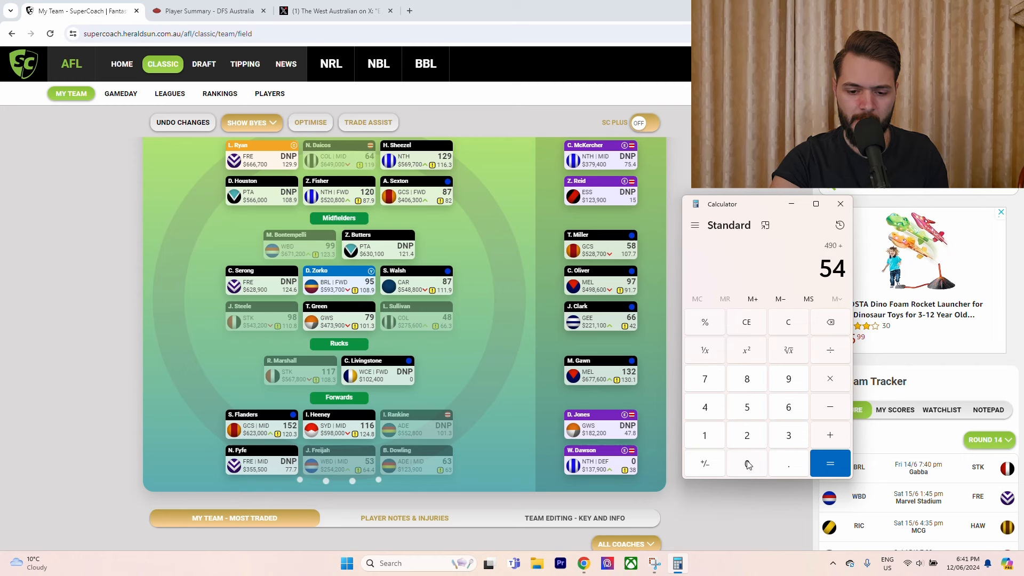
left_click(829, 463)
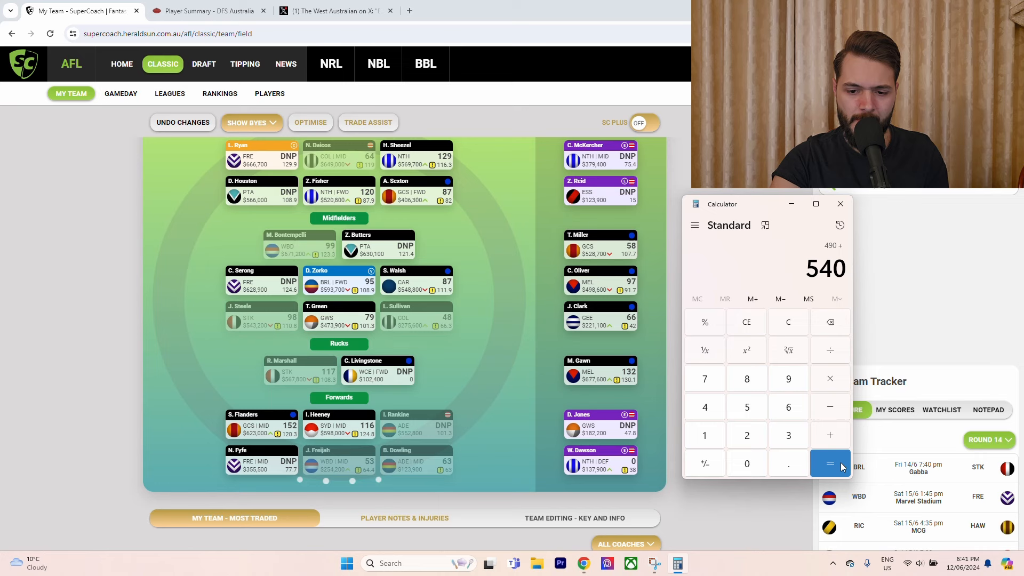
left_click(829, 462)
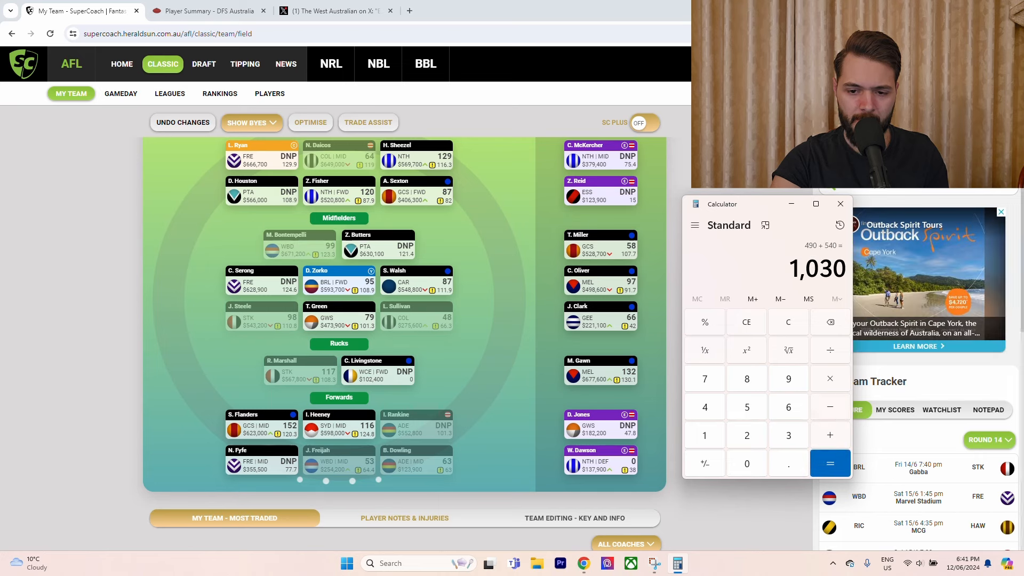
left_click(839, 203)
type("rozee")
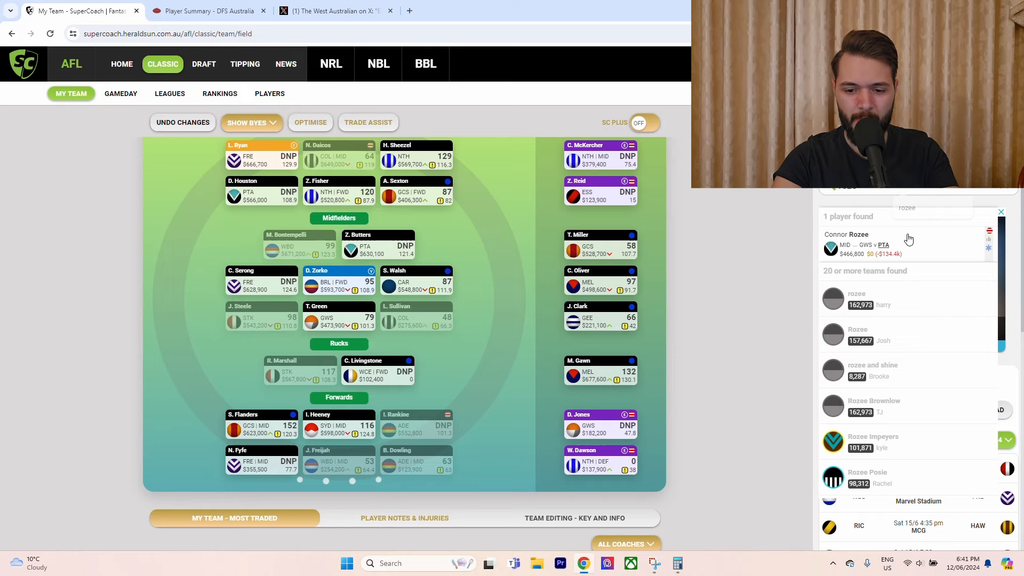
left_click(846, 243)
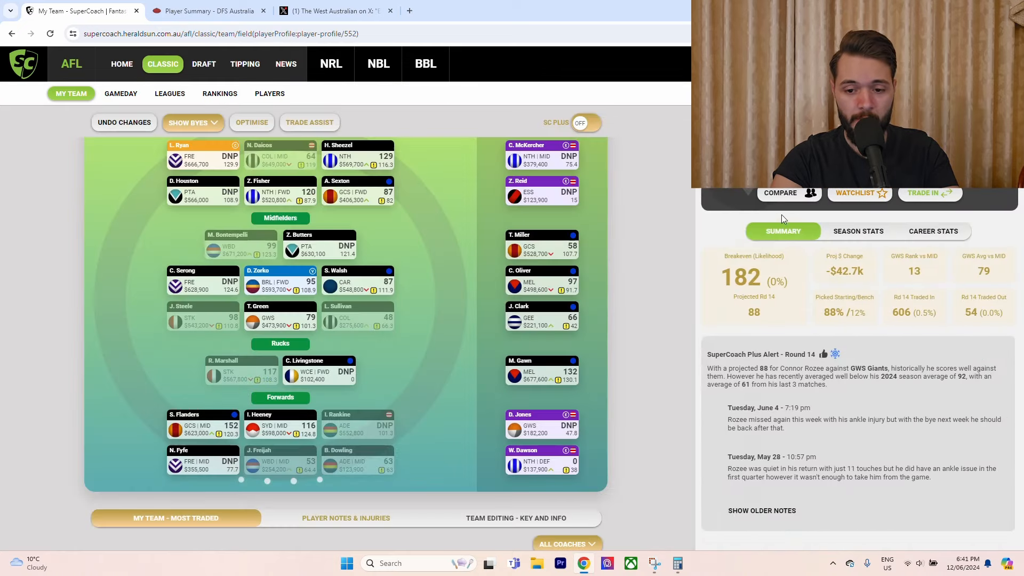
left_click(858, 230)
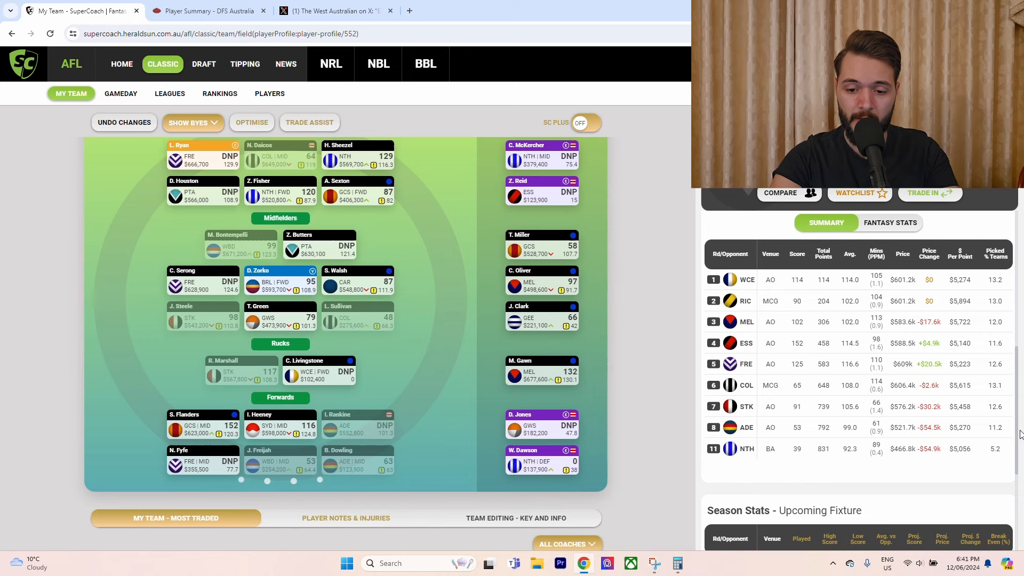
scroll("down", 3)
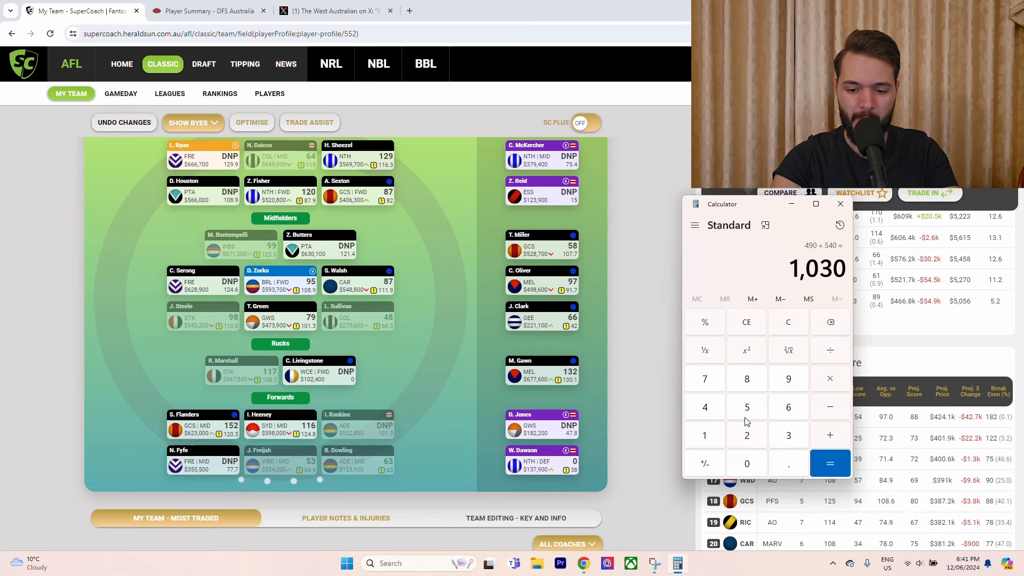
mouse_move(826, 411)
type("440")
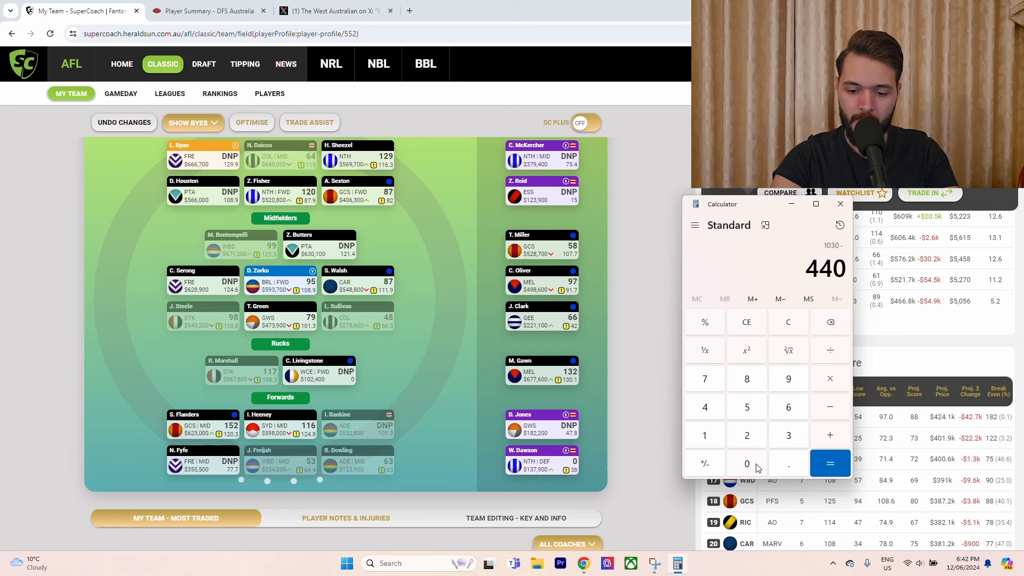
Calculate 1,030 minus 440 to get 590, then return to Rozee's Summary tab.
left_click(829, 463)
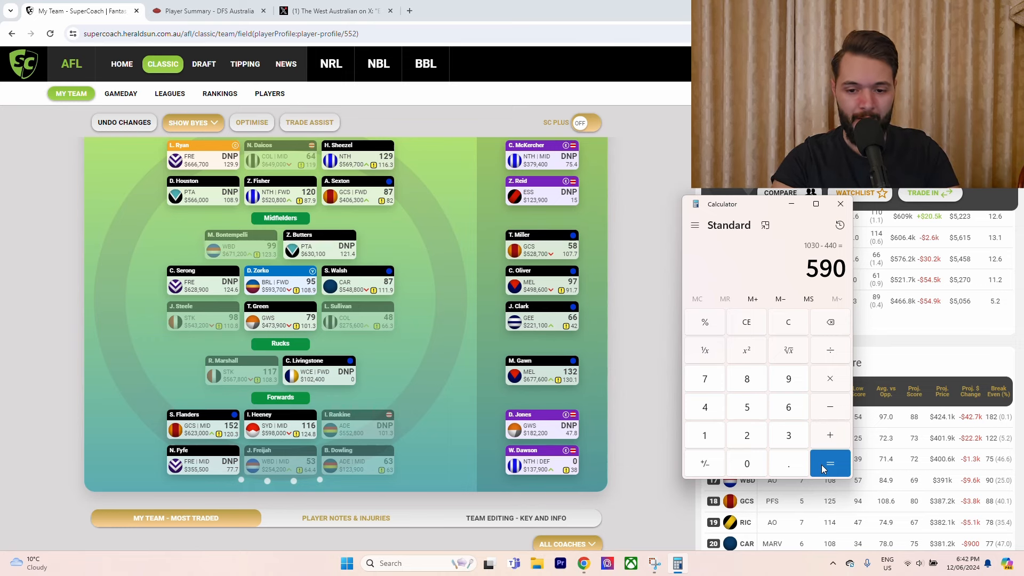
left_click(840, 204)
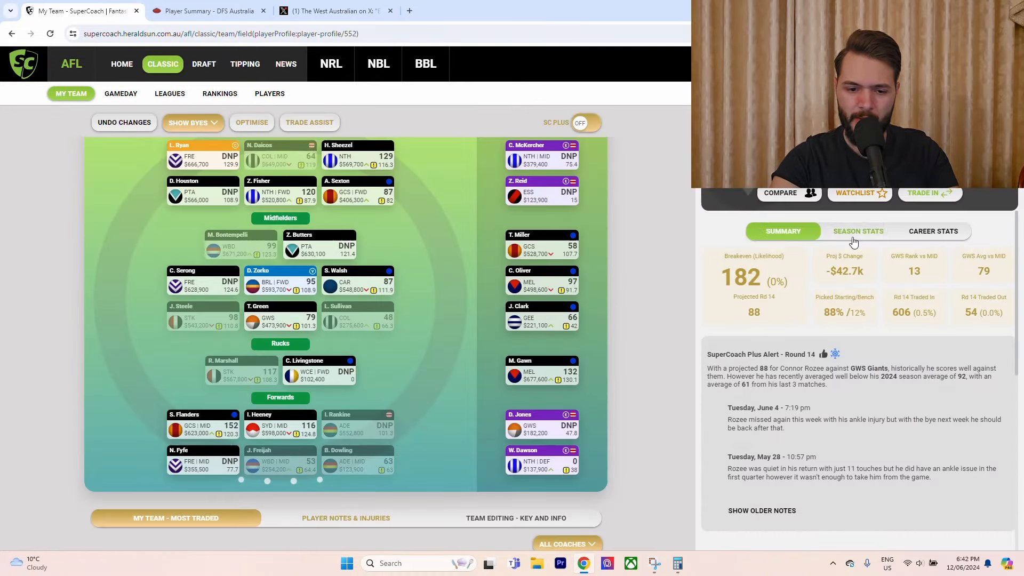
View Rozee's Season Stats tab with upcoming-opponent stats and 2024 round-by-round scores.
left_click(858, 231)
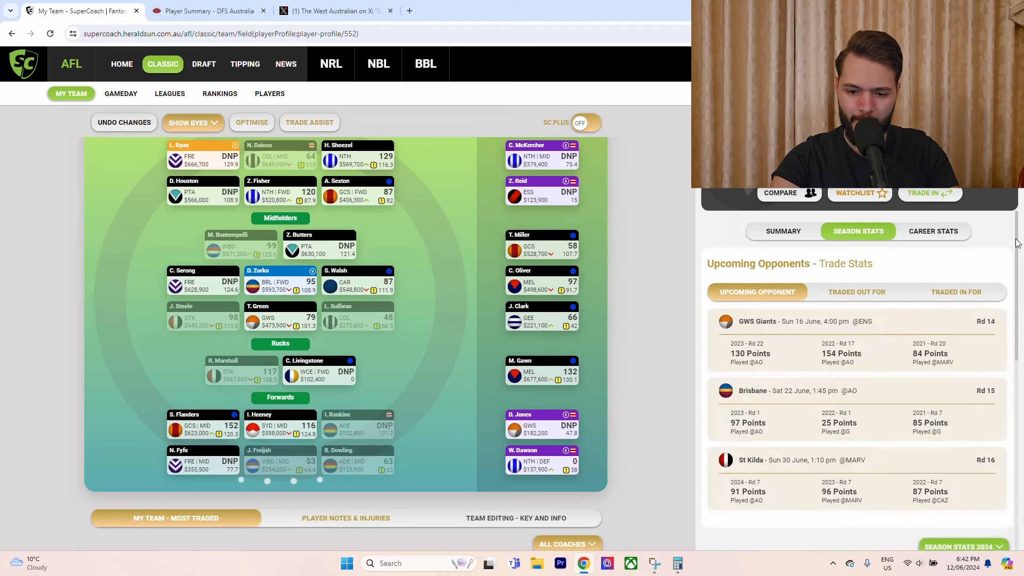
left_click(857, 230)
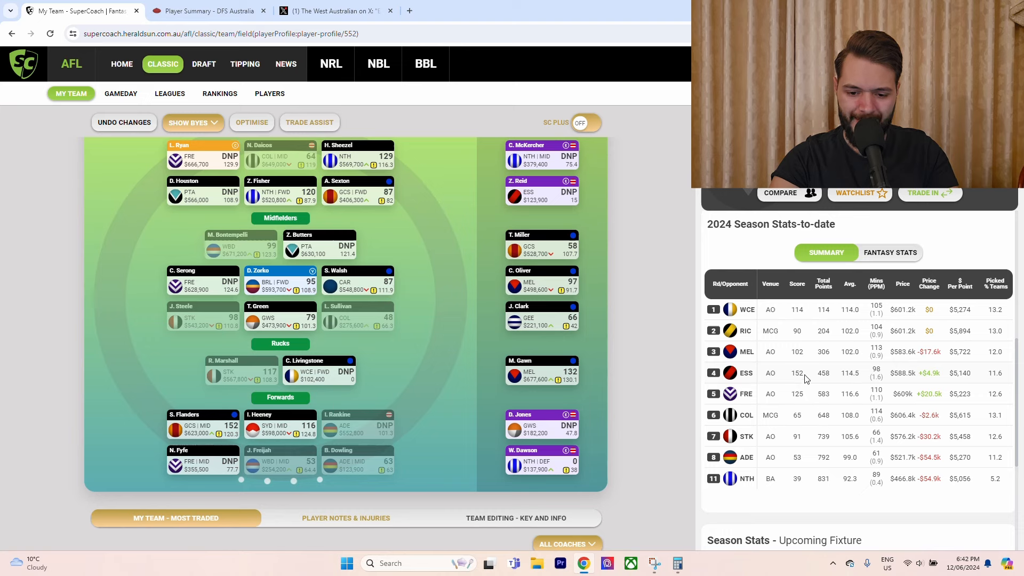
mouse_move(862, 418)
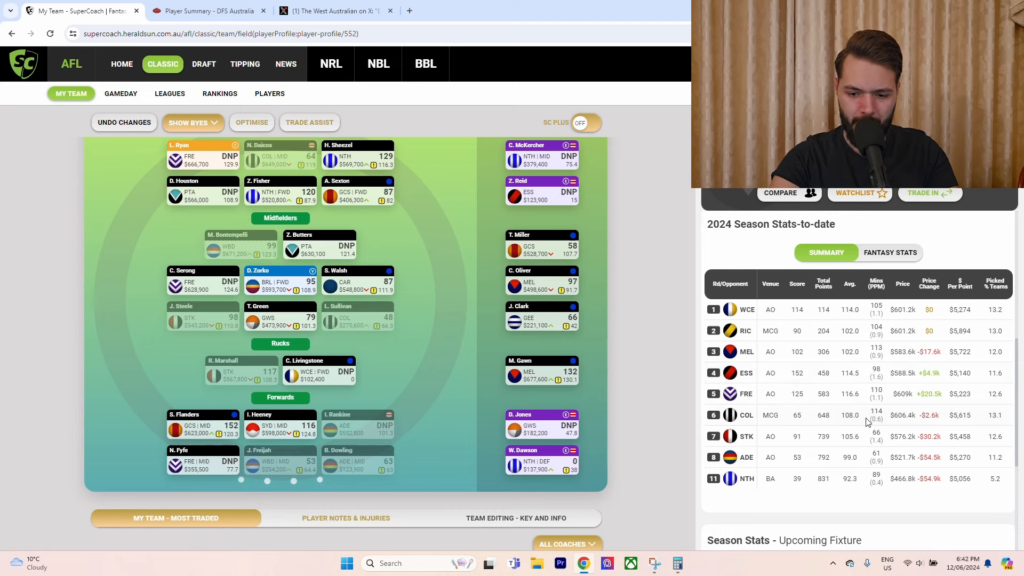
mouse_move(840, 439)
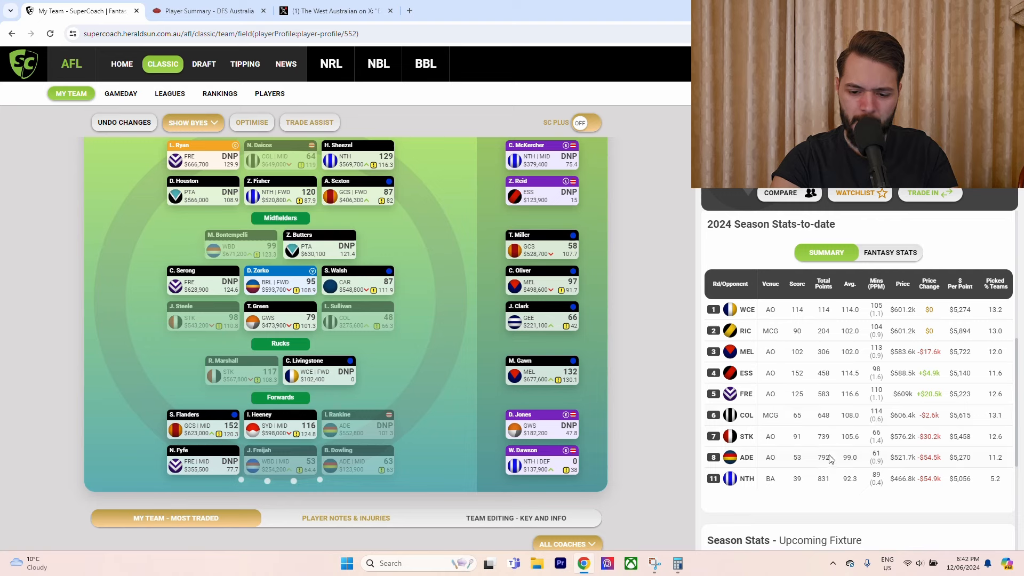
mouse_move(844, 441)
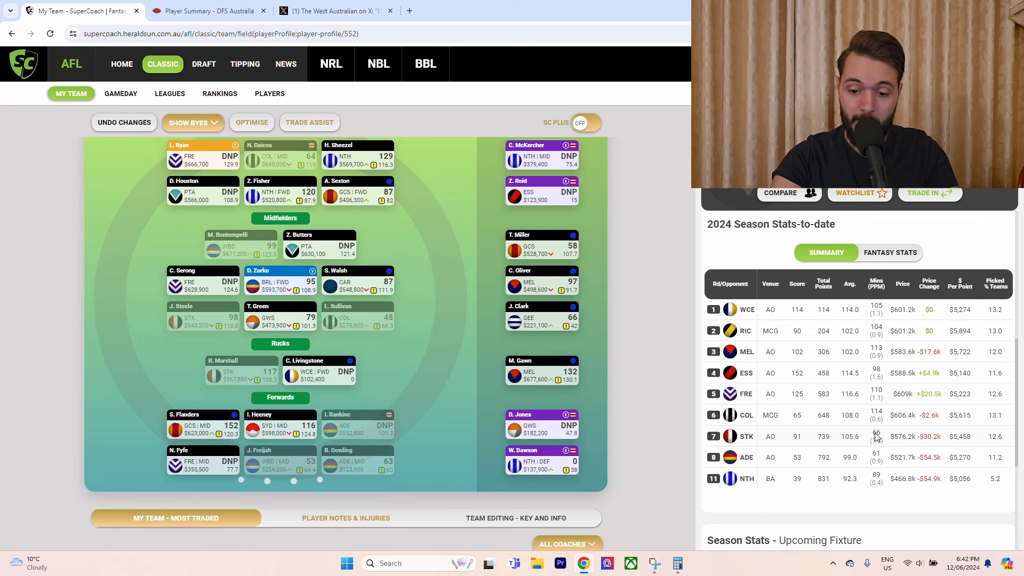
mouse_move(873, 441)
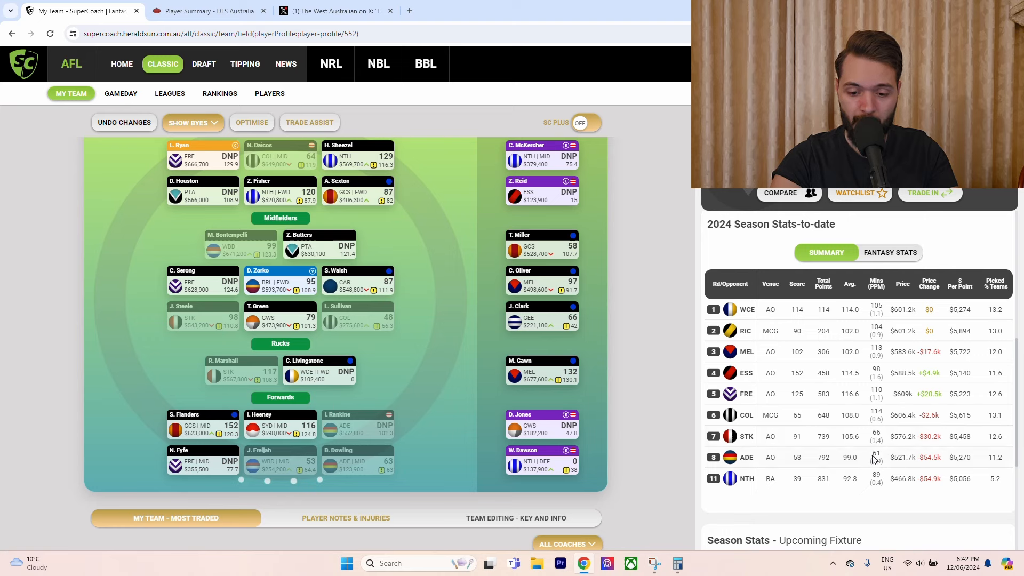
mouse_move(883, 460)
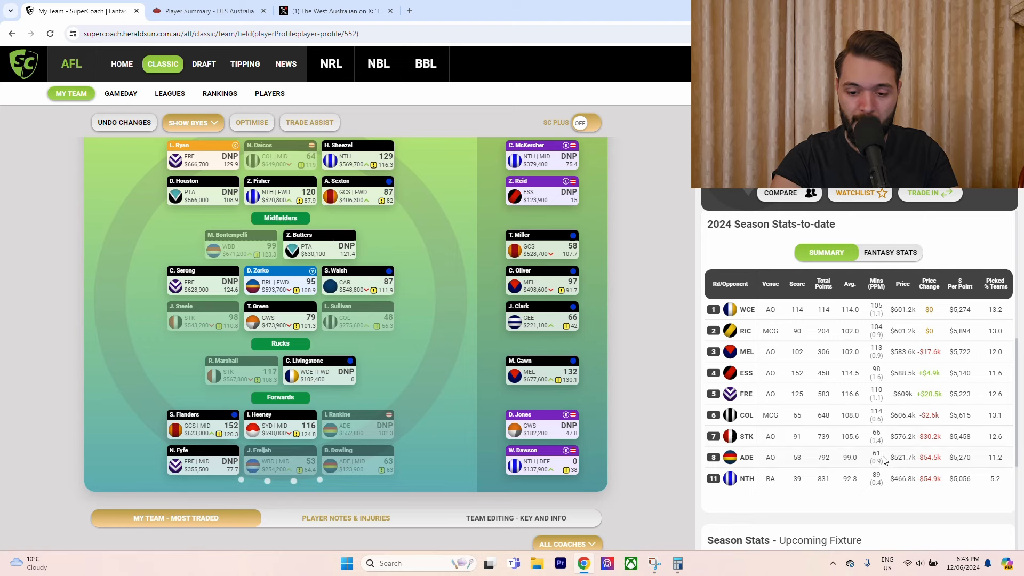
mouse_move(878, 482)
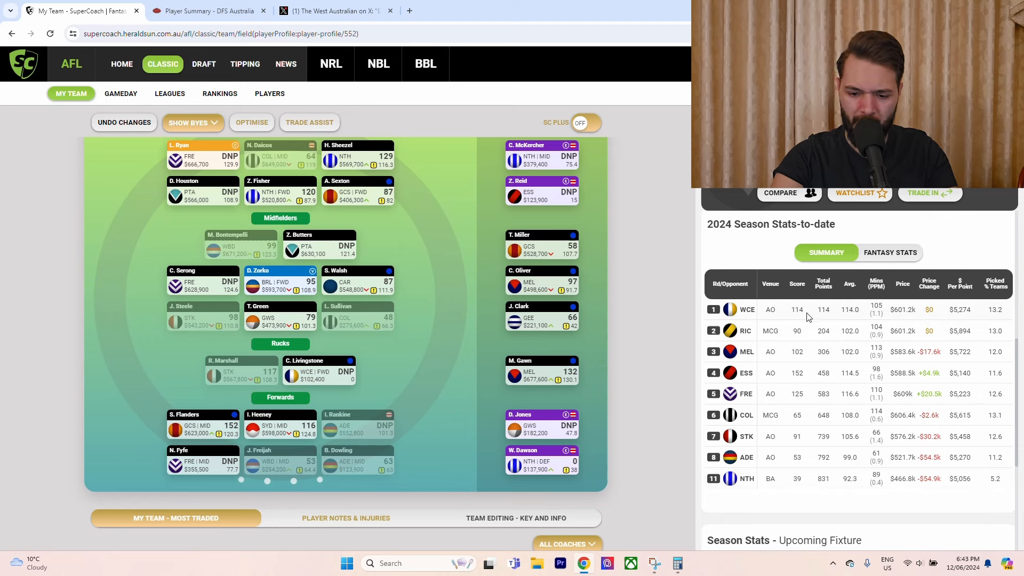
mouse_move(811, 340)
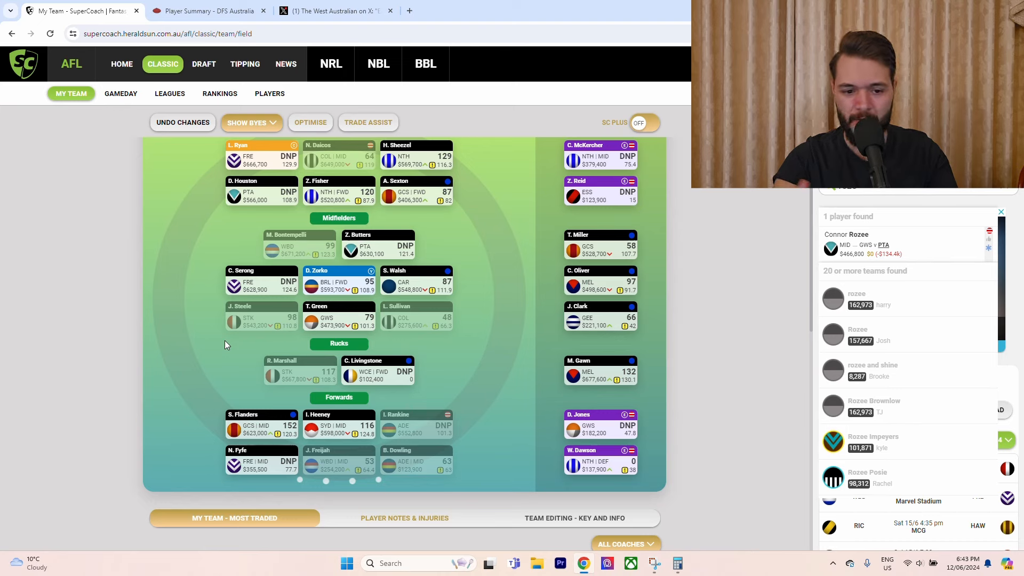
mouse_move(500, 345)
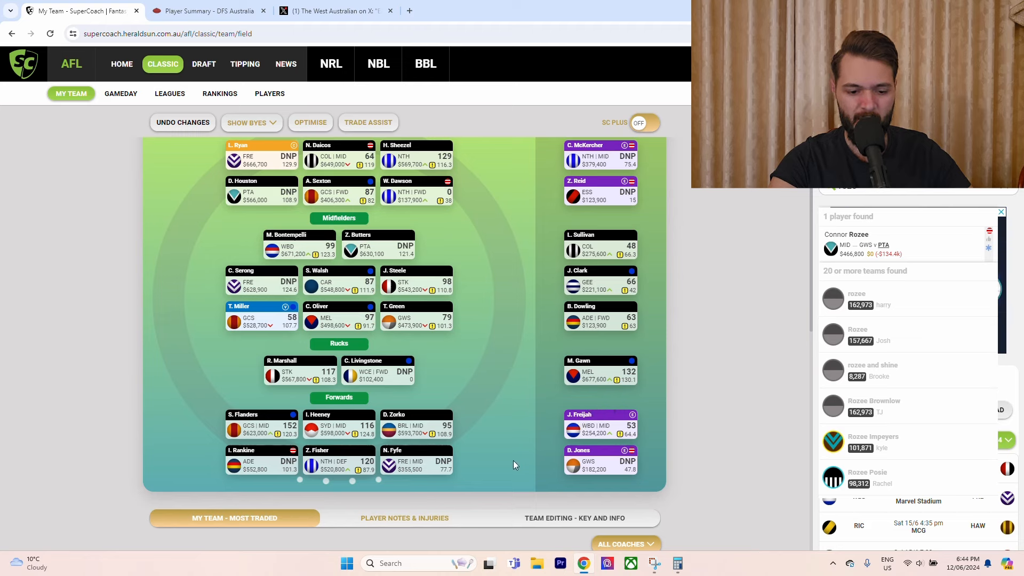
mouse_move(587, 361)
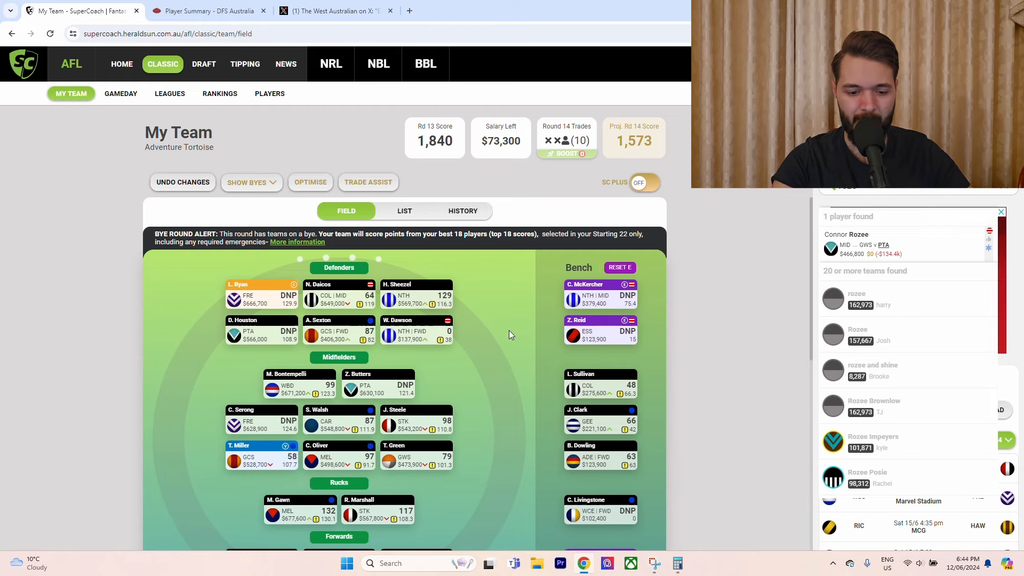
Optimise the Adventure Tortoise Classic lineup and dismiss the Team Optimiser popup.
scroll("down", 3)
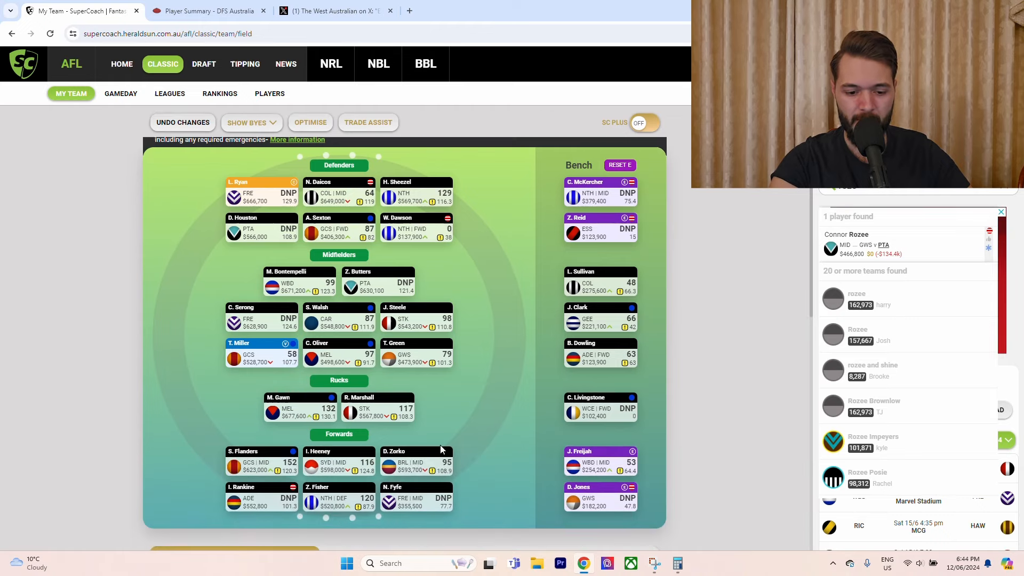
mouse_move(453, 332)
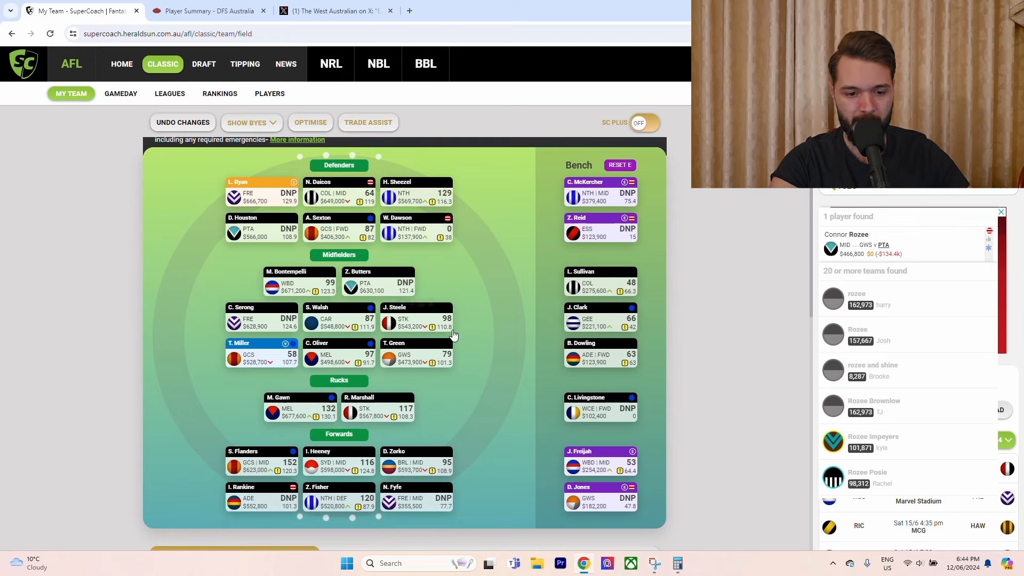
mouse_move(469, 362)
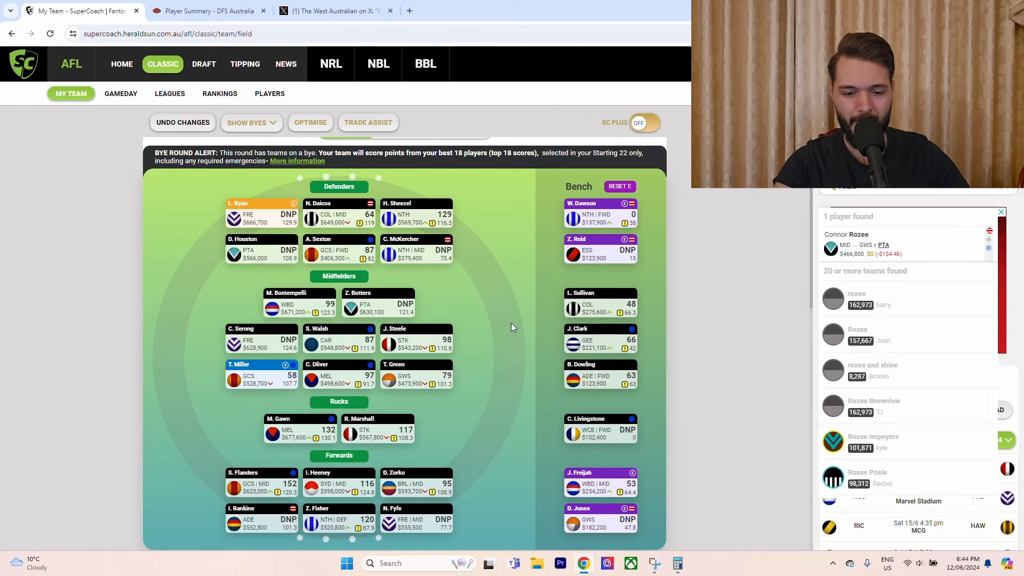
scroll("down", 3)
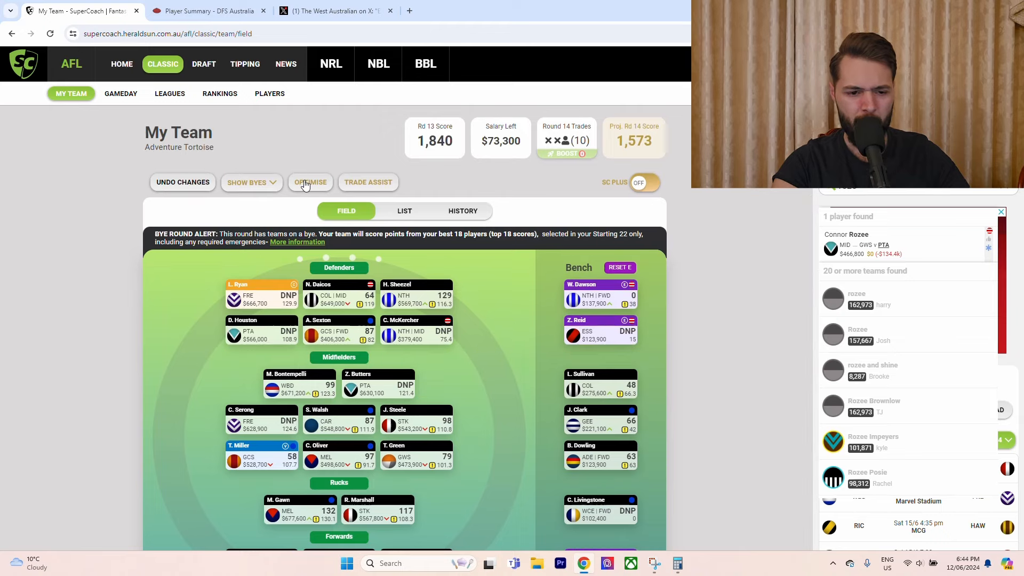
left_click(311, 183)
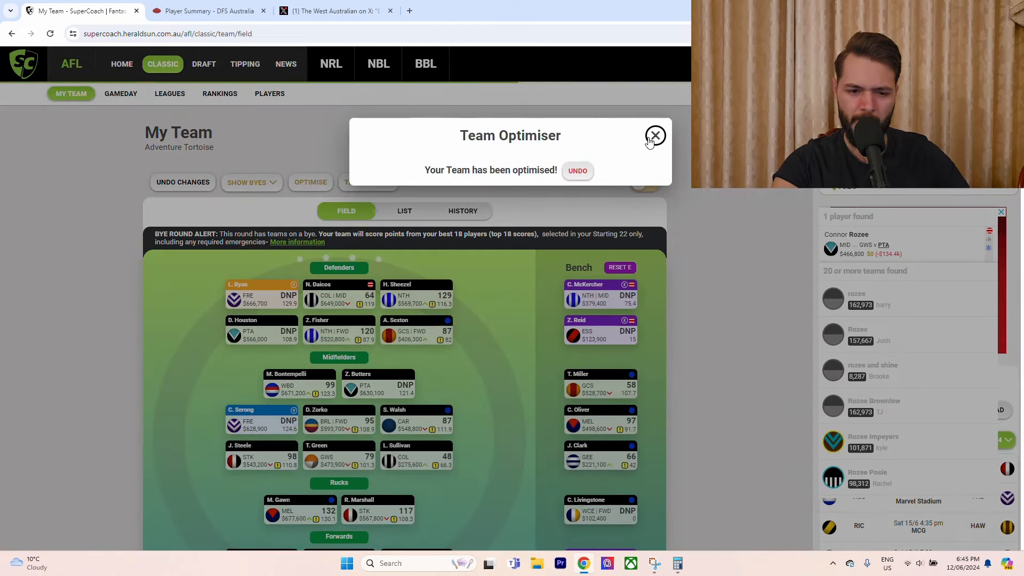
left_click(655, 135)
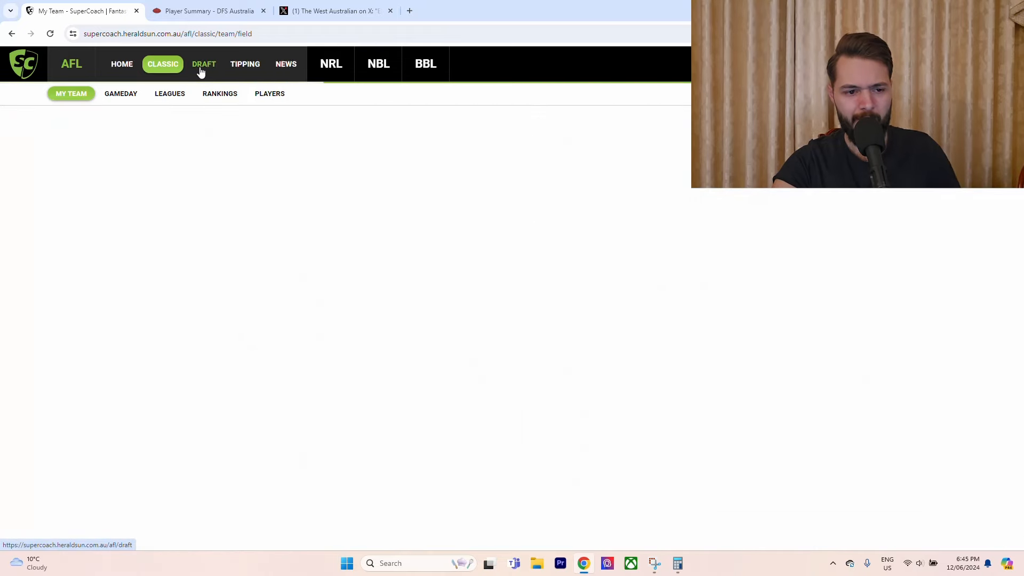
left_click(203, 63)
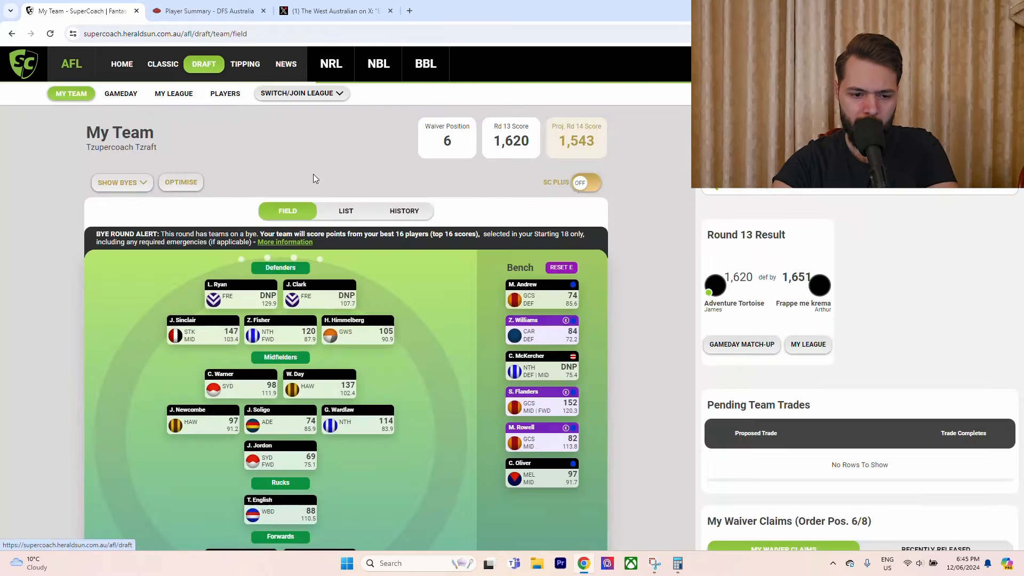
scroll("down", 3)
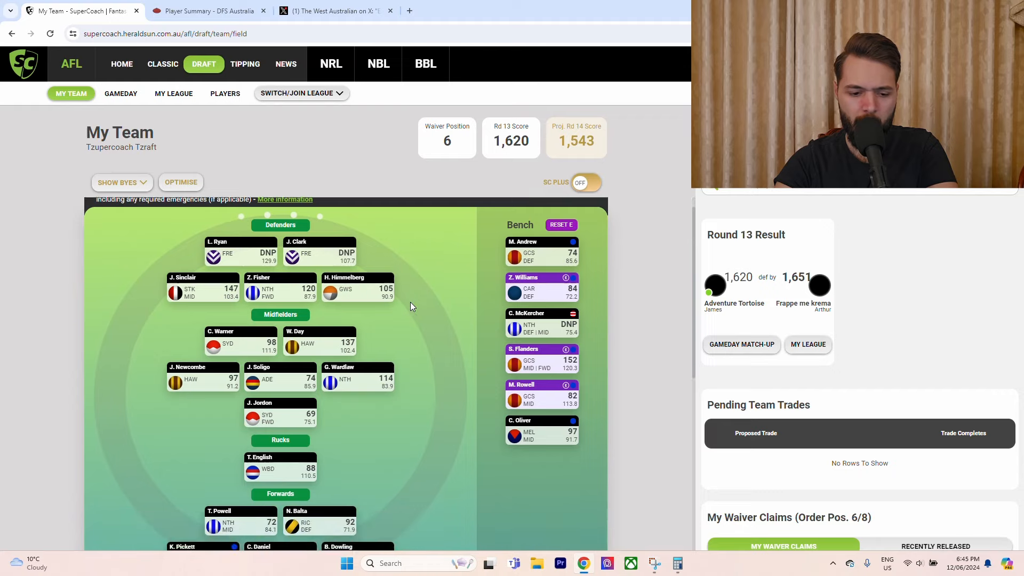
scroll("down", 3)
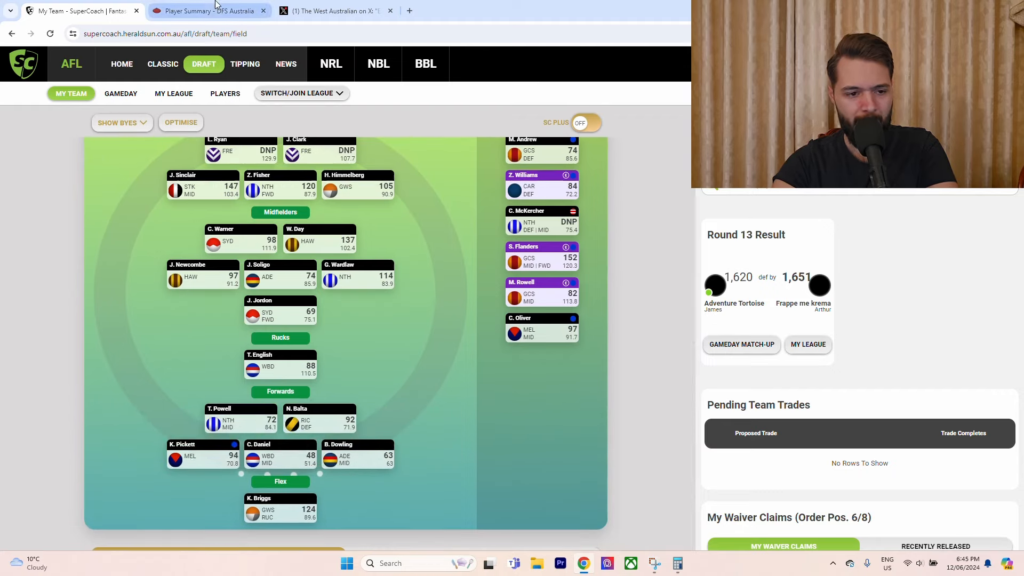
Look up Noah Balta's DFS Australia game logs (93.8 average, 88% TOG), then return to SuperCoach.
left_click(207, 10)
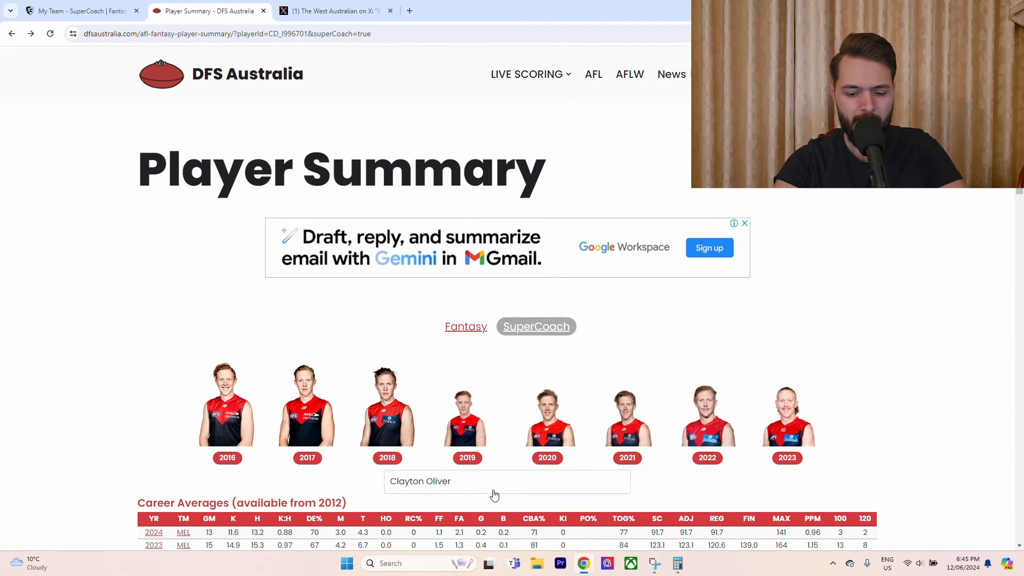
type("balta")
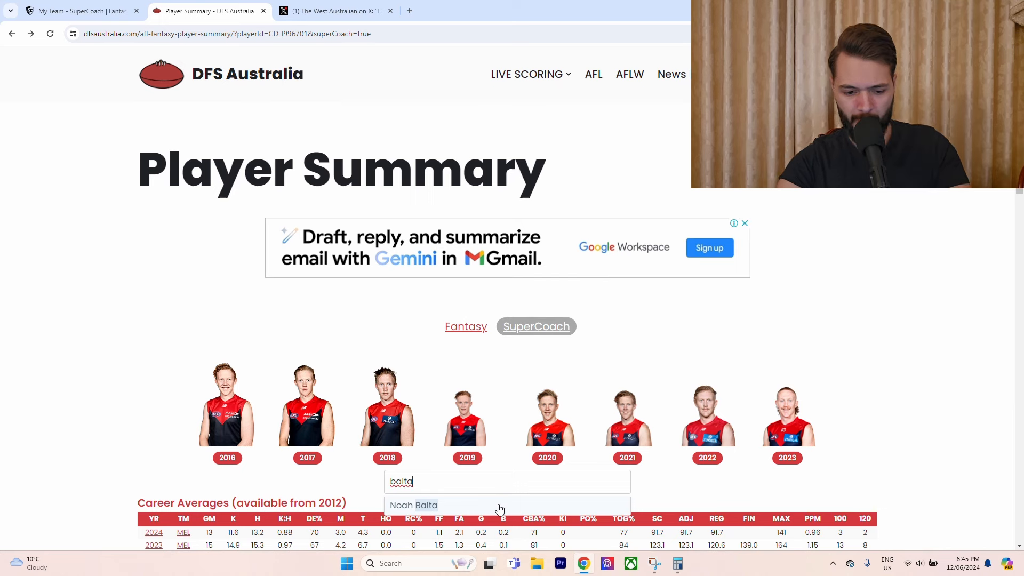
left_click(413, 505)
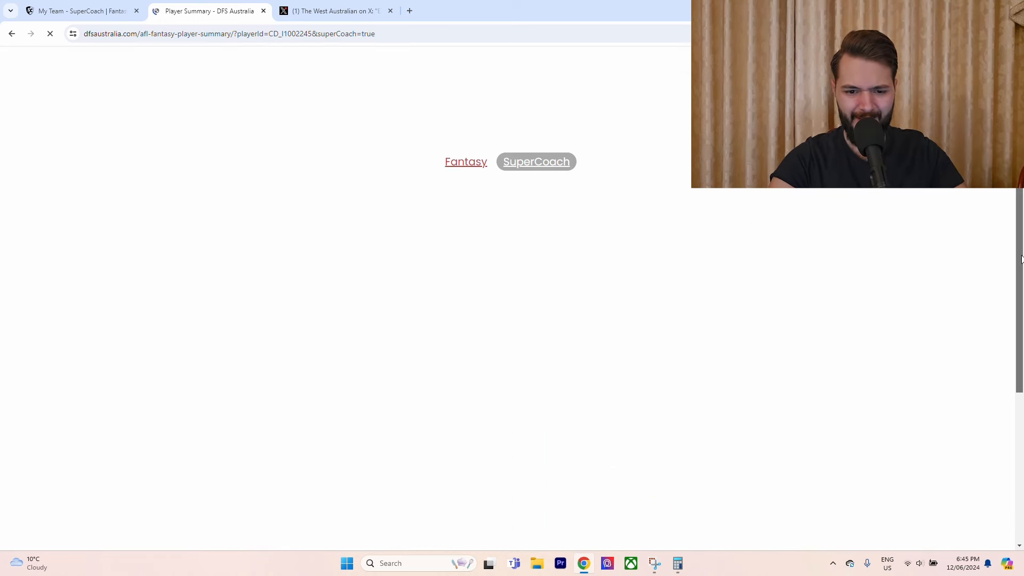
scroll("down", 3)
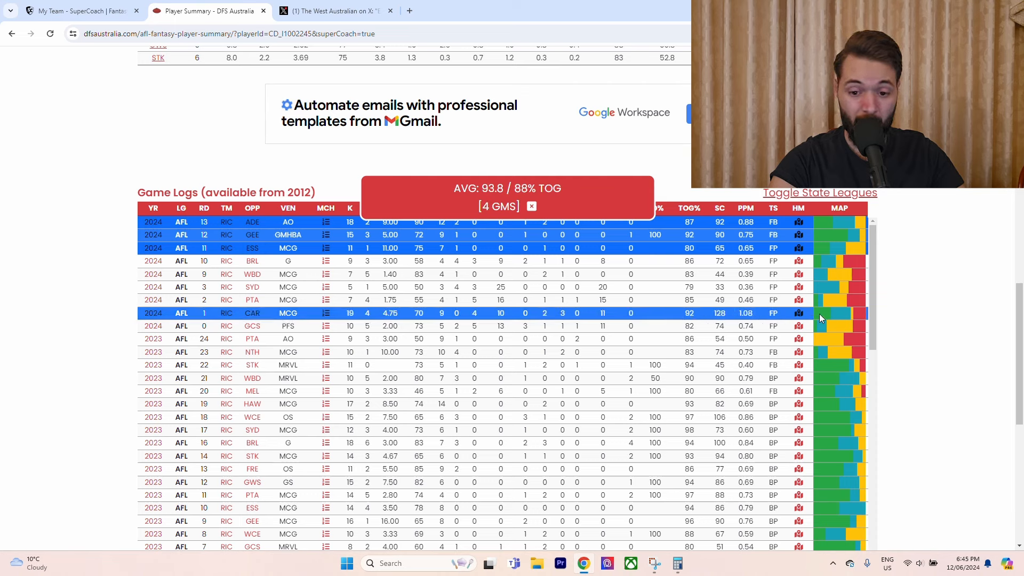
mouse_move(798, 314)
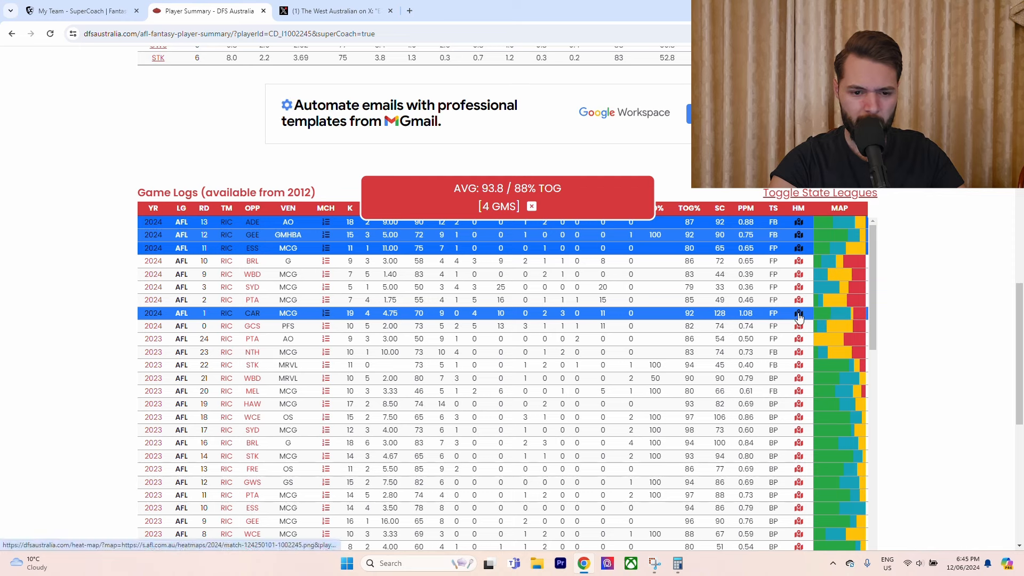
left_click(798, 313)
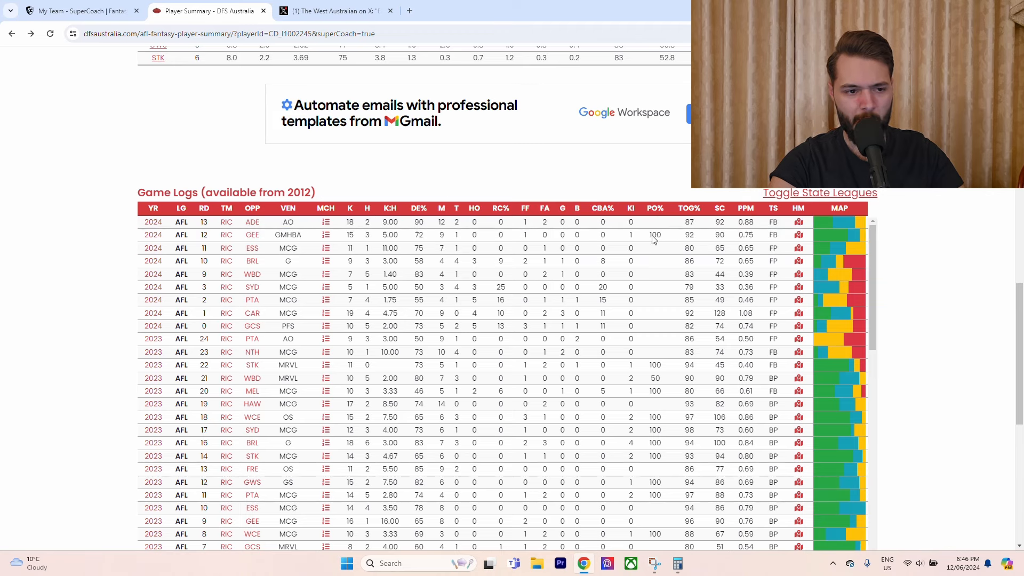
left_click(78, 11)
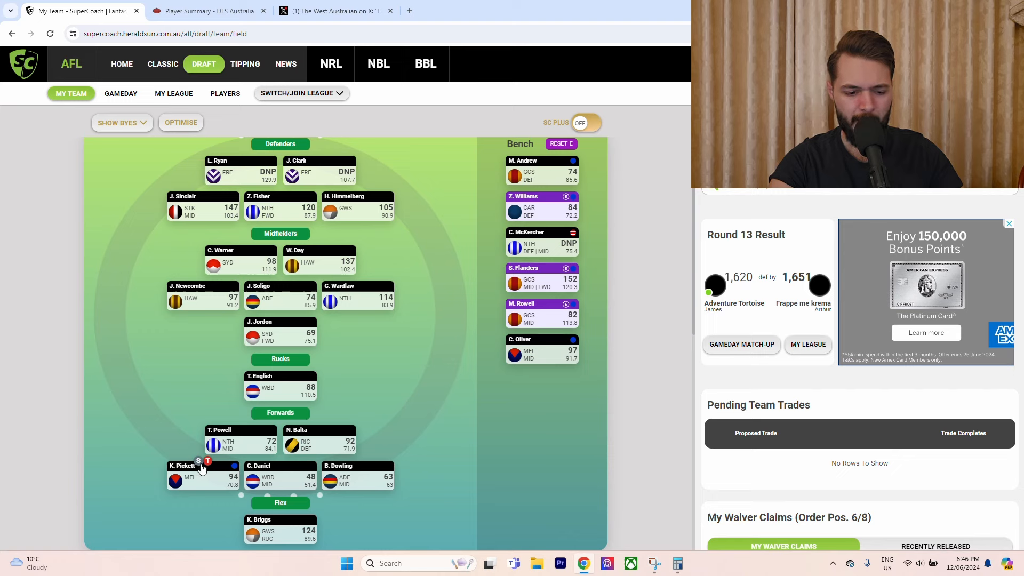
mouse_move(207, 463)
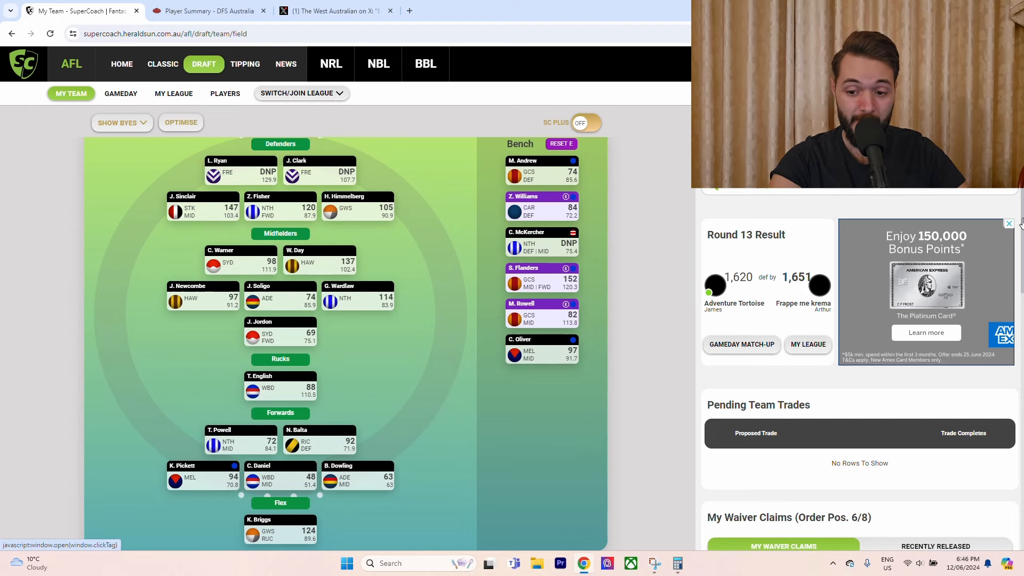
scroll("down", 3)
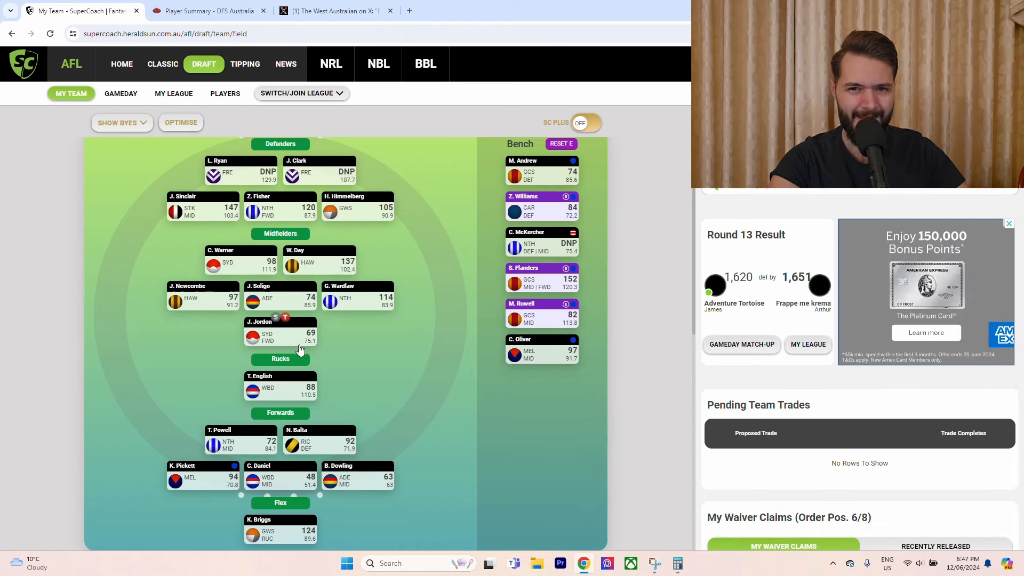
mouse_move(393, 361)
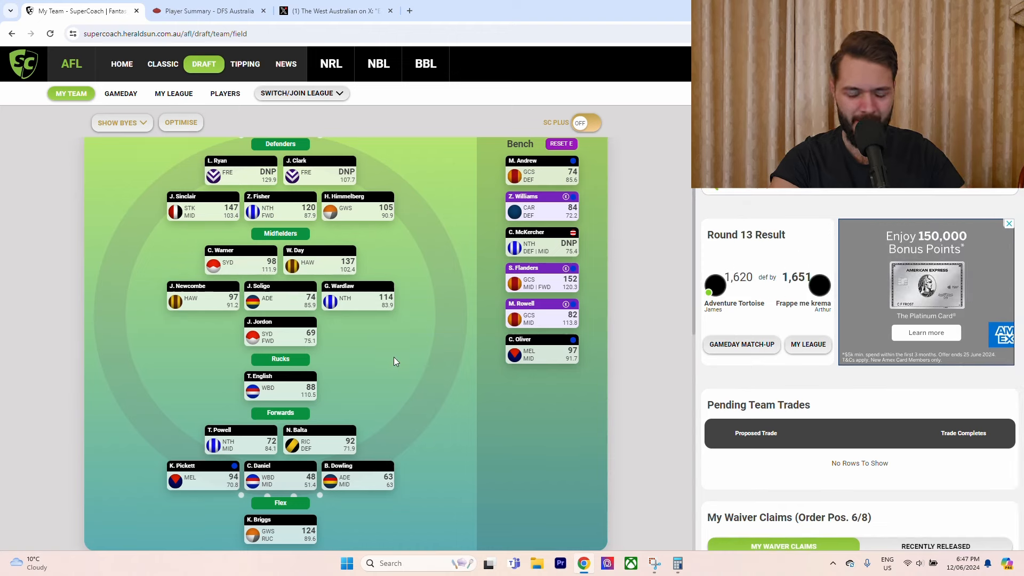
scroll("down", 3)
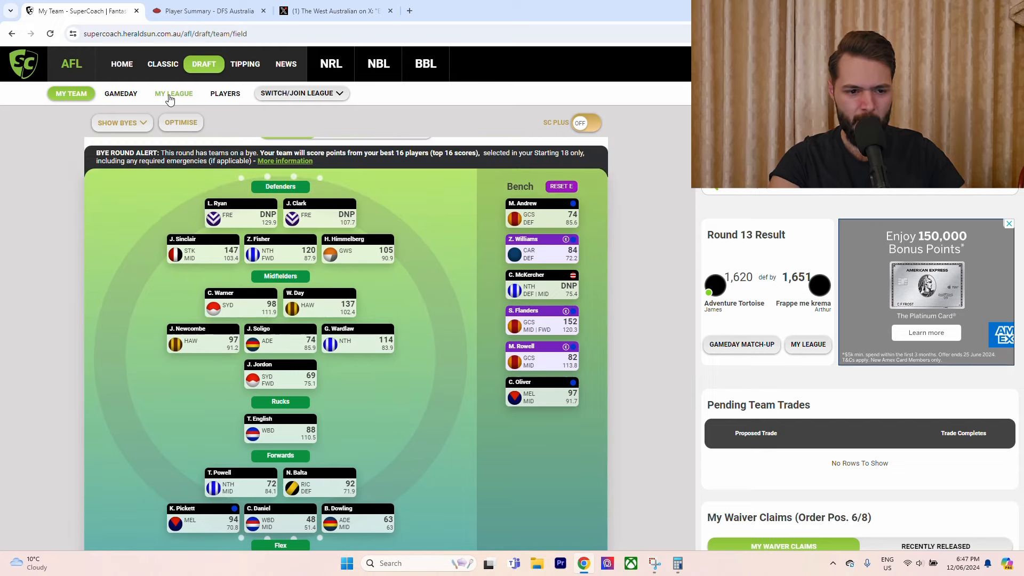
left_click(70, 94)
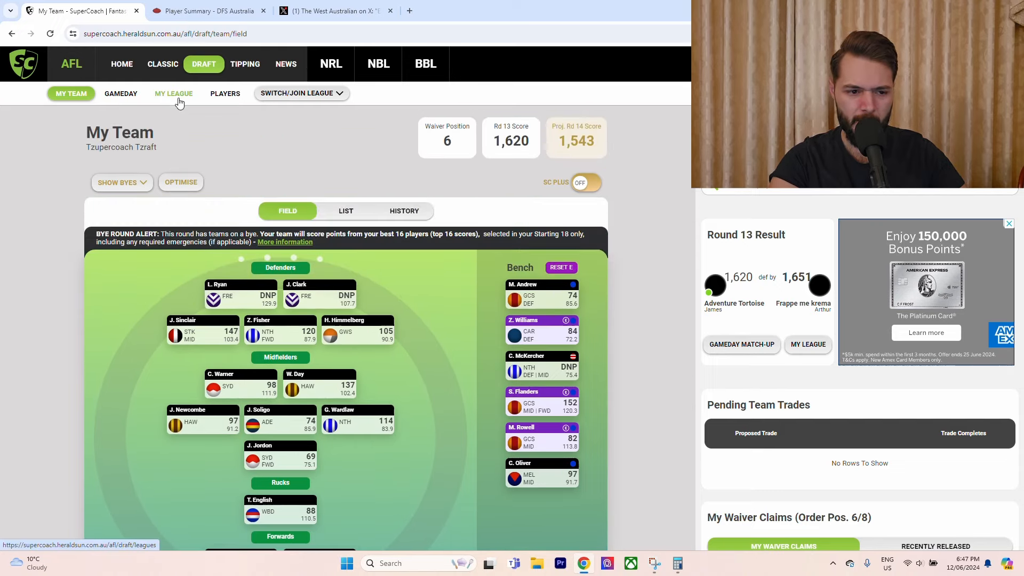
Load the Draft league home showing the Round 14 match-up against #Nicktatorship.
left_click(174, 93)
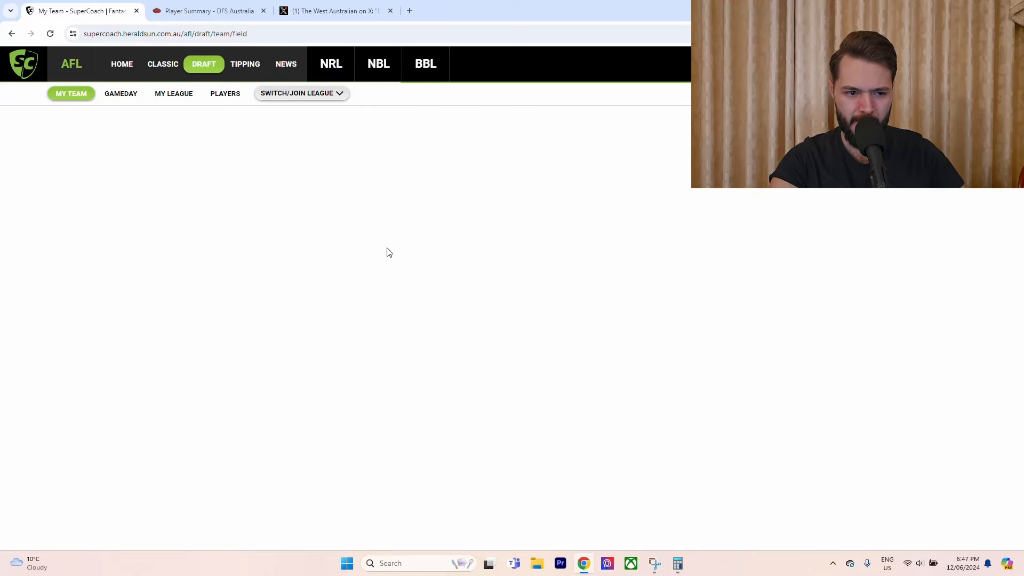
left_click(174, 92)
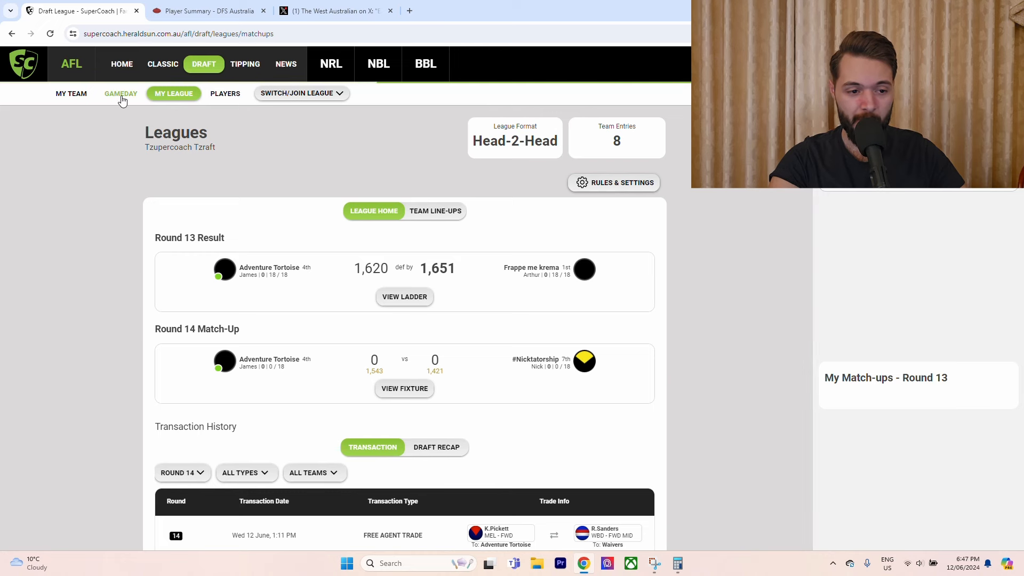
mouse_move(121, 94)
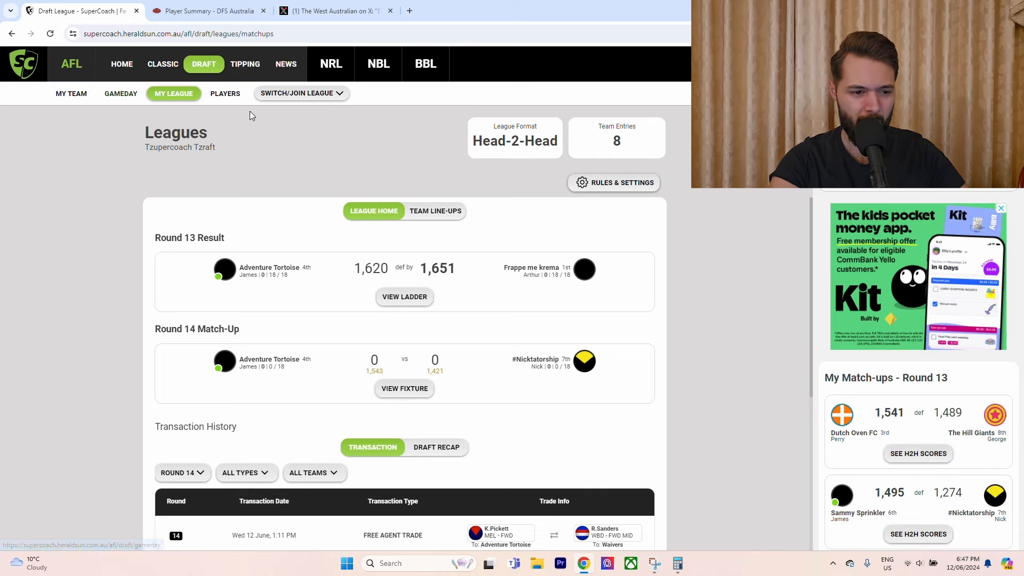
left_click(120, 93)
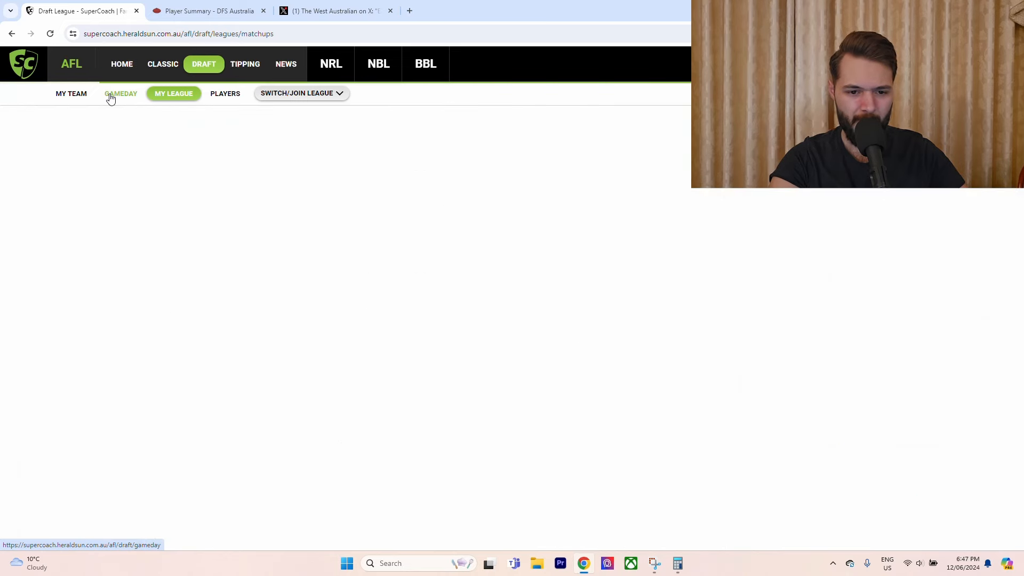
Review Round 13 Head-2-Head results, where Adventure Tortoise lost 1,620 to 1,651.
left_click(121, 93)
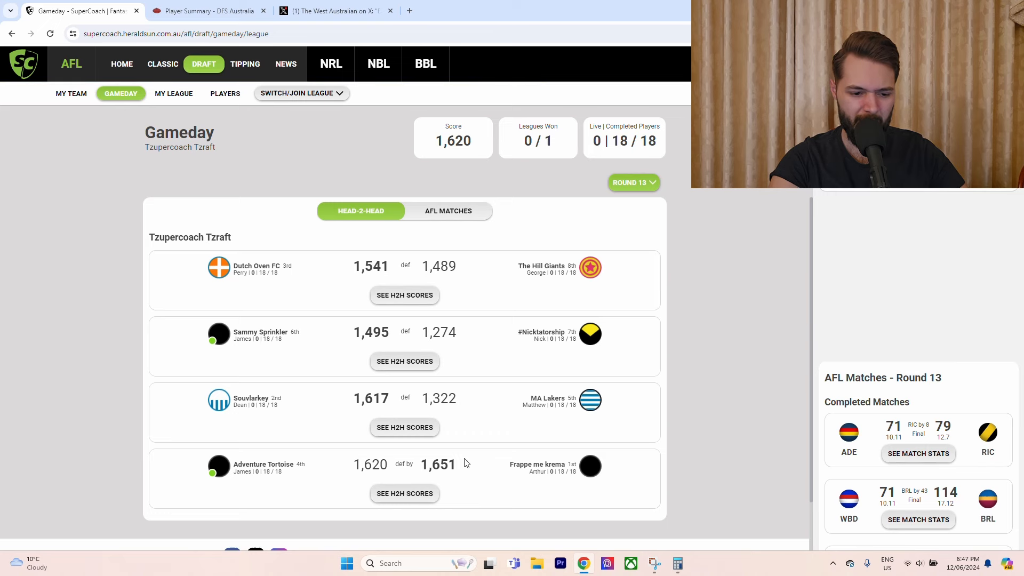
mouse_move(277, 403)
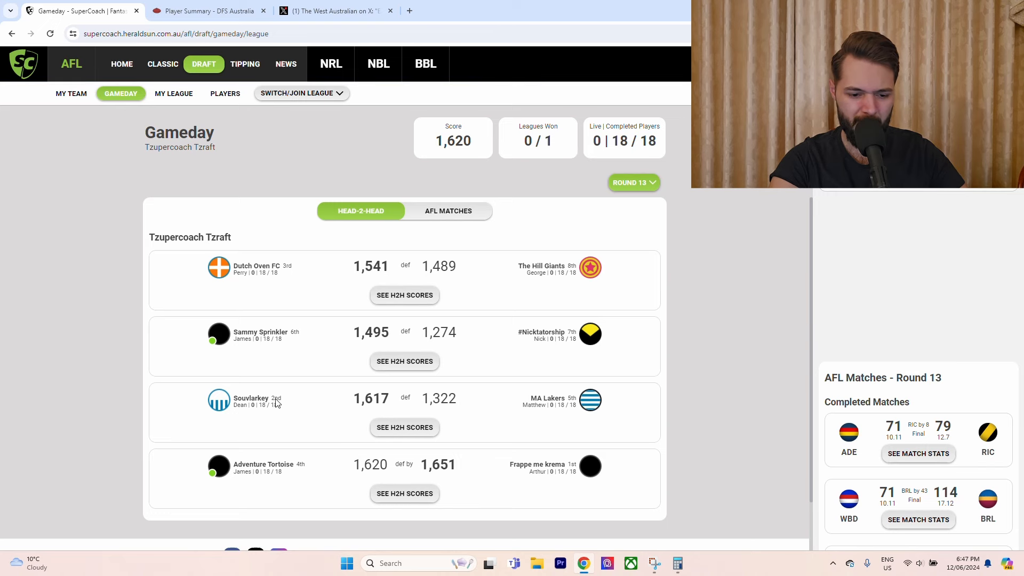
mouse_move(528, 281)
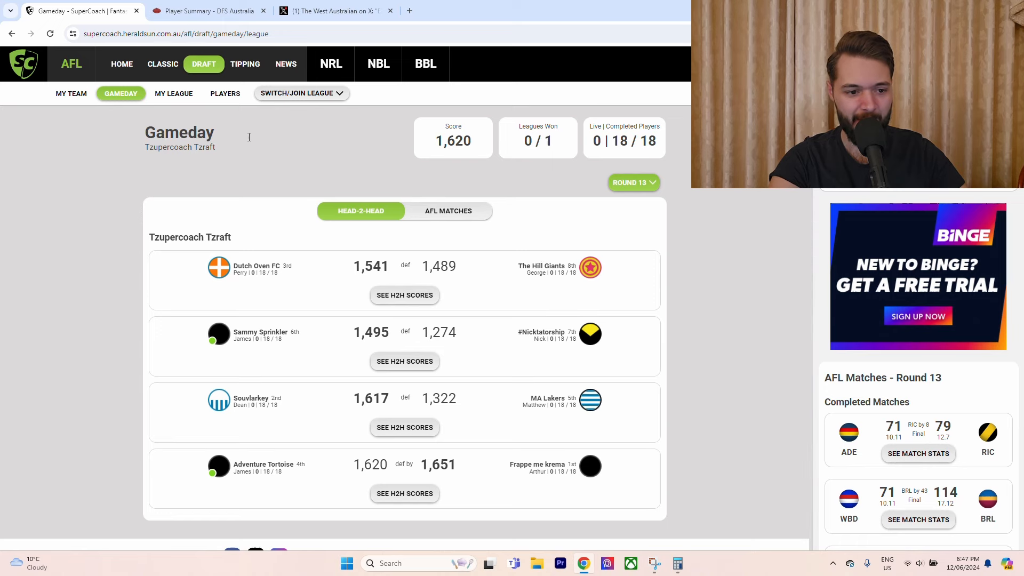
mouse_move(173, 93)
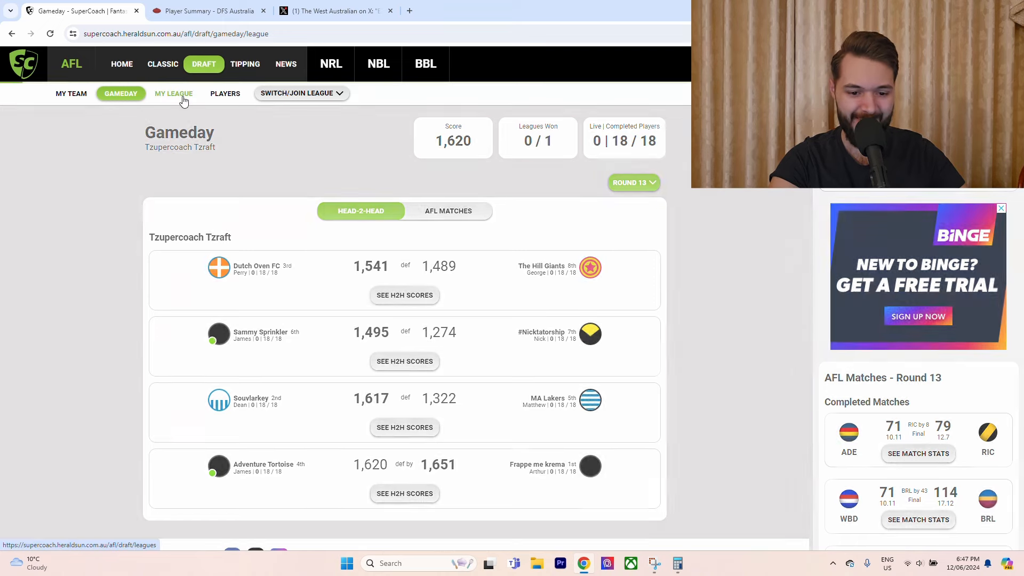
left_click(173, 93)
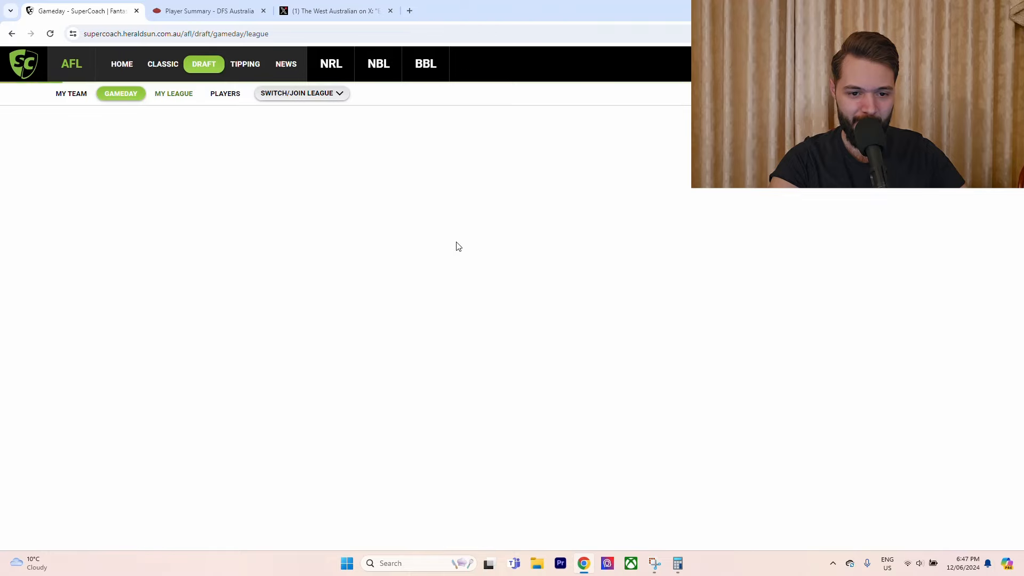
Go back to My League and view Round 14's free-agent and waiver transactions.
left_click(173, 93)
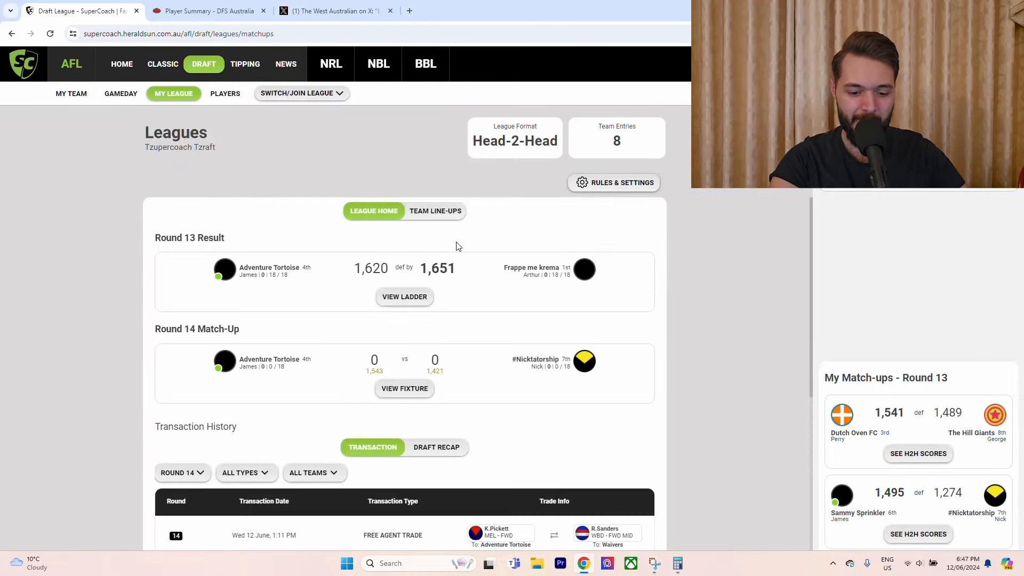
mouse_move(812, 277)
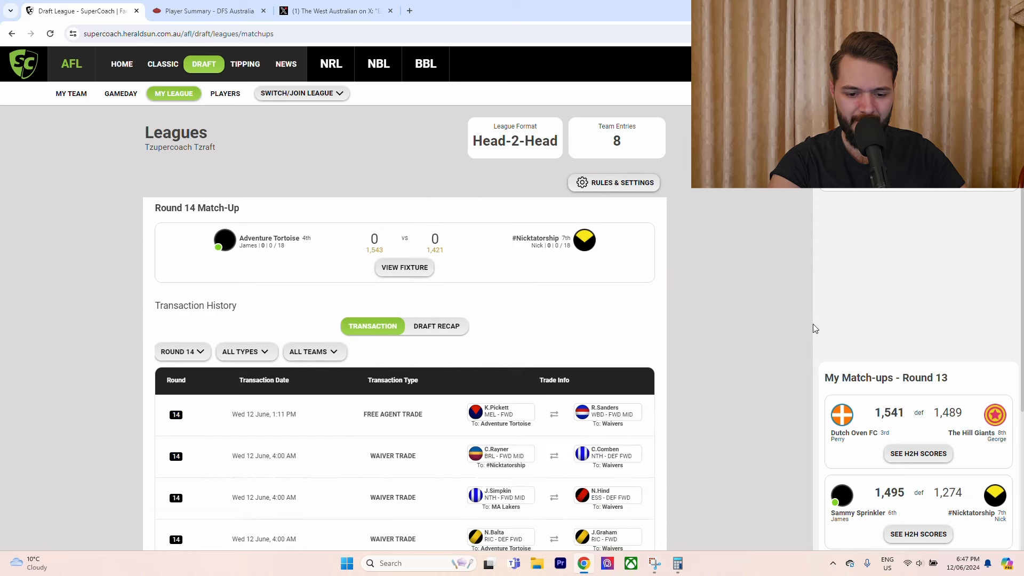
scroll("down", 3)
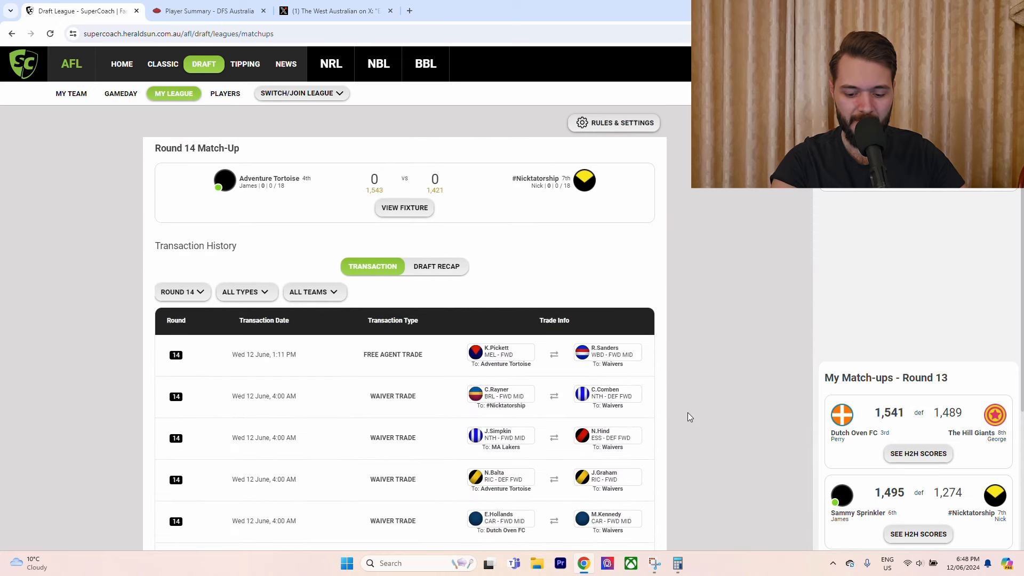
scroll("down", 3)
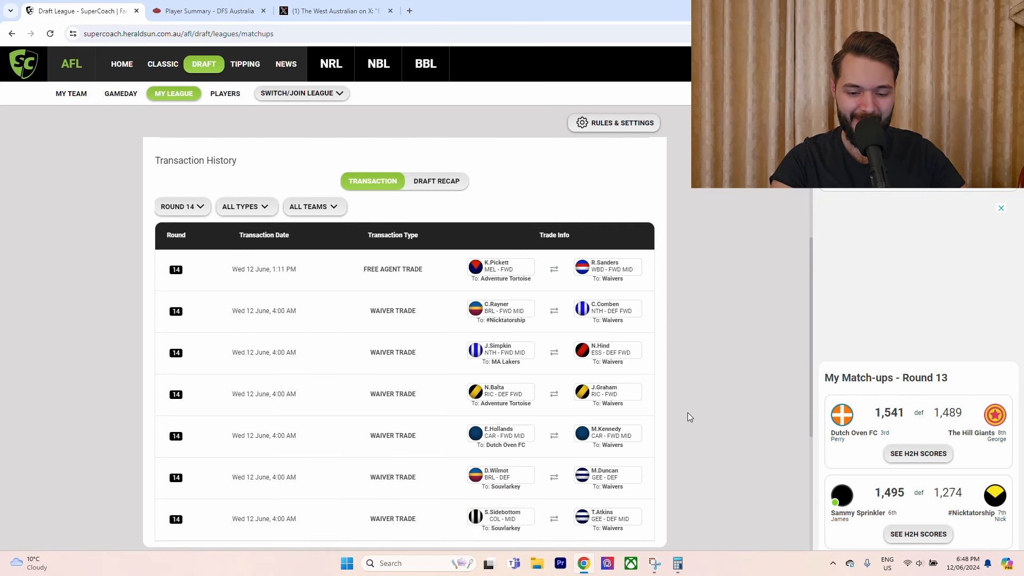
scroll("up", 3)
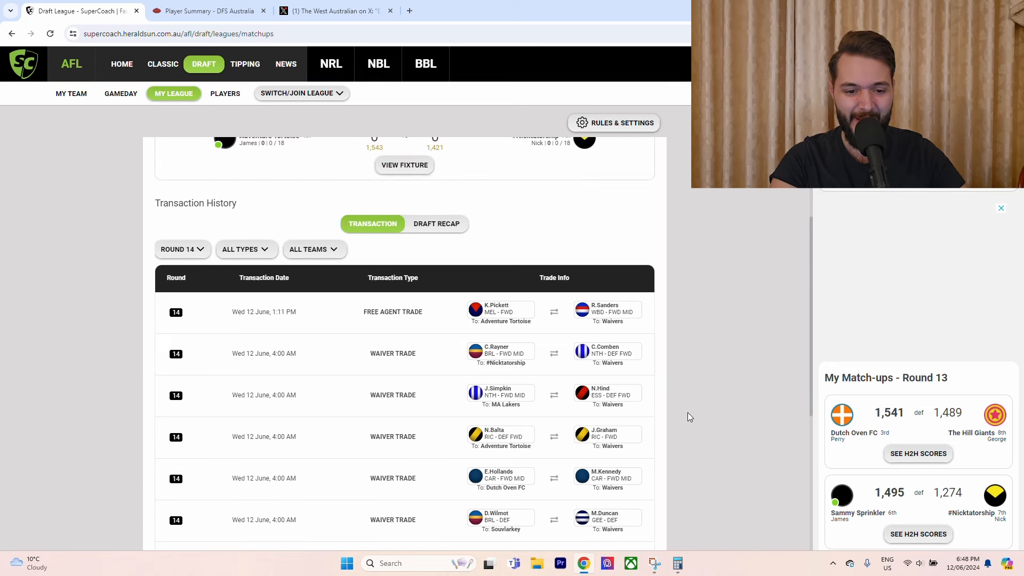